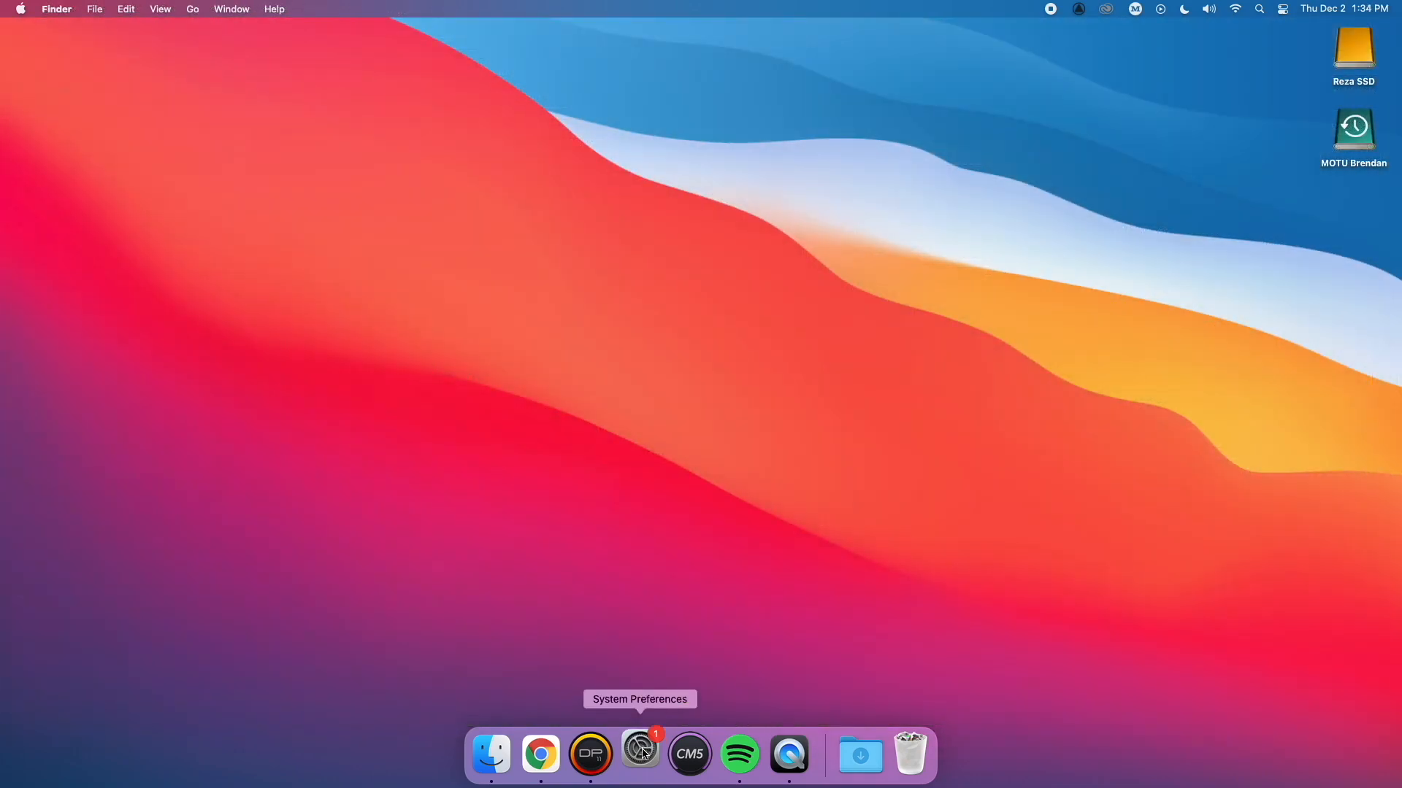
Select the M4 as the Mac's sound output in System Preferences, then close it.
left_click(639, 753)
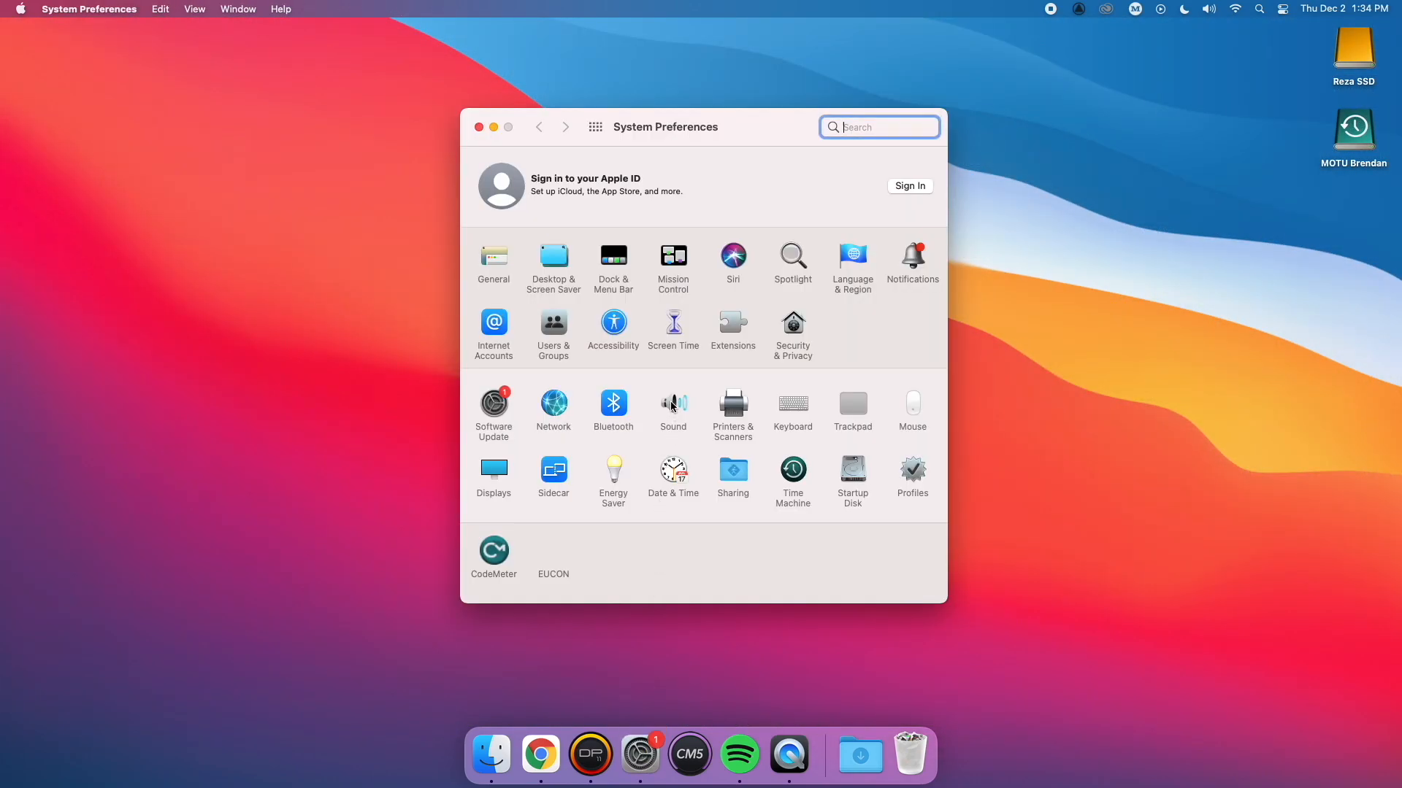
left_click(673, 404)
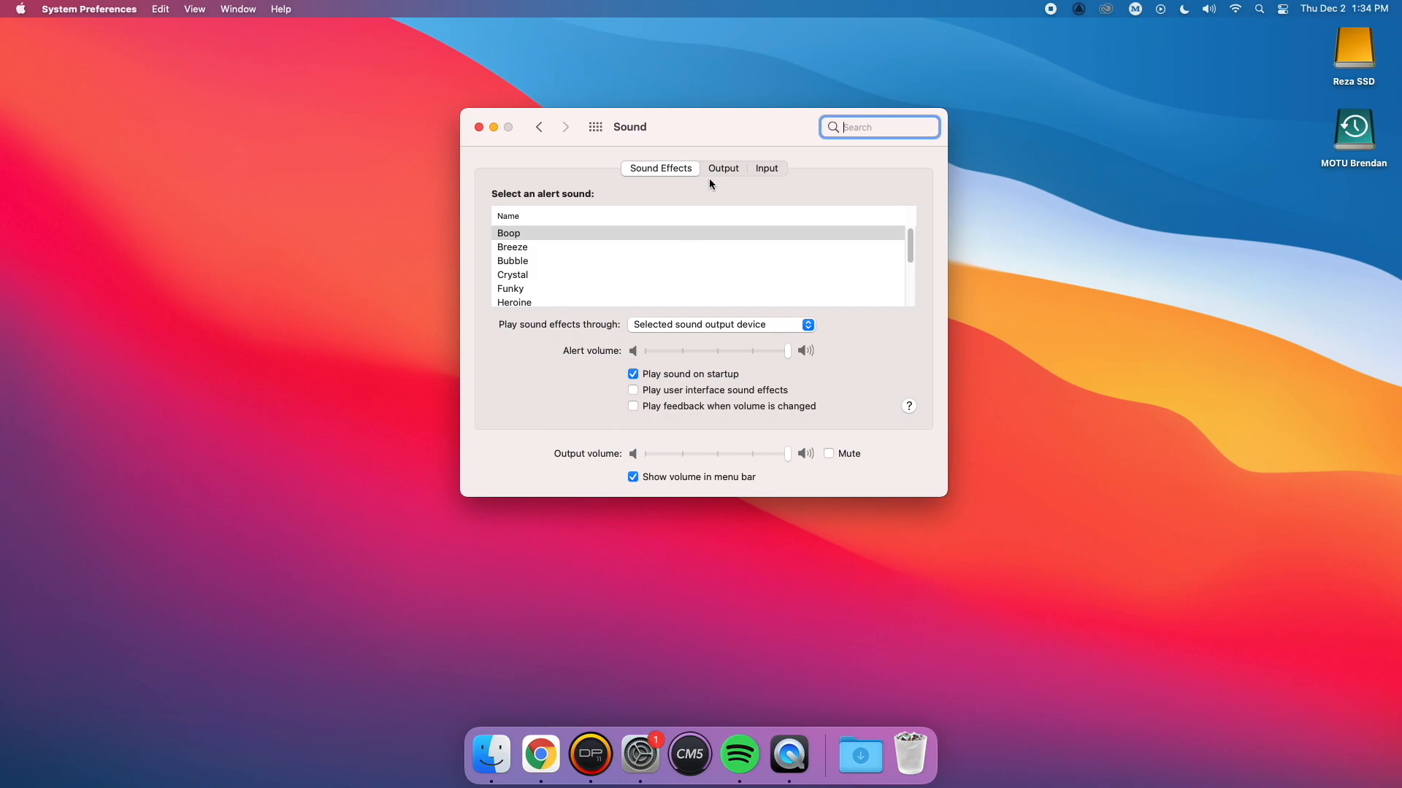
left_click(722, 168)
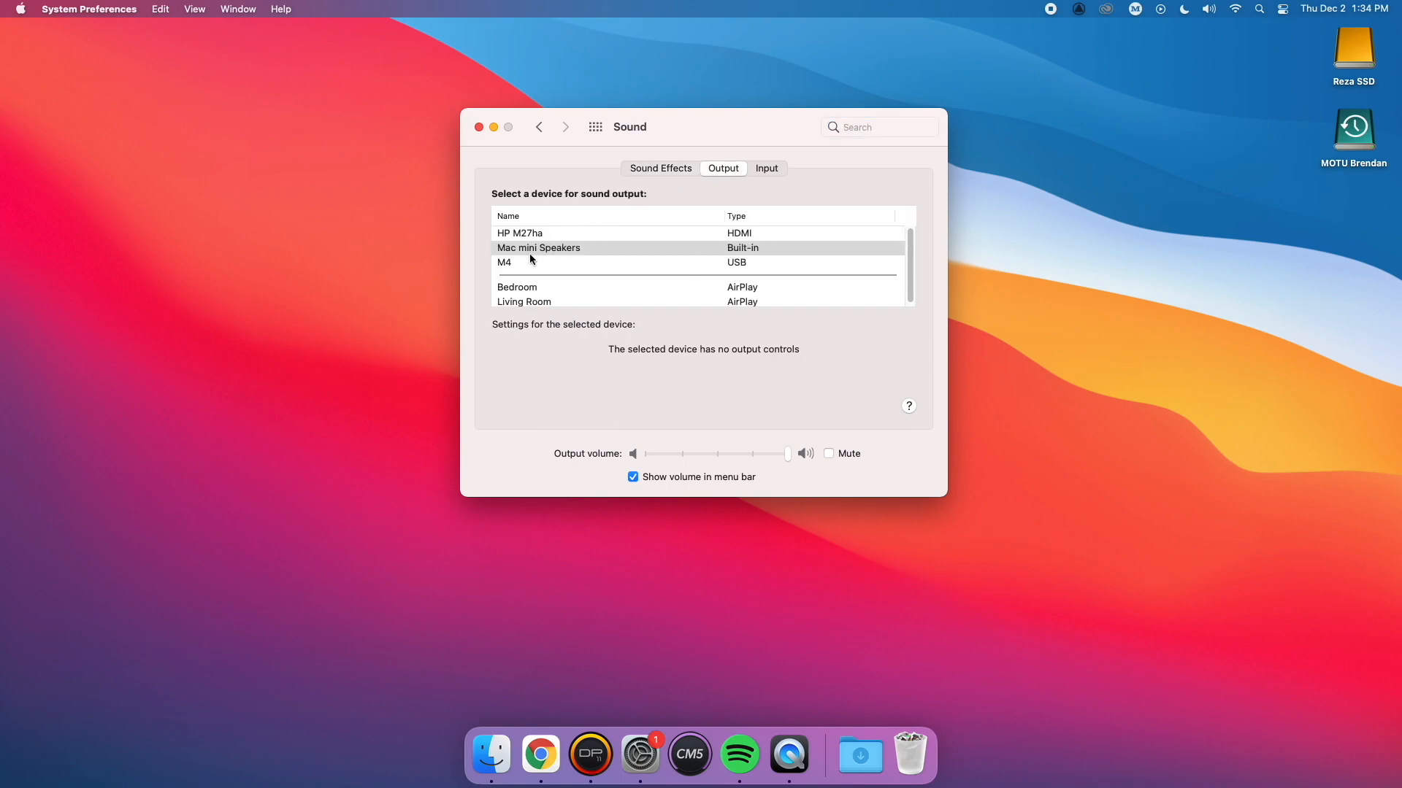
left_click(536, 262)
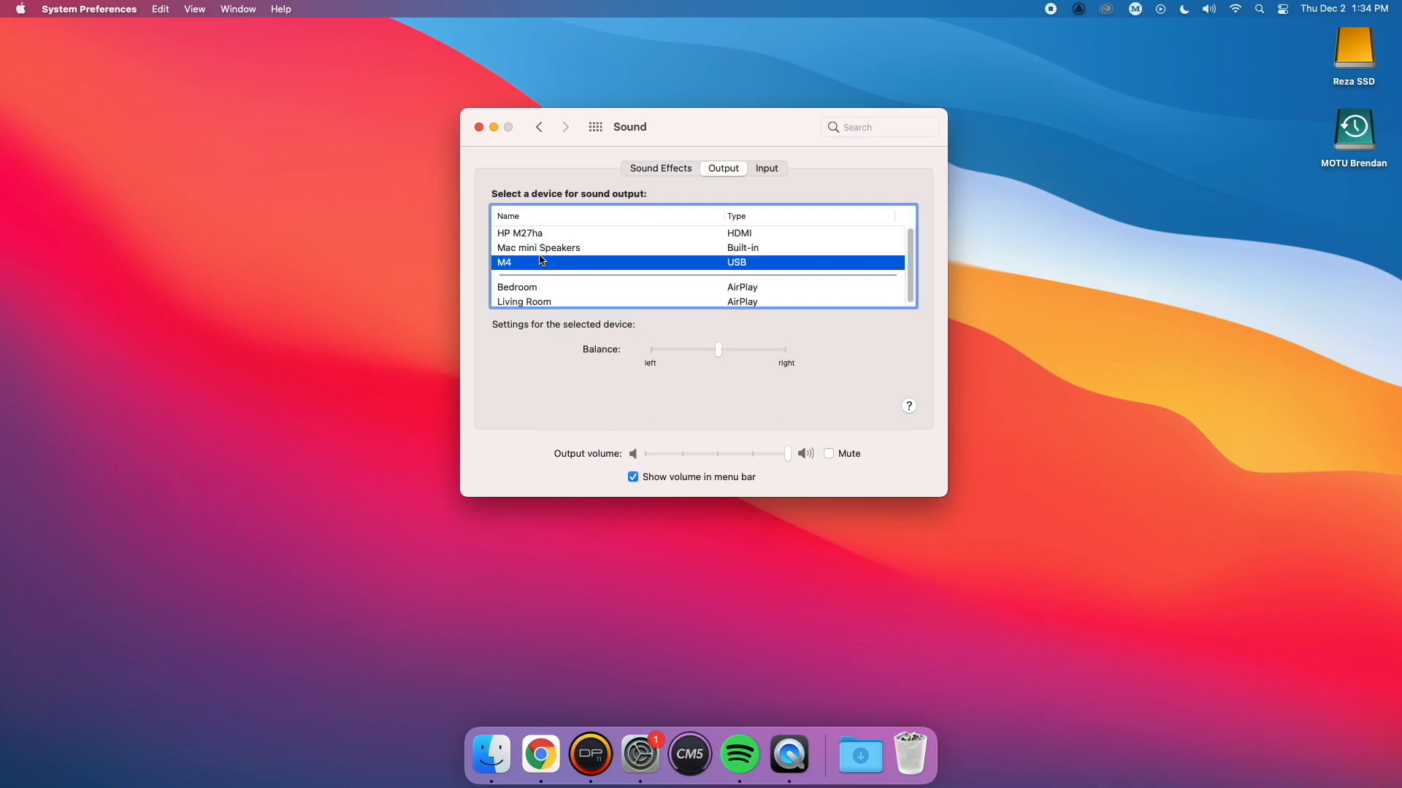
left_click(479, 127)
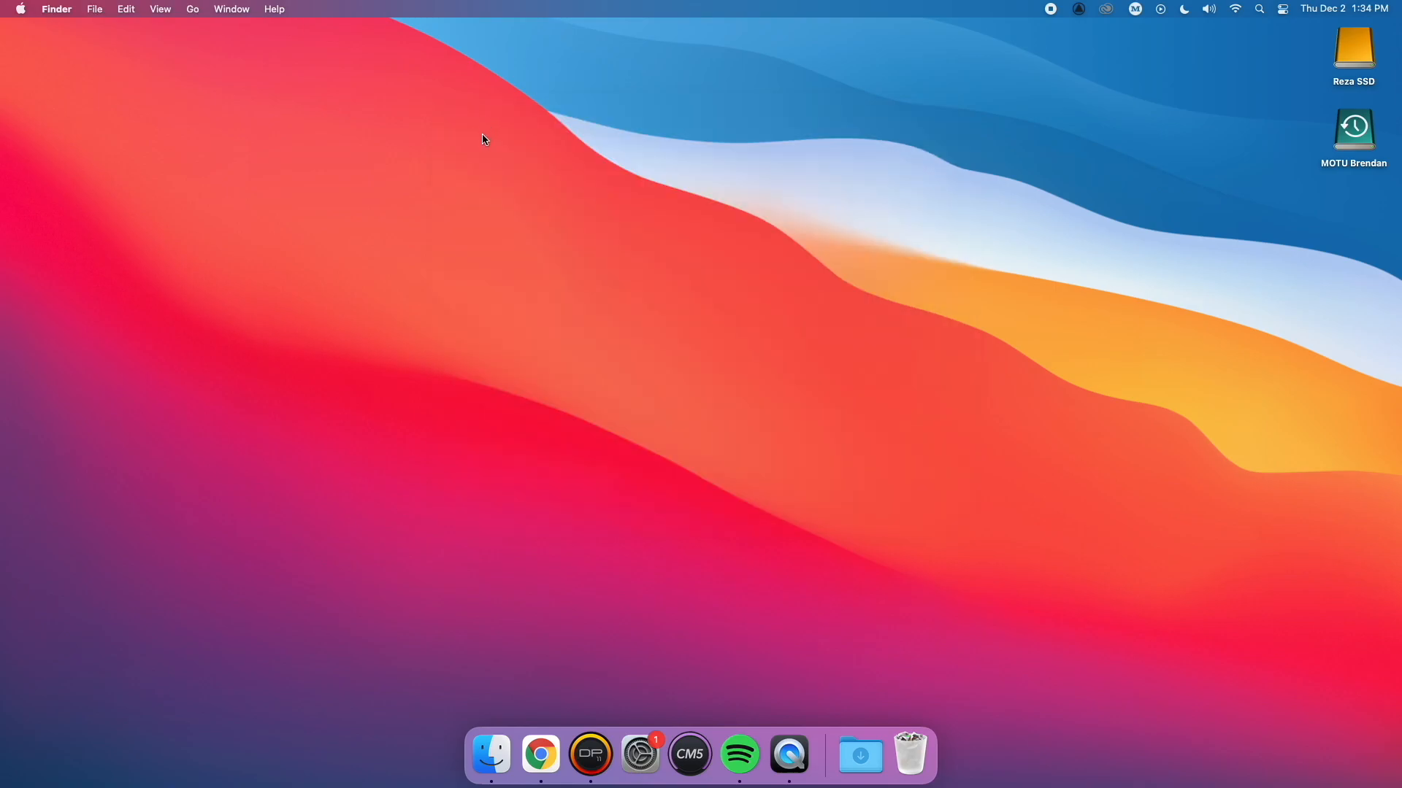
mouse_move(589, 753)
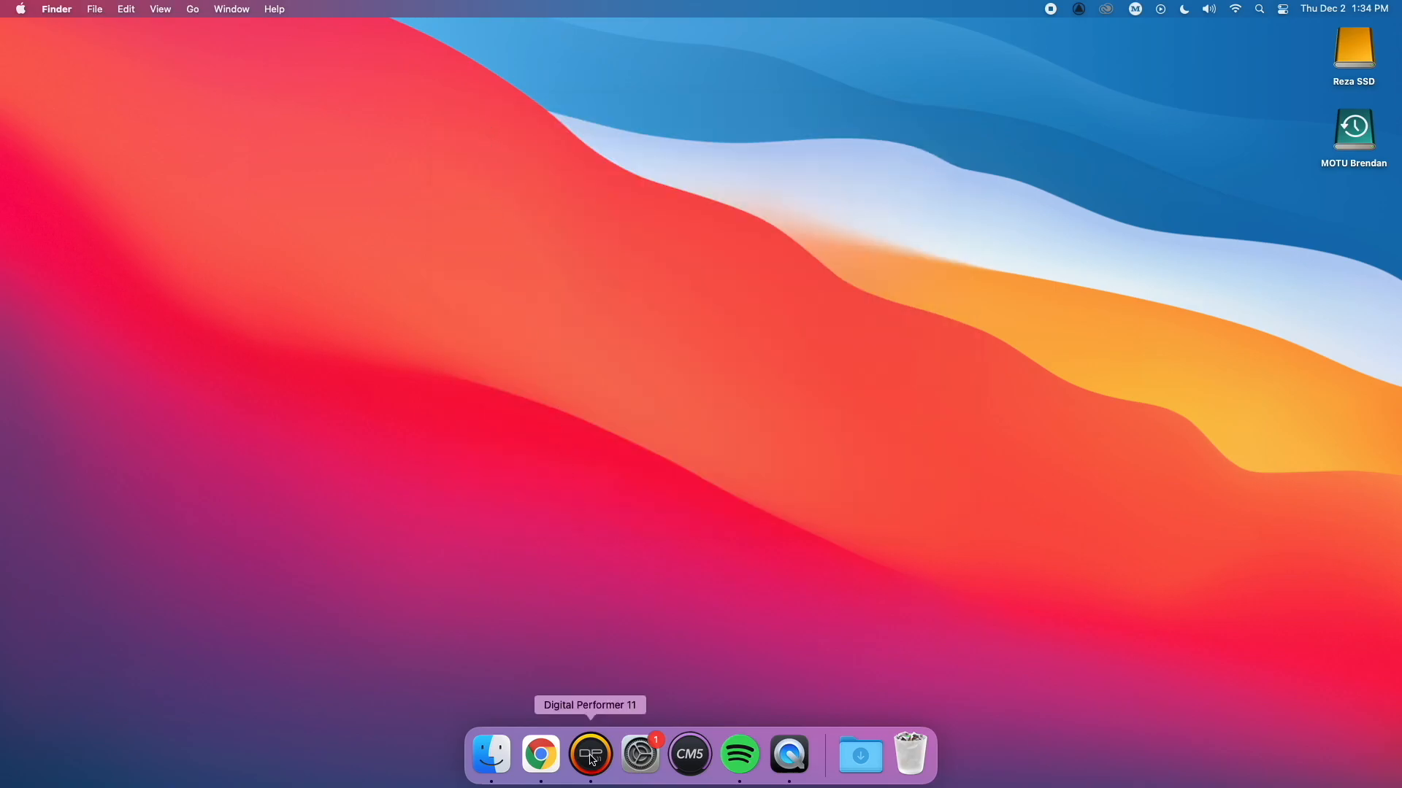
Add a stereo audio track in Digital Performer with input M4:Loopback 1-2.
left_click(589, 754)
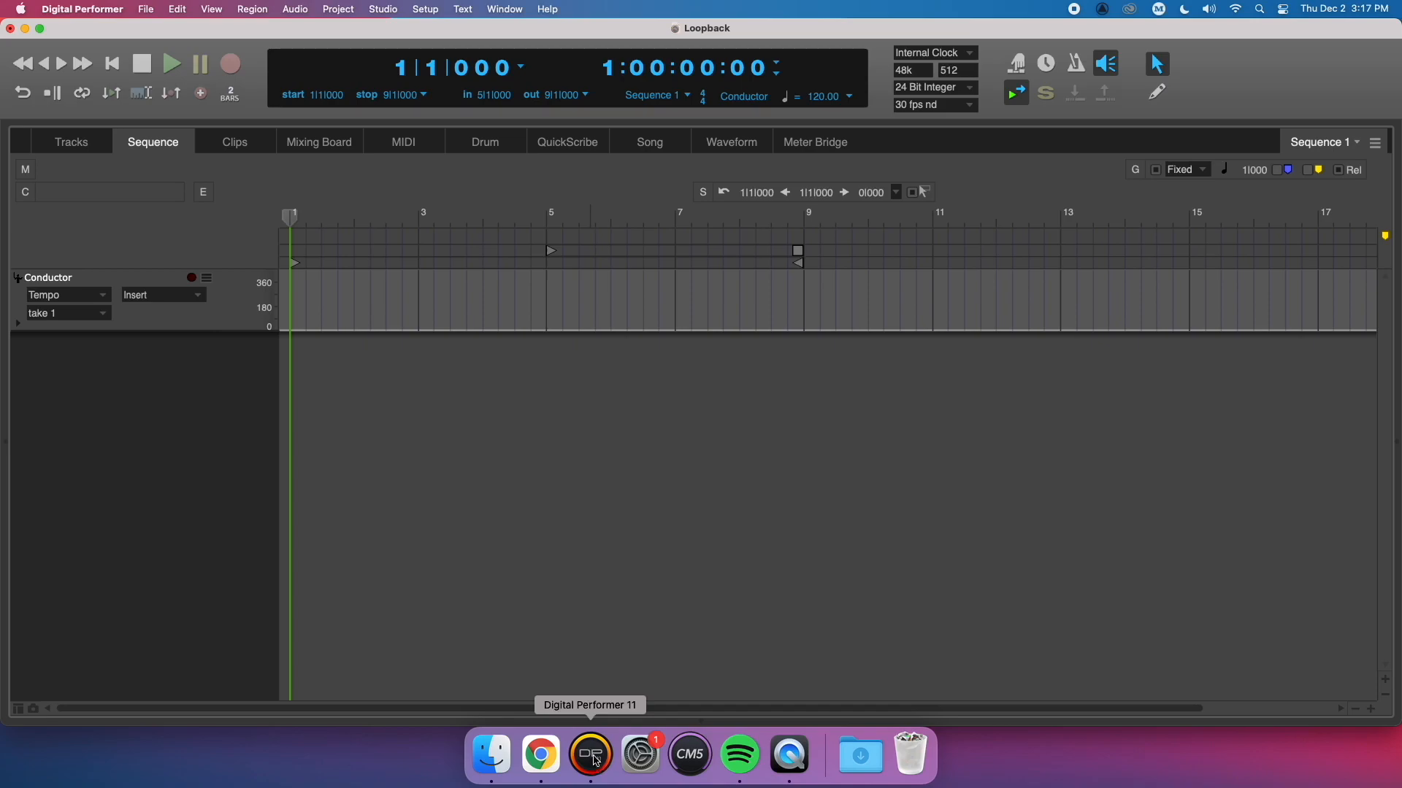
left_click(338, 9)
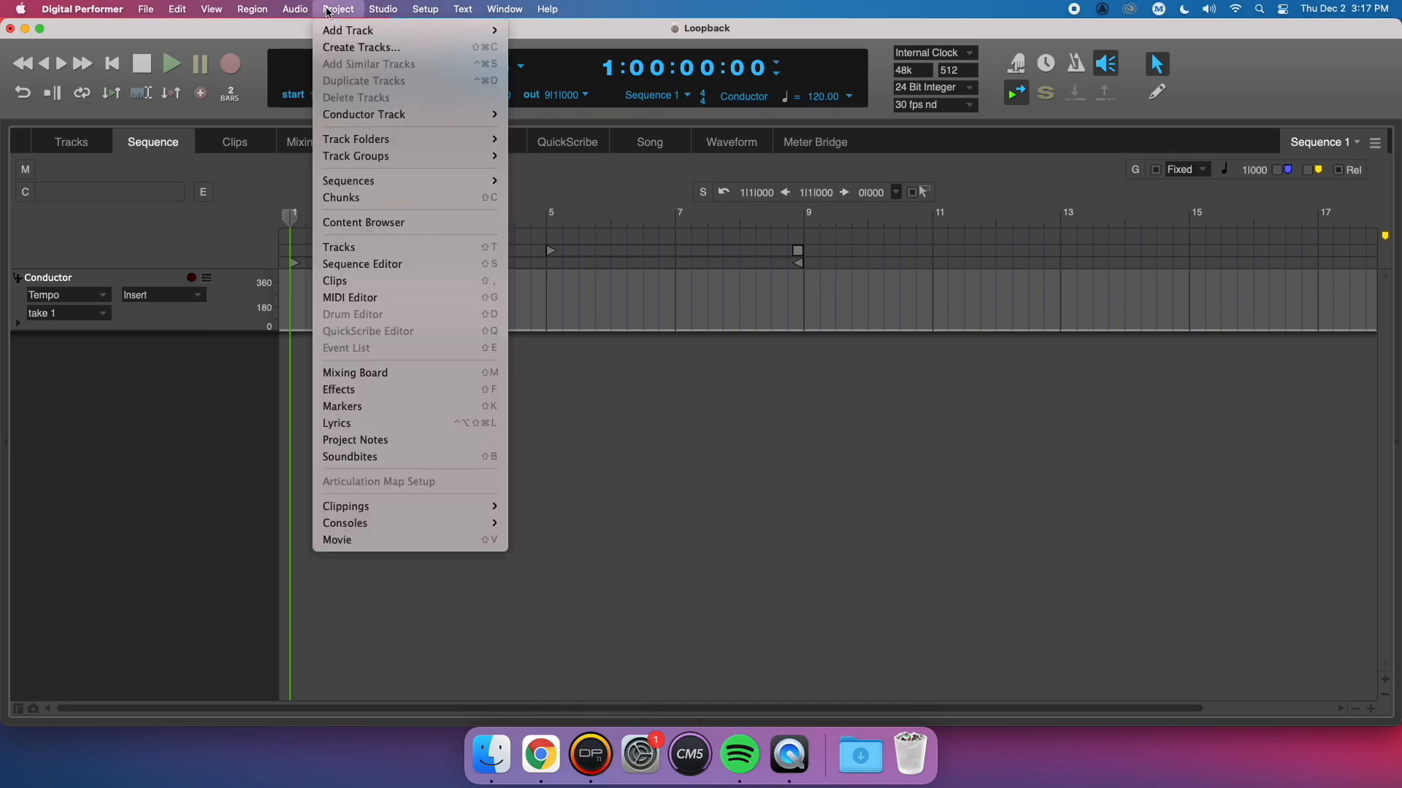
mouse_move(347, 30)
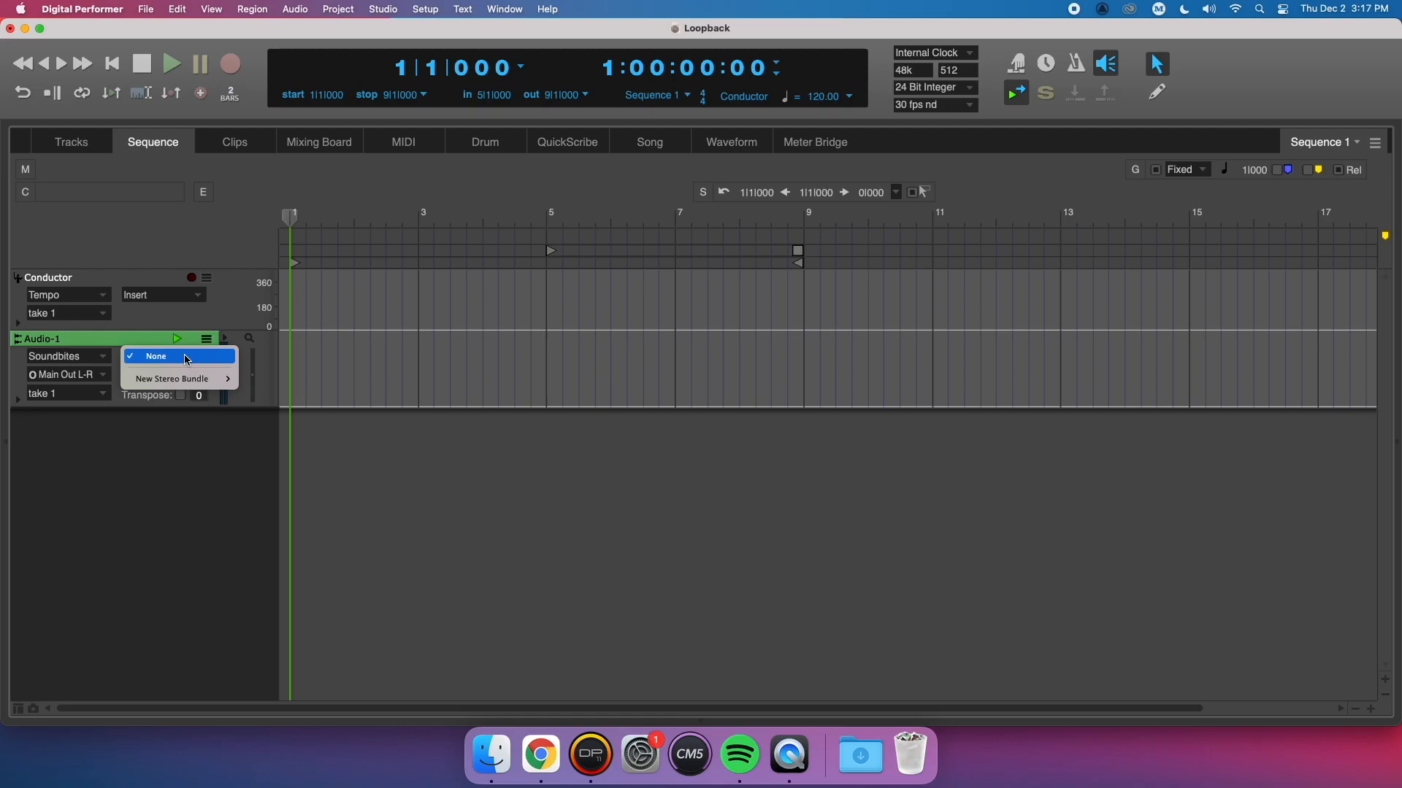
mouse_move(171, 378)
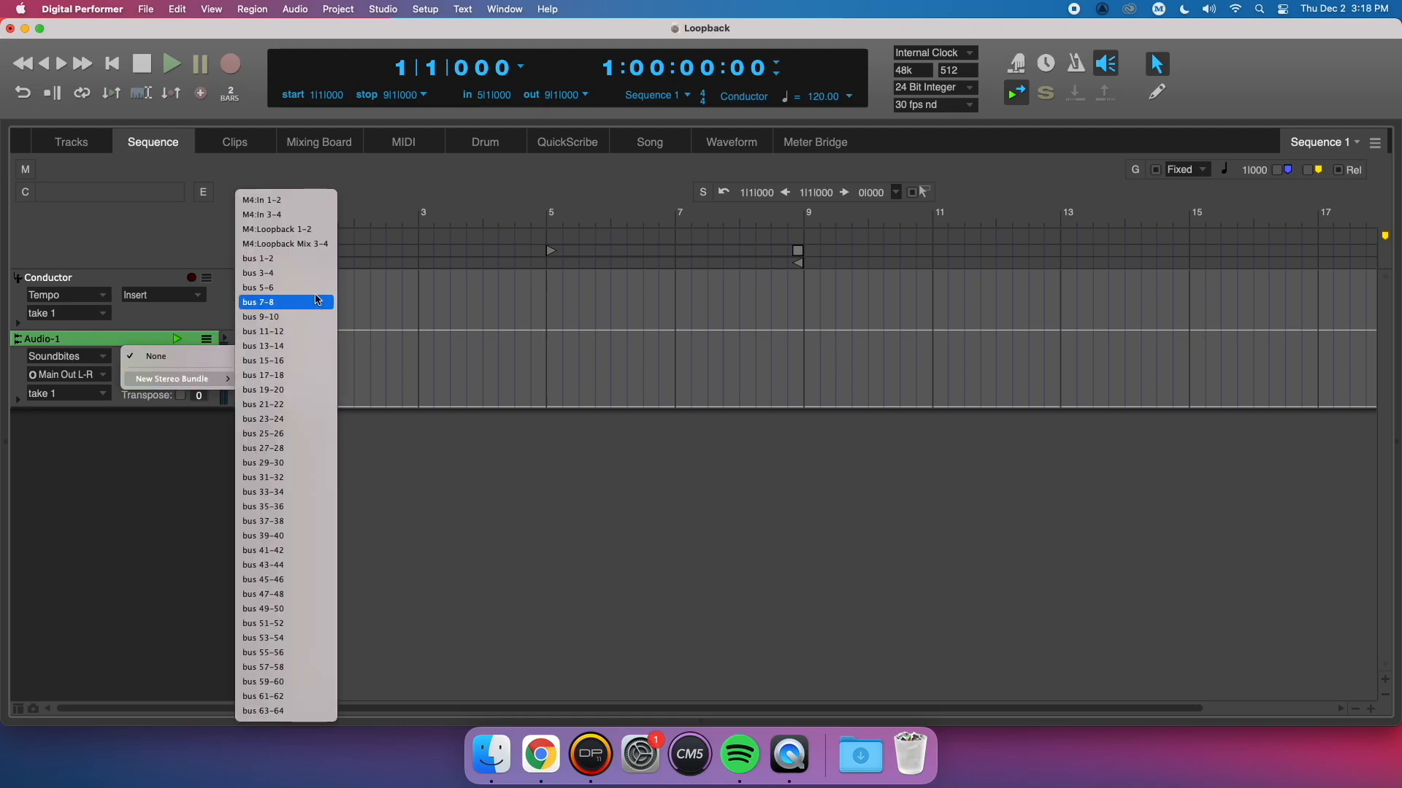
mouse_move(286, 229)
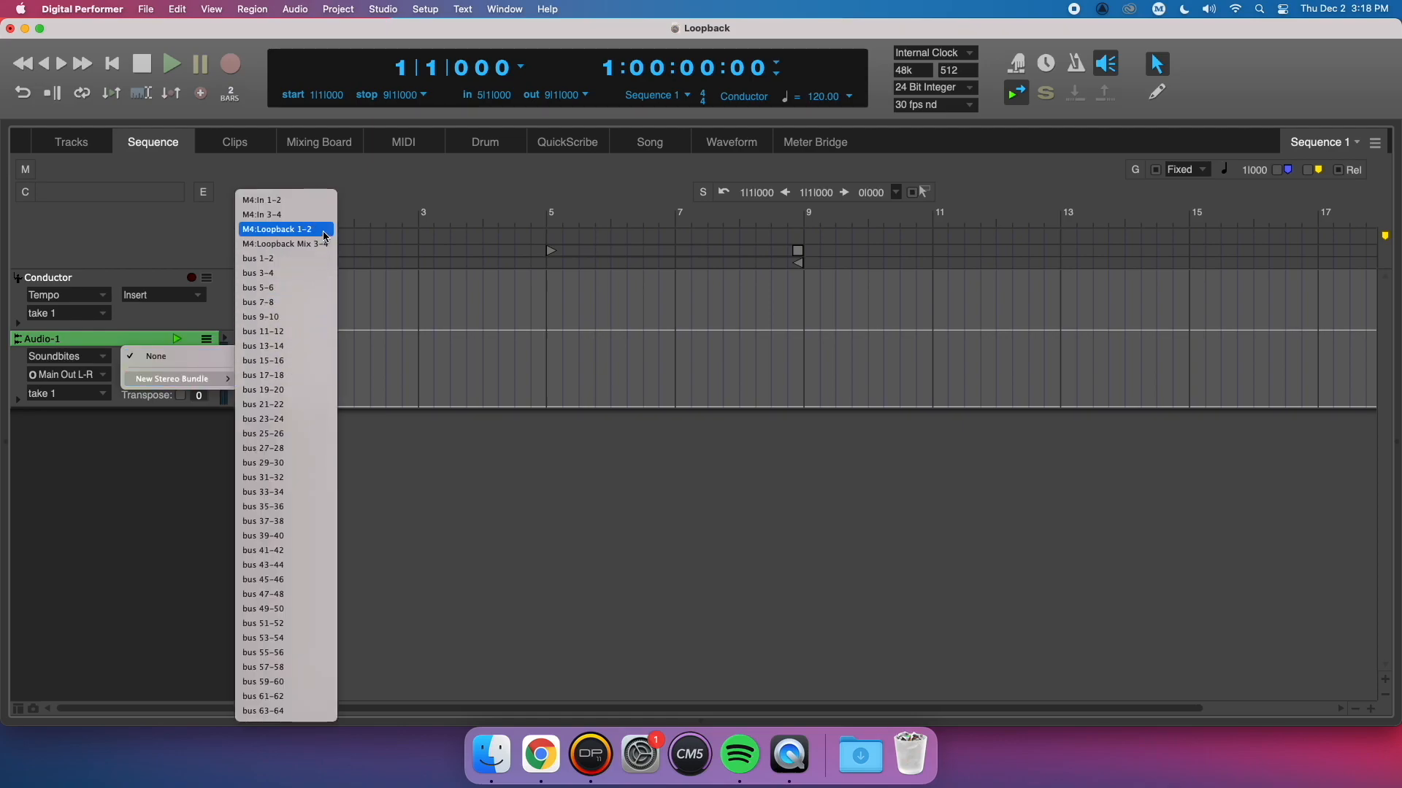
left_click(277, 228)
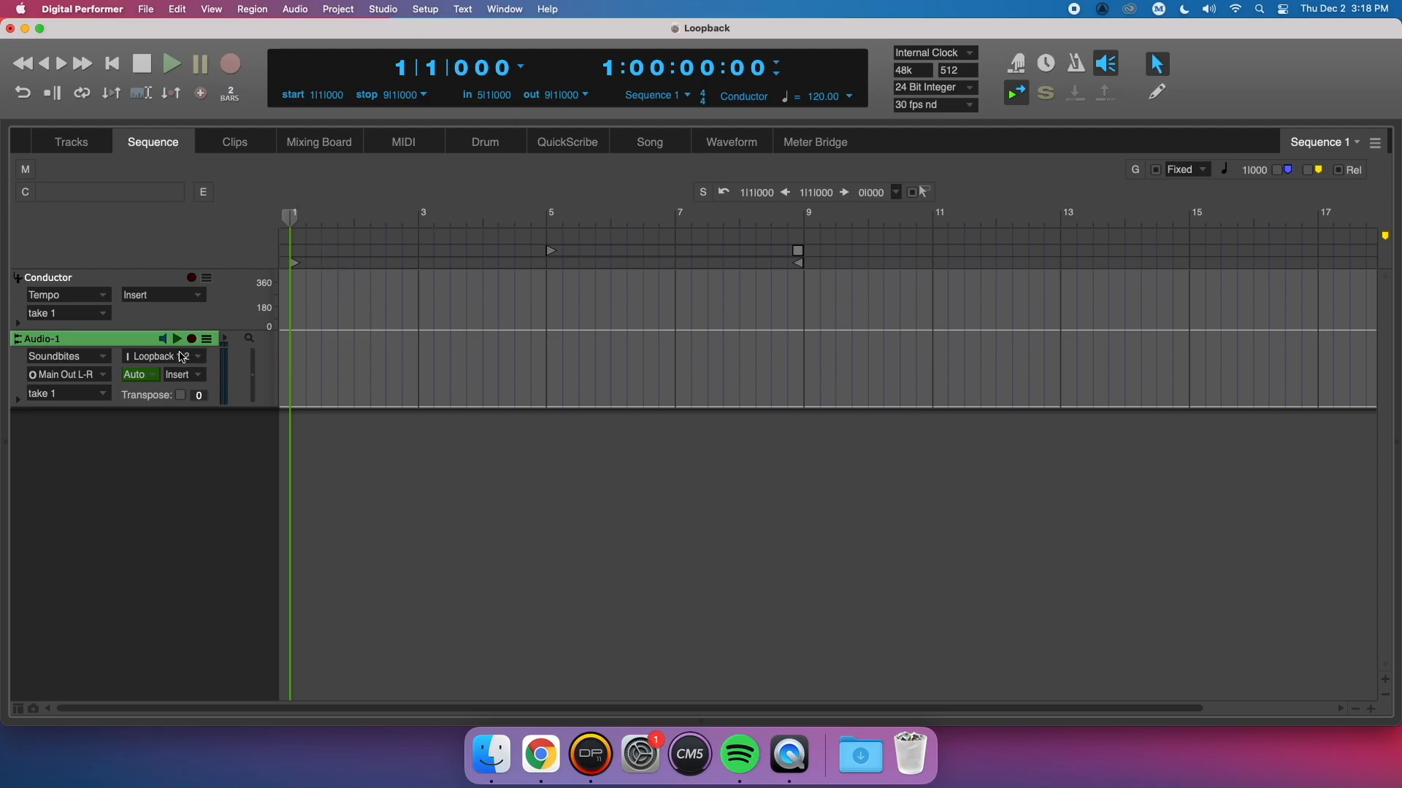
Record a Loopback take onto Audio-1 from the computer's audio, then stop the transport.
left_click(191, 339)
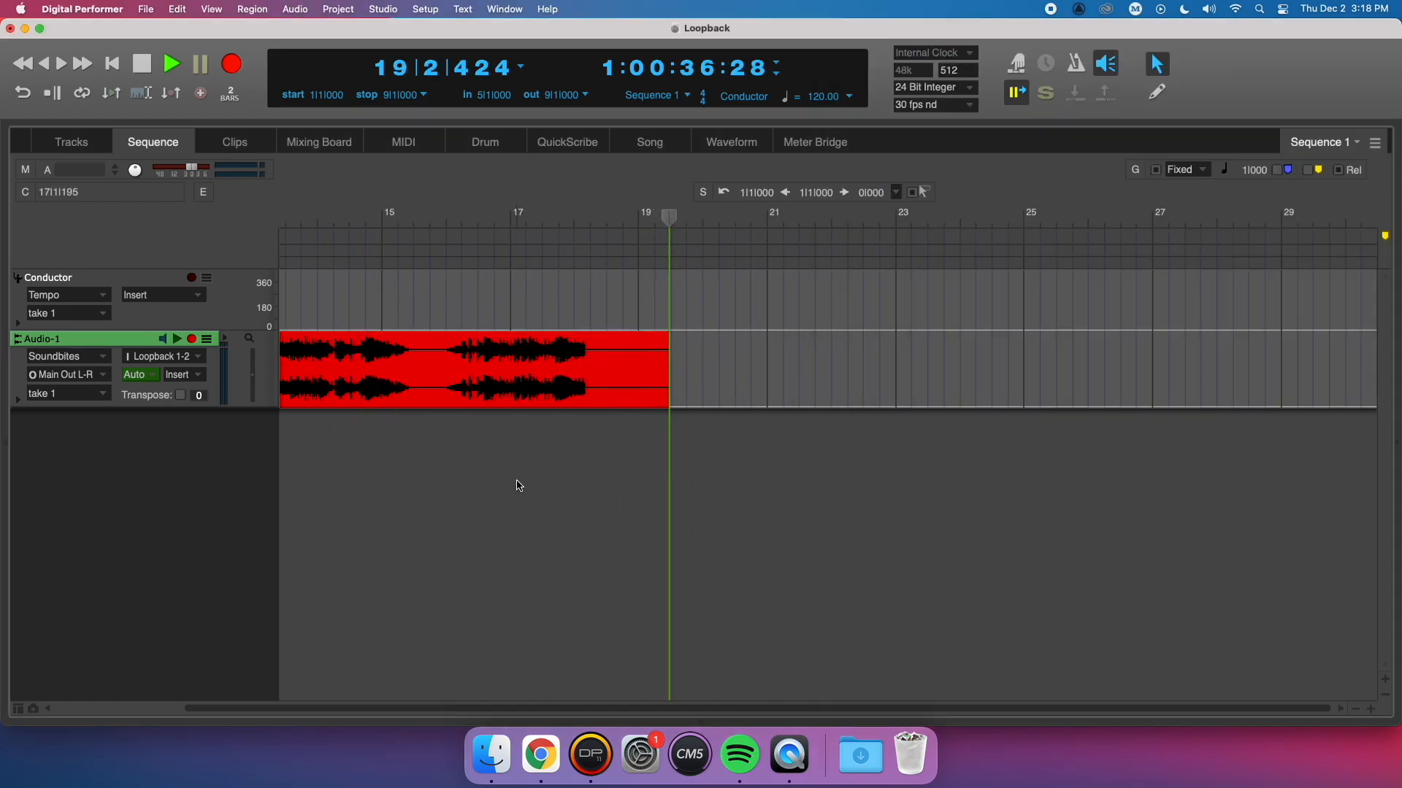
left_click(141, 63)
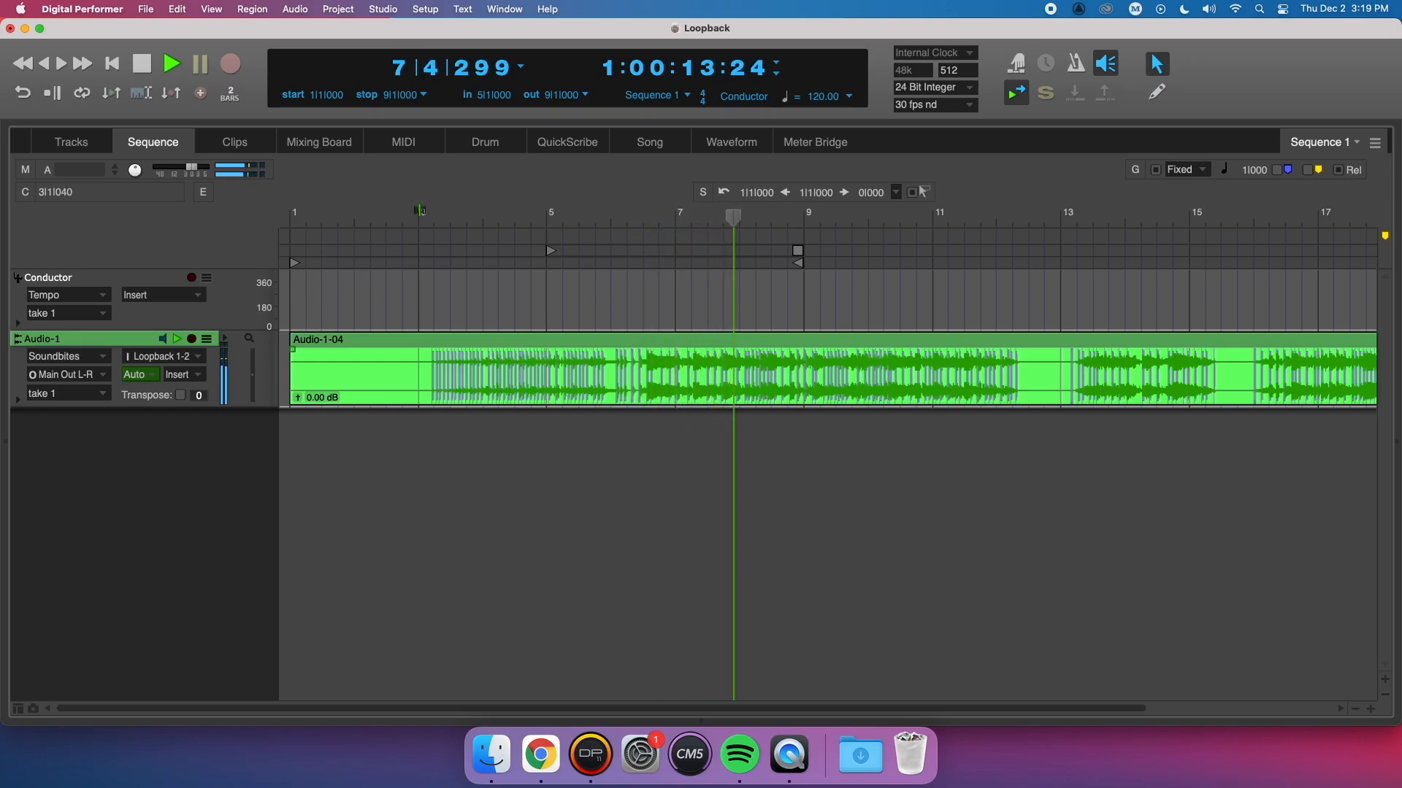
left_click(172, 63)
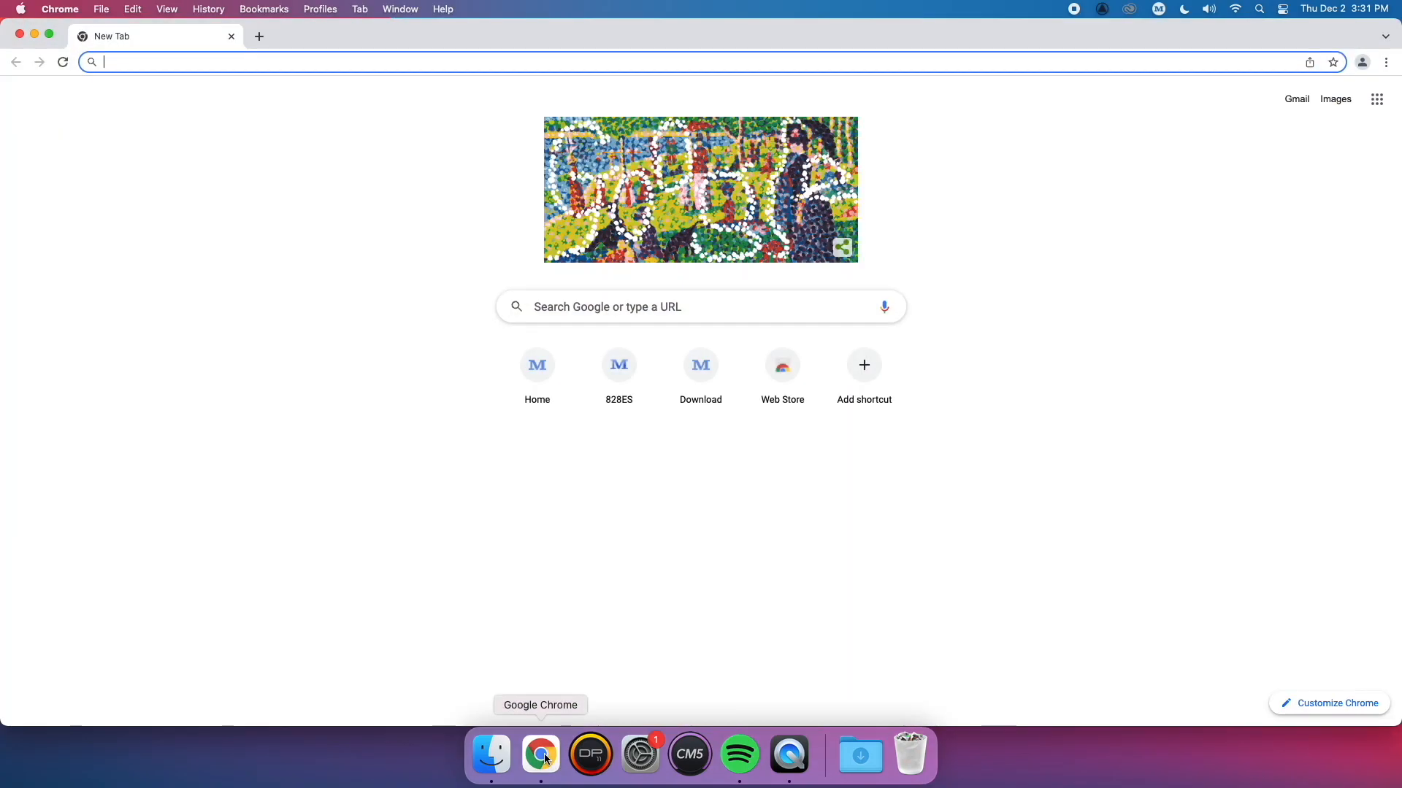
Download the macOS M-Series Installer from motu.com/download's M4 page and open the package.
type("motu.com/d")
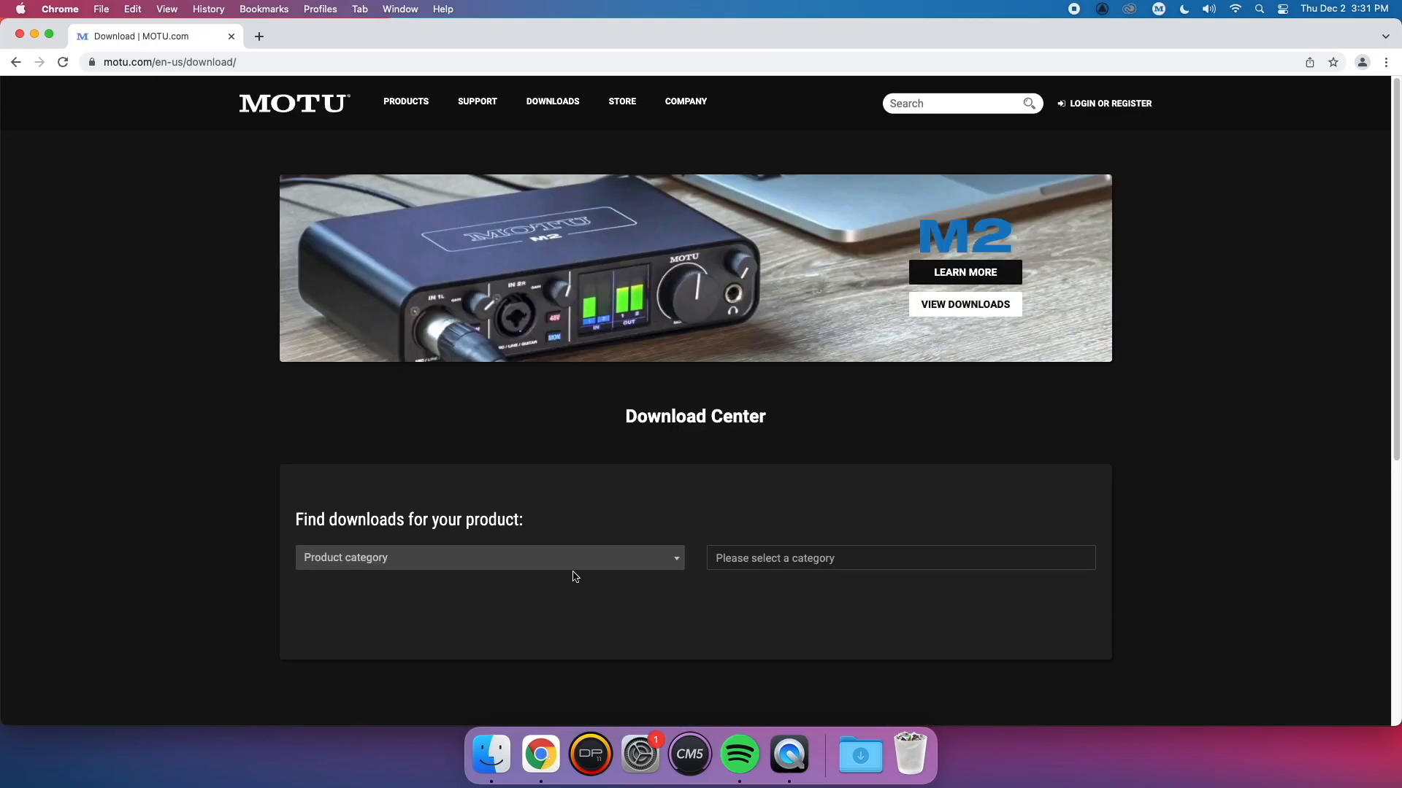
left_click(489, 557)
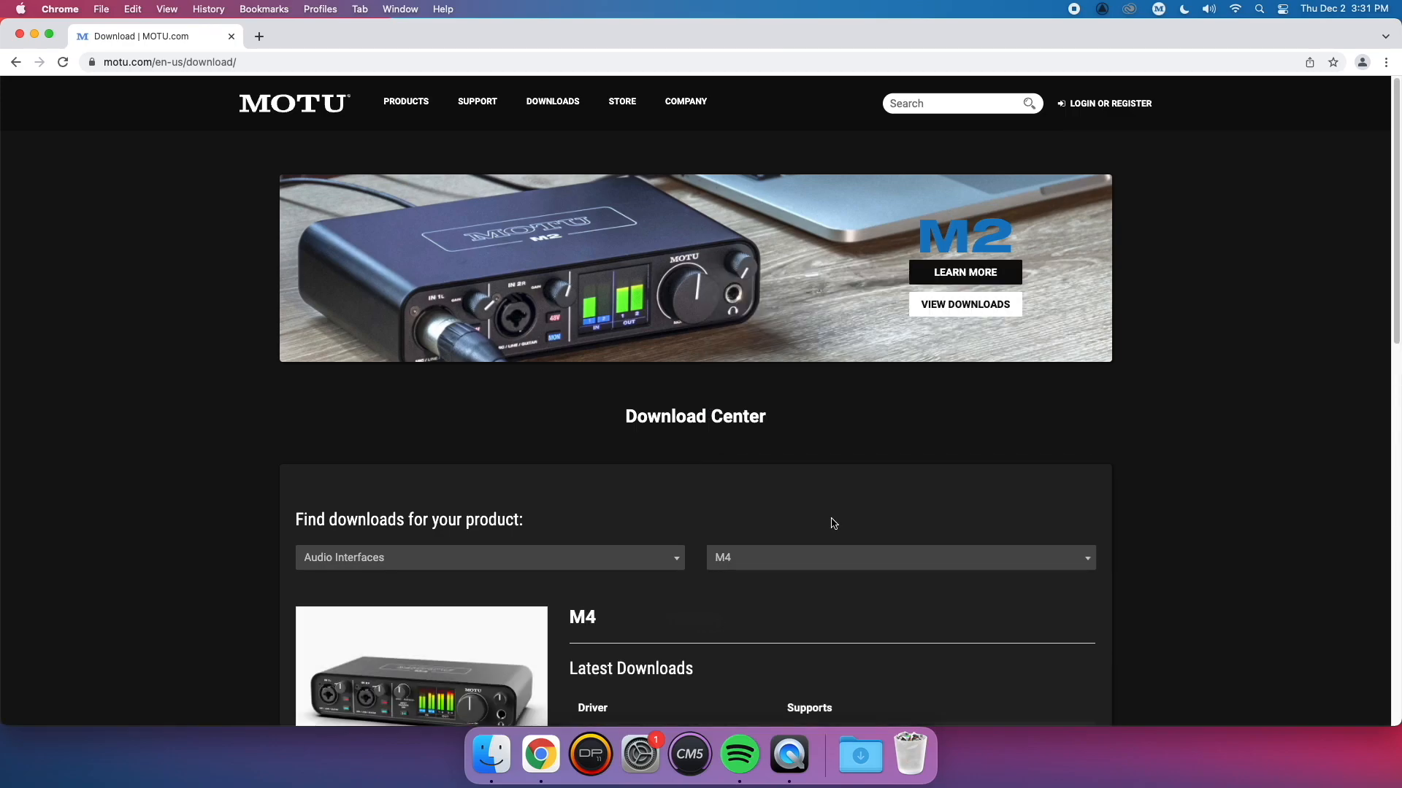
scroll("down", 3)
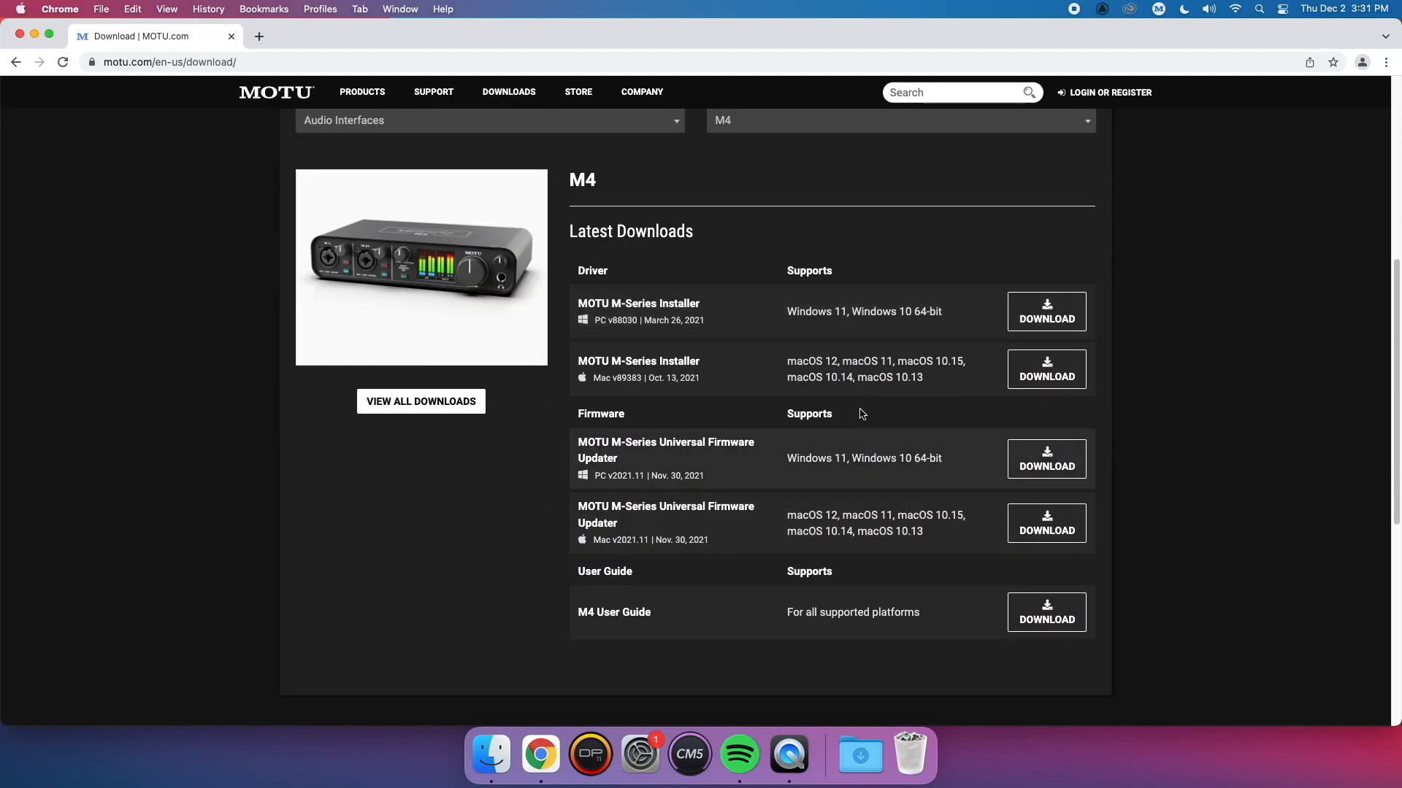
left_click(1047, 369)
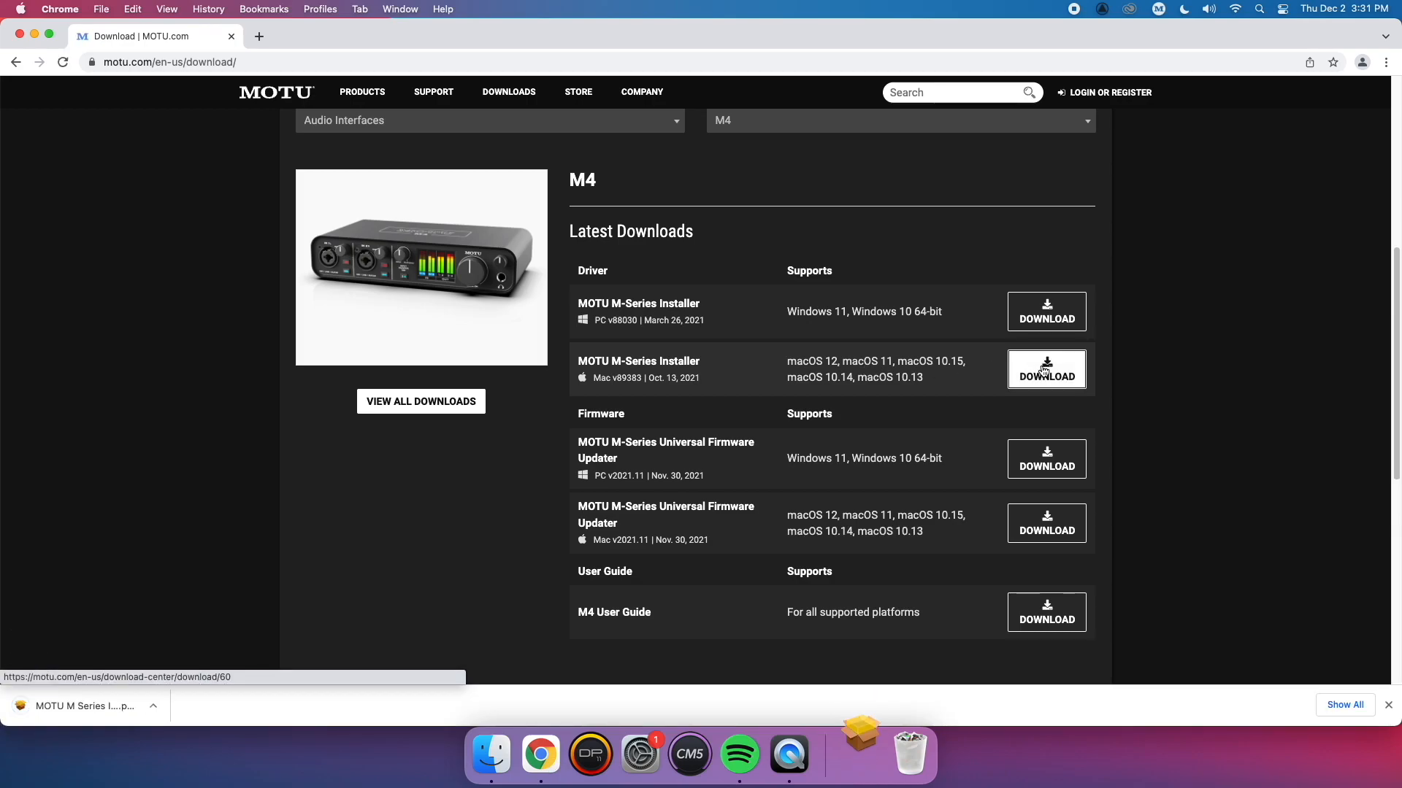
left_click(1045, 369)
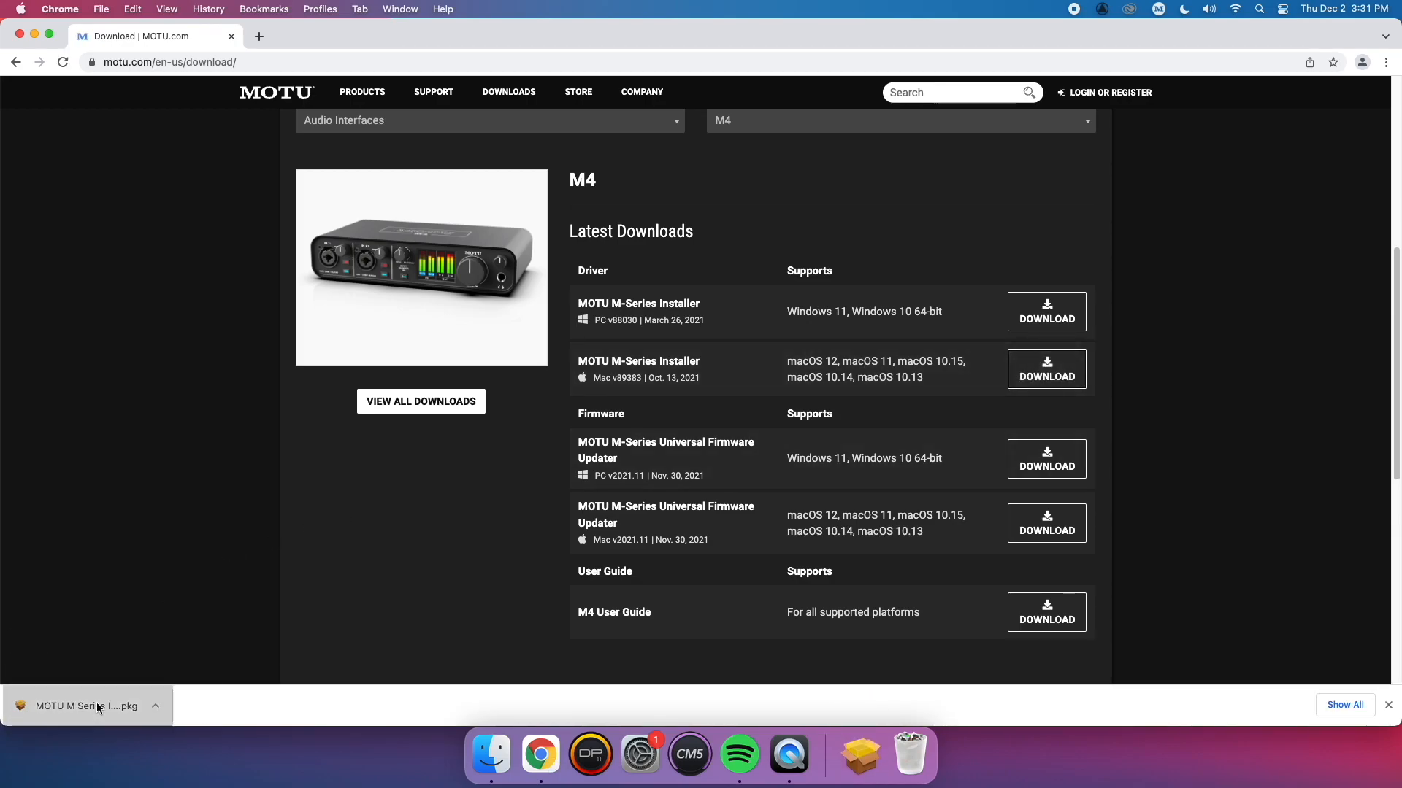
left_click(84, 706)
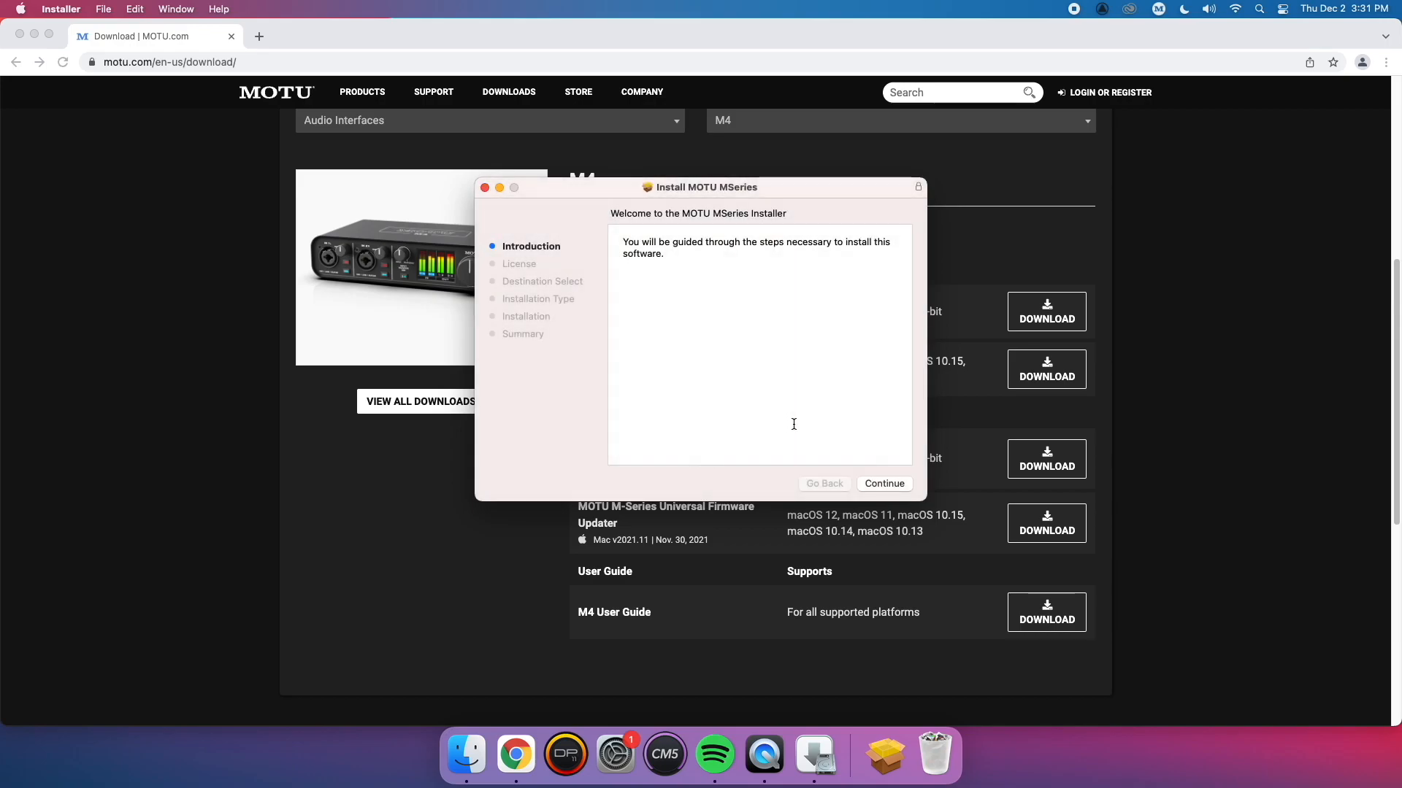
Continue past the MOTU MSeries installer's welcome step.
left_click(883, 483)
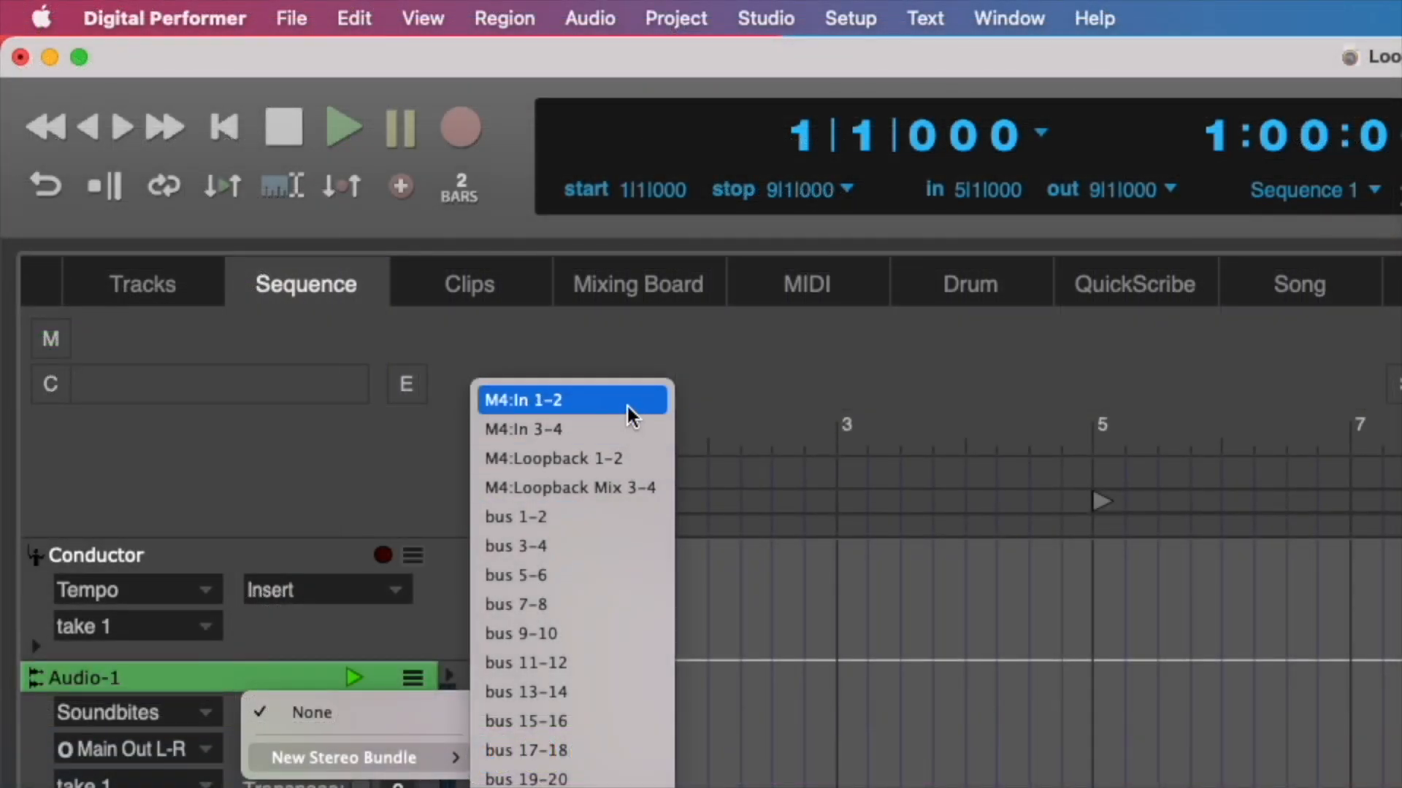
mouse_move(613, 429)
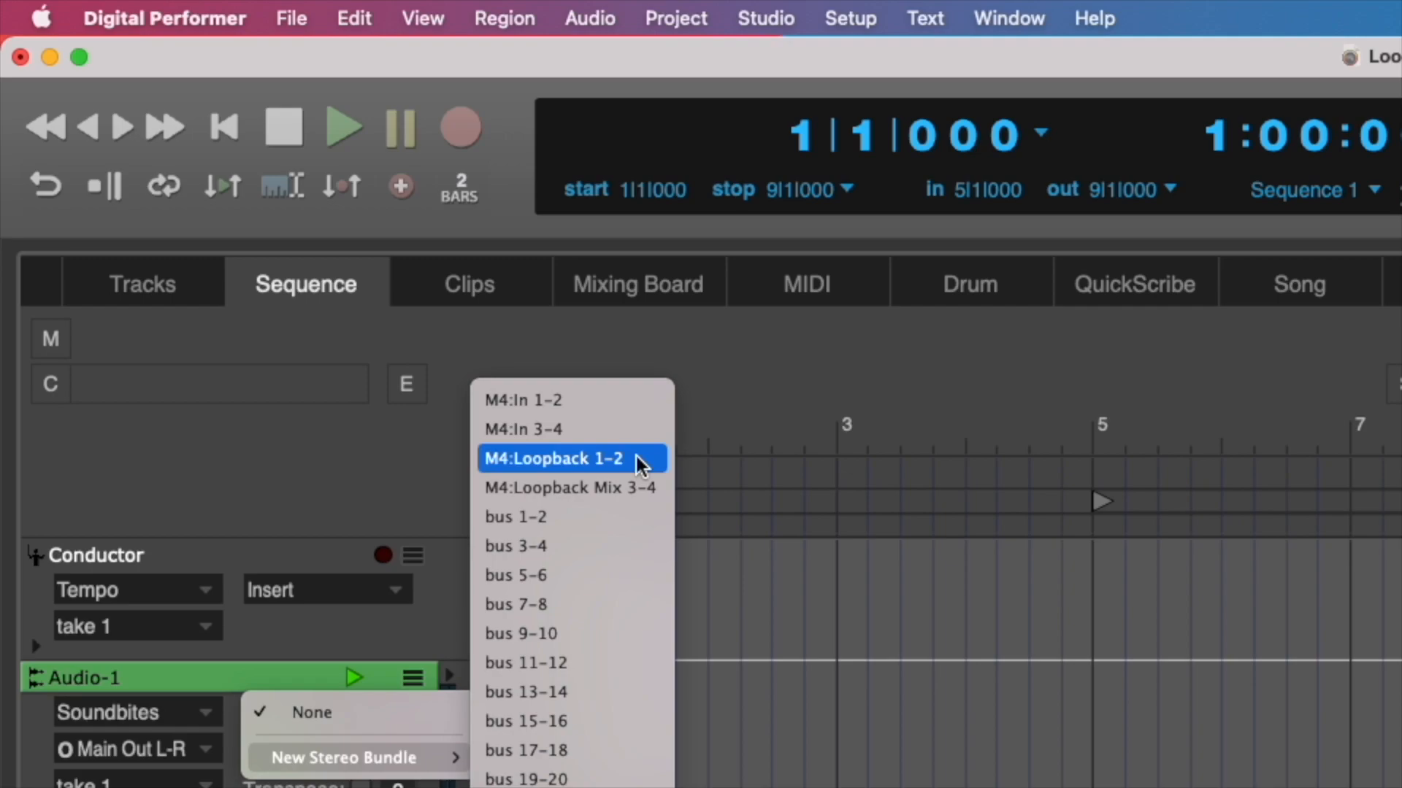
mouse_move(608, 487)
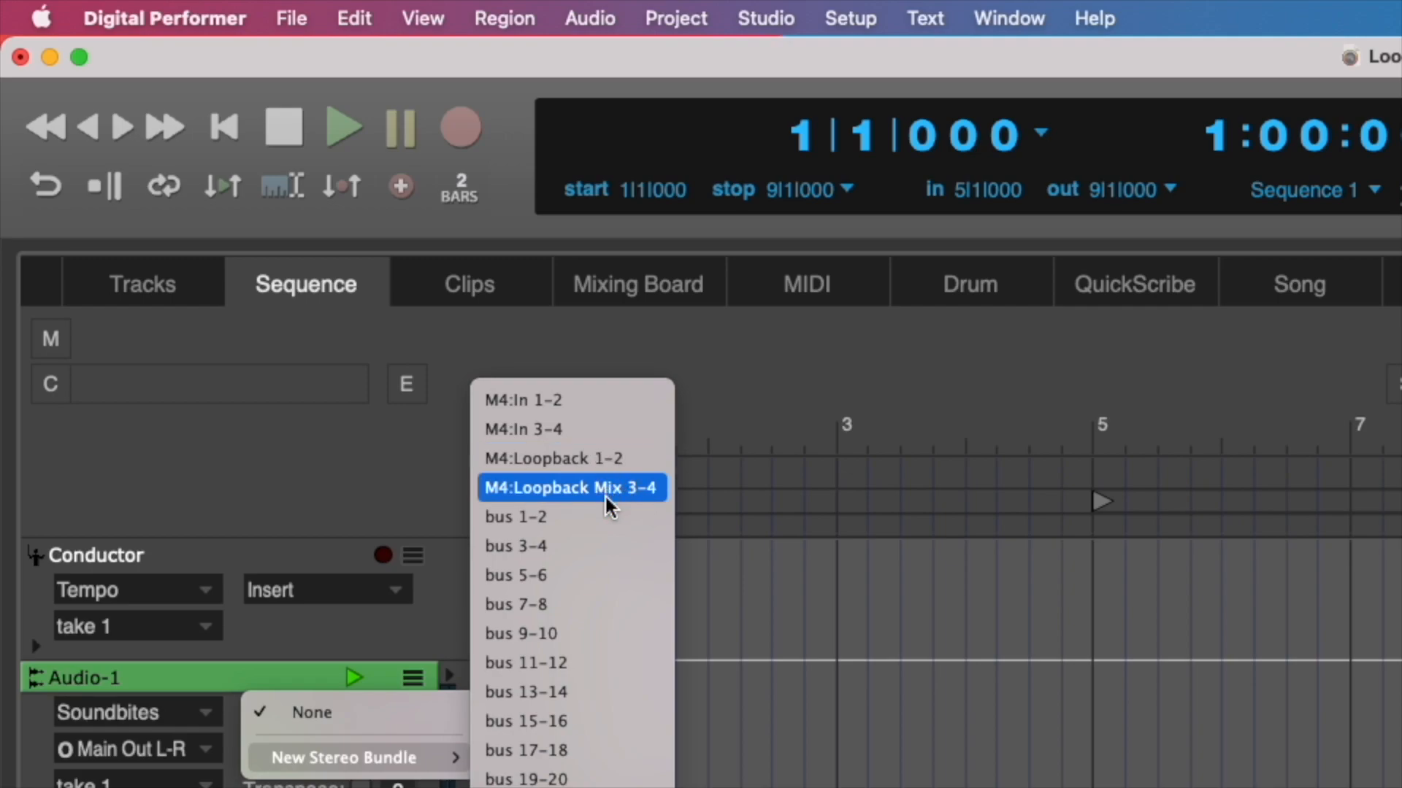
mouse_move(590, 469)
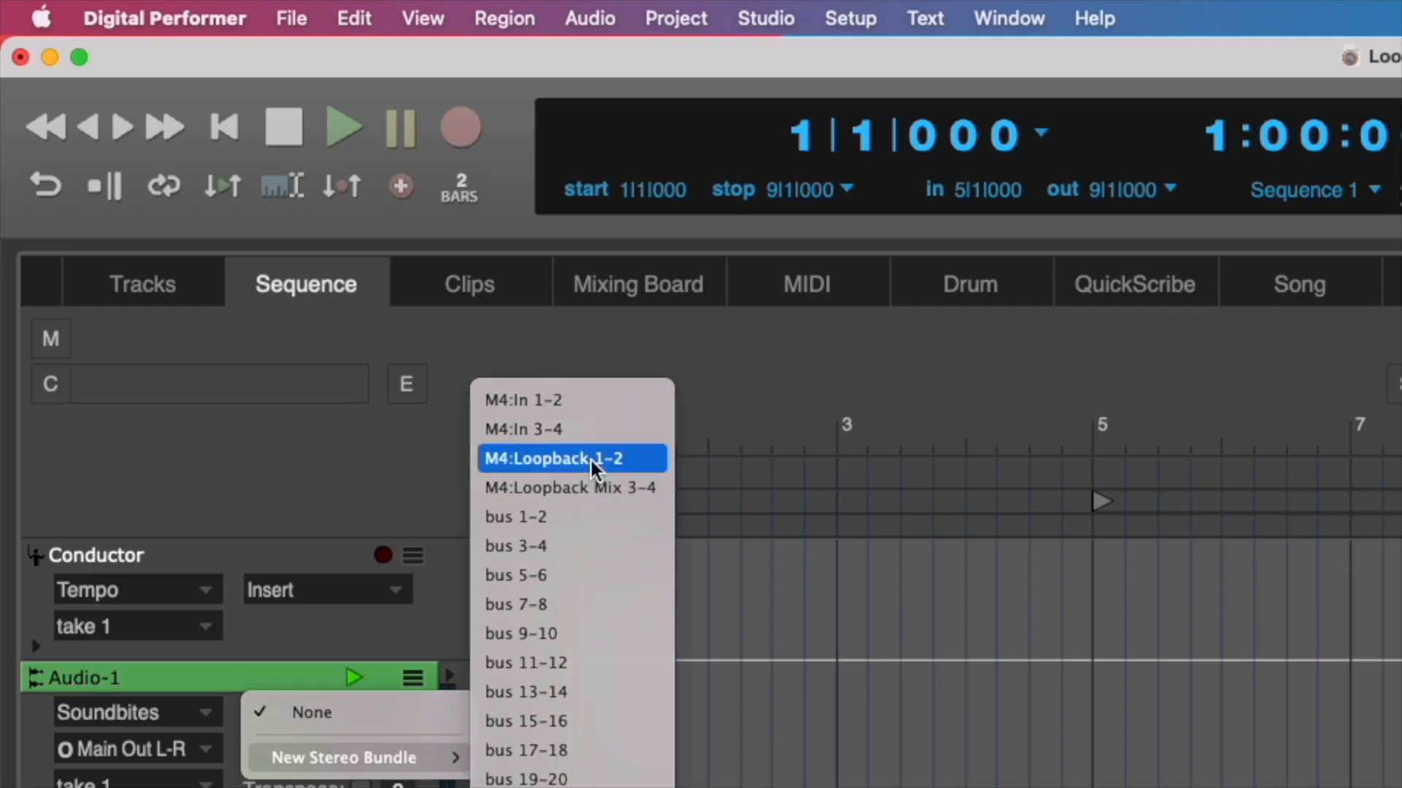
left_click(553, 458)
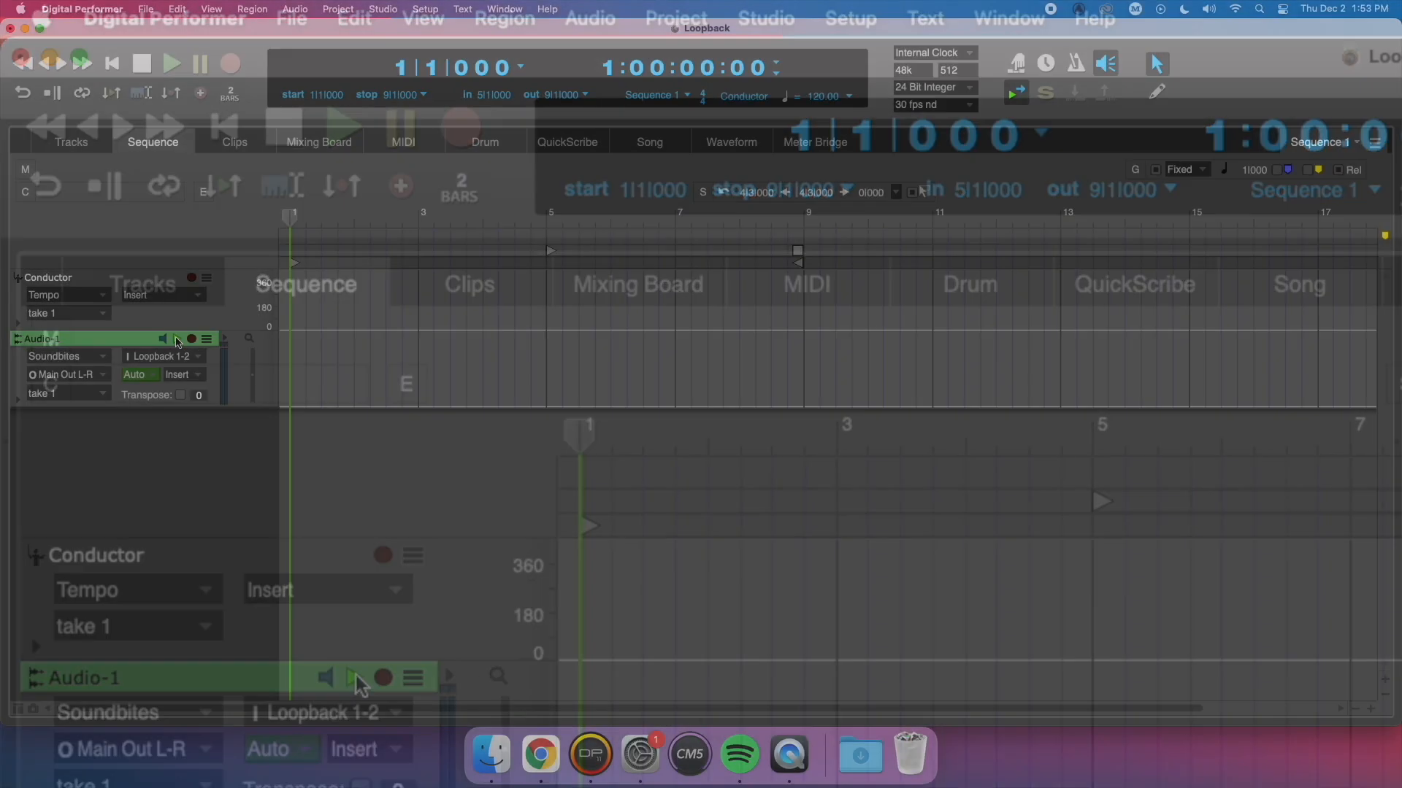
left_click(231, 63)
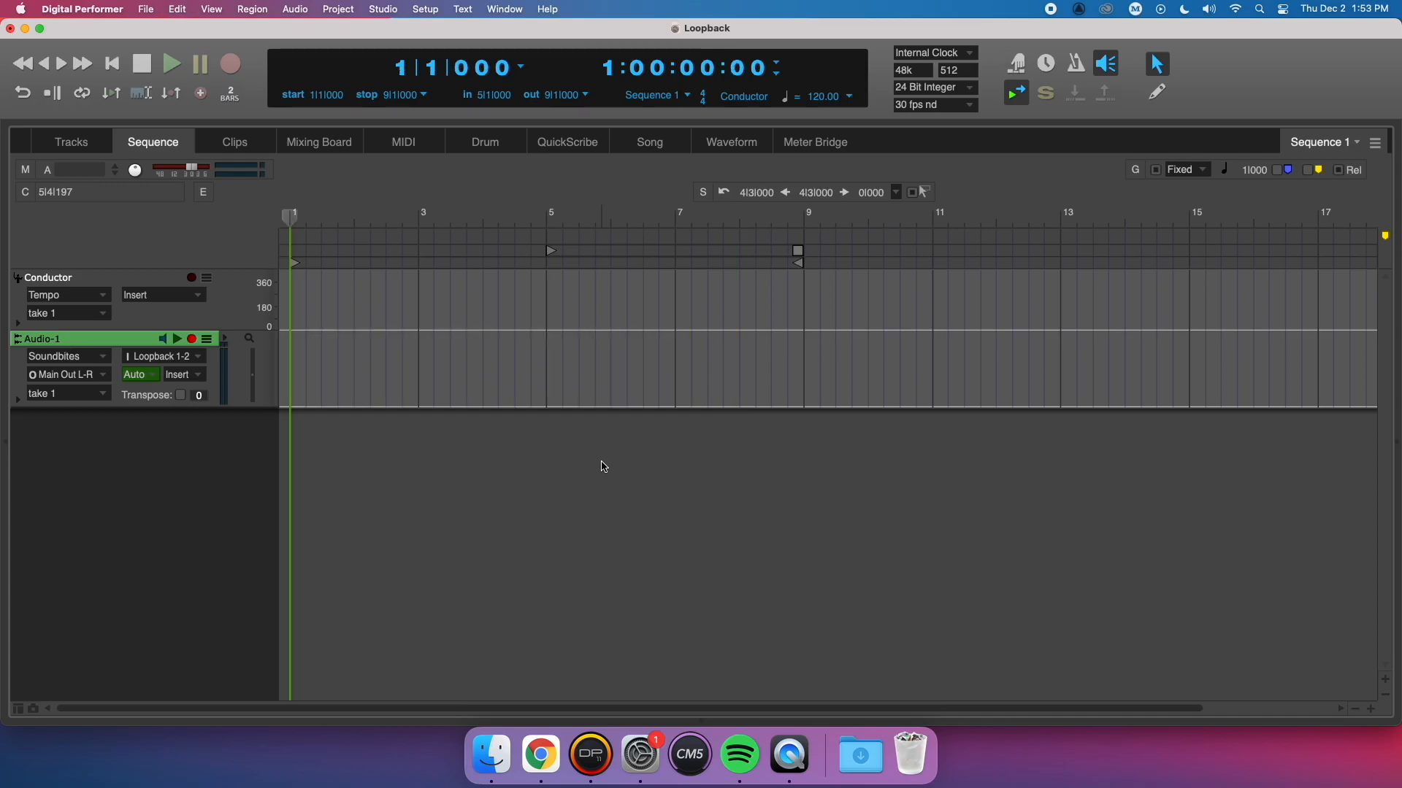
left_click(161, 355)
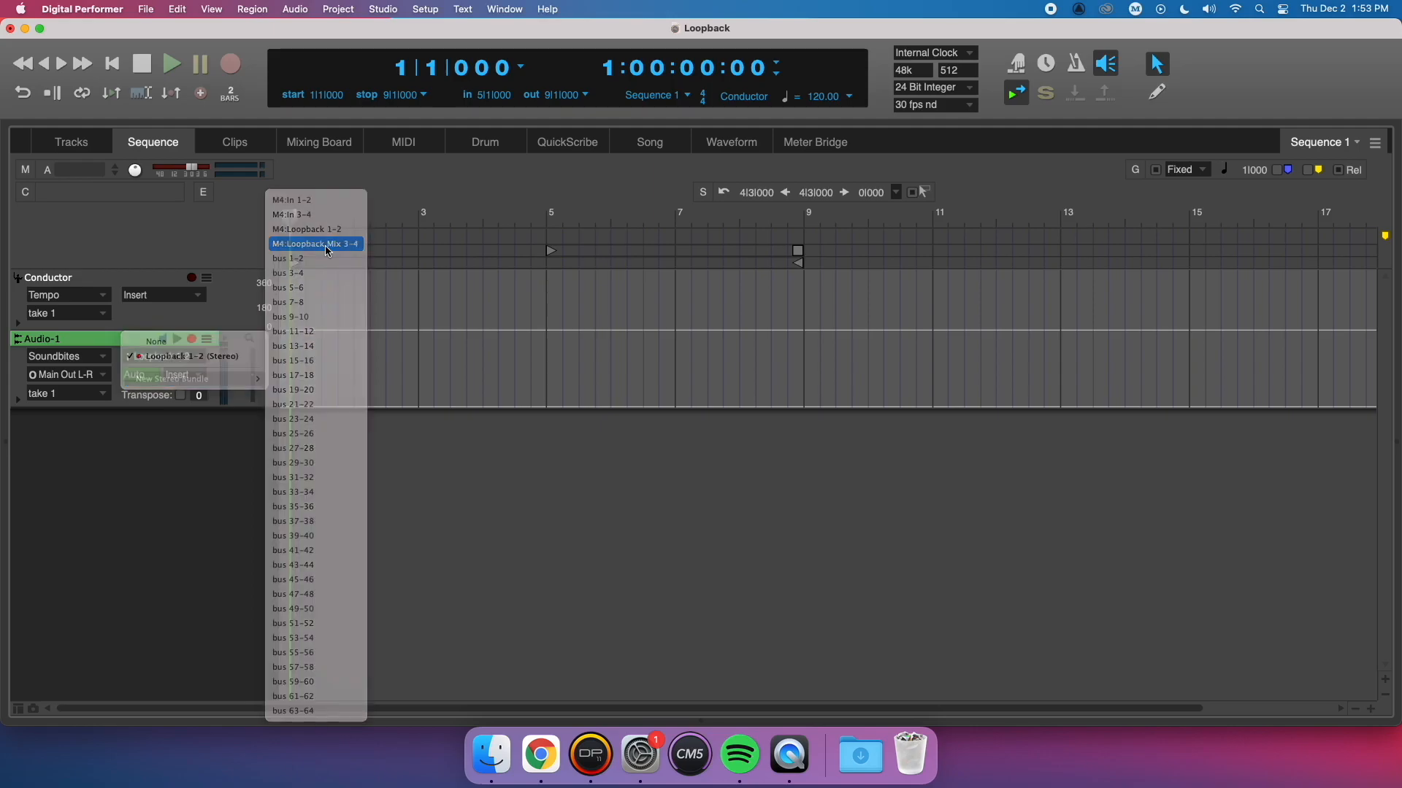
left_click(315, 243)
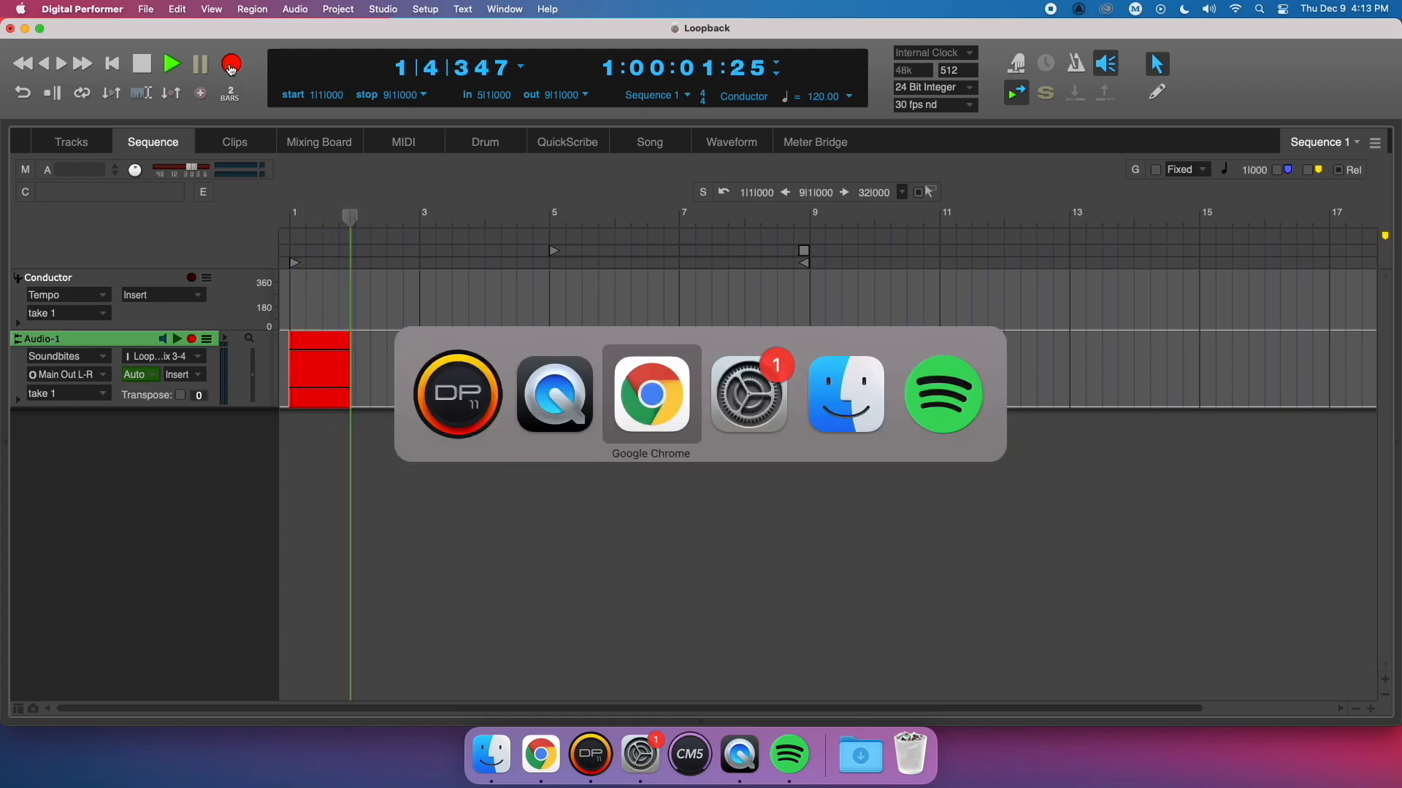
left_click(651, 393)
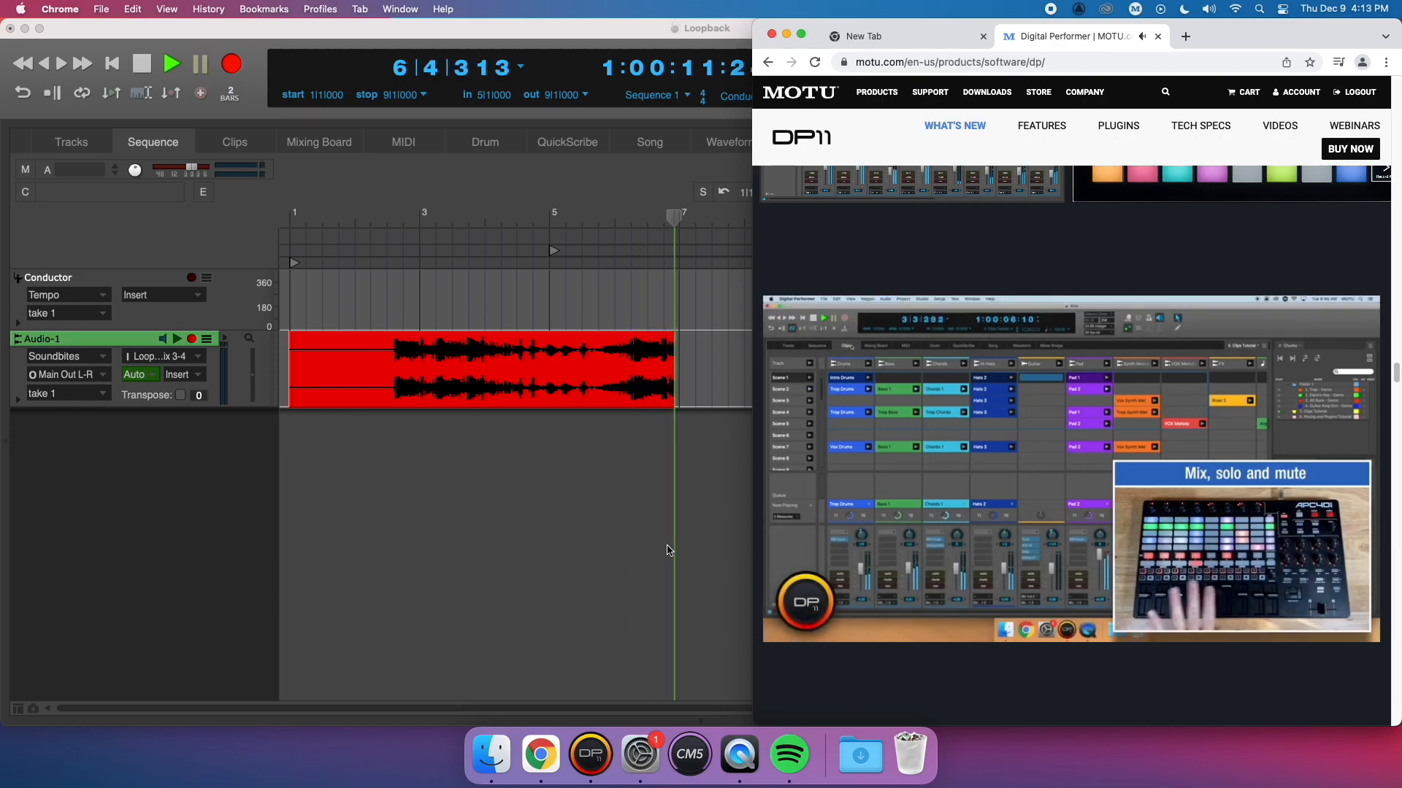
left_click(589, 754)
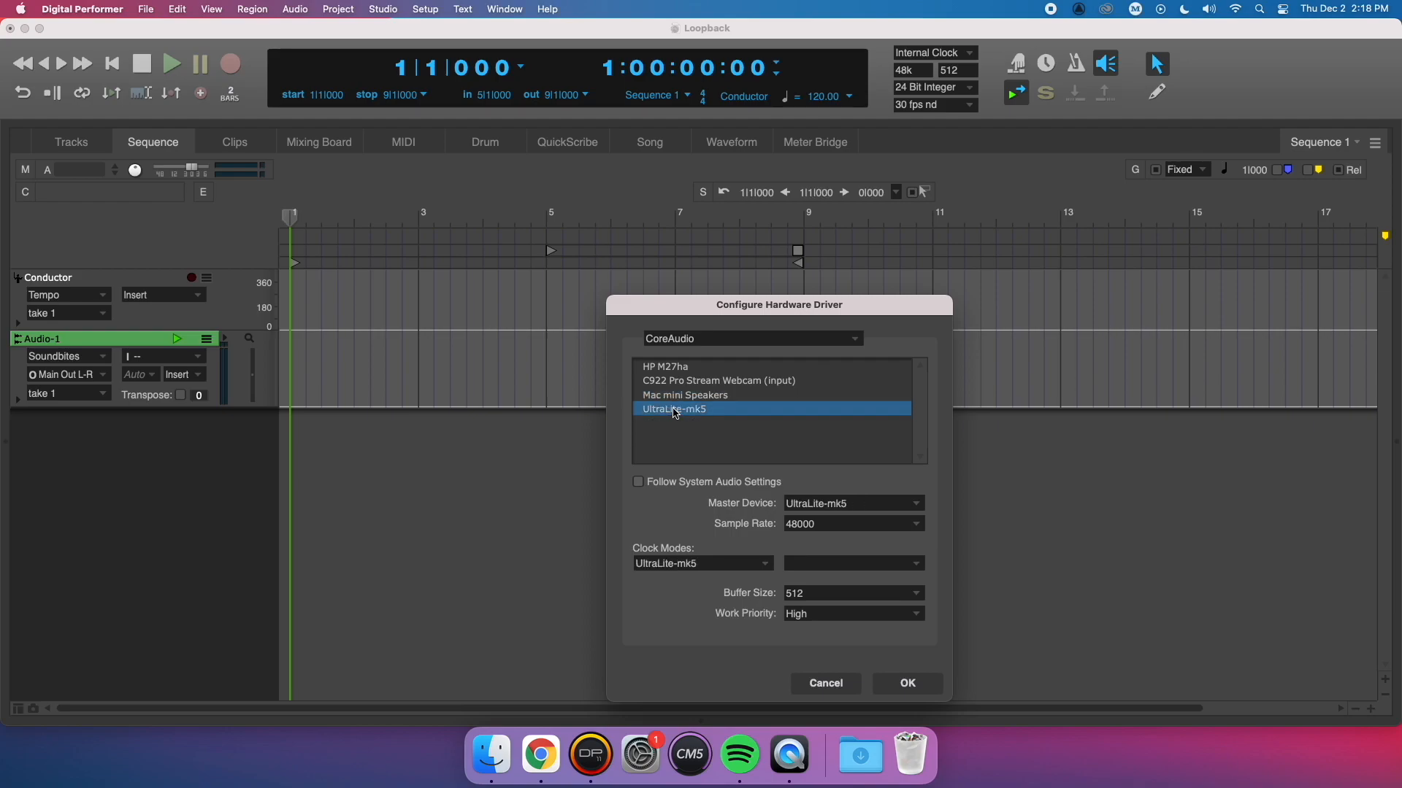
mouse_move(907, 684)
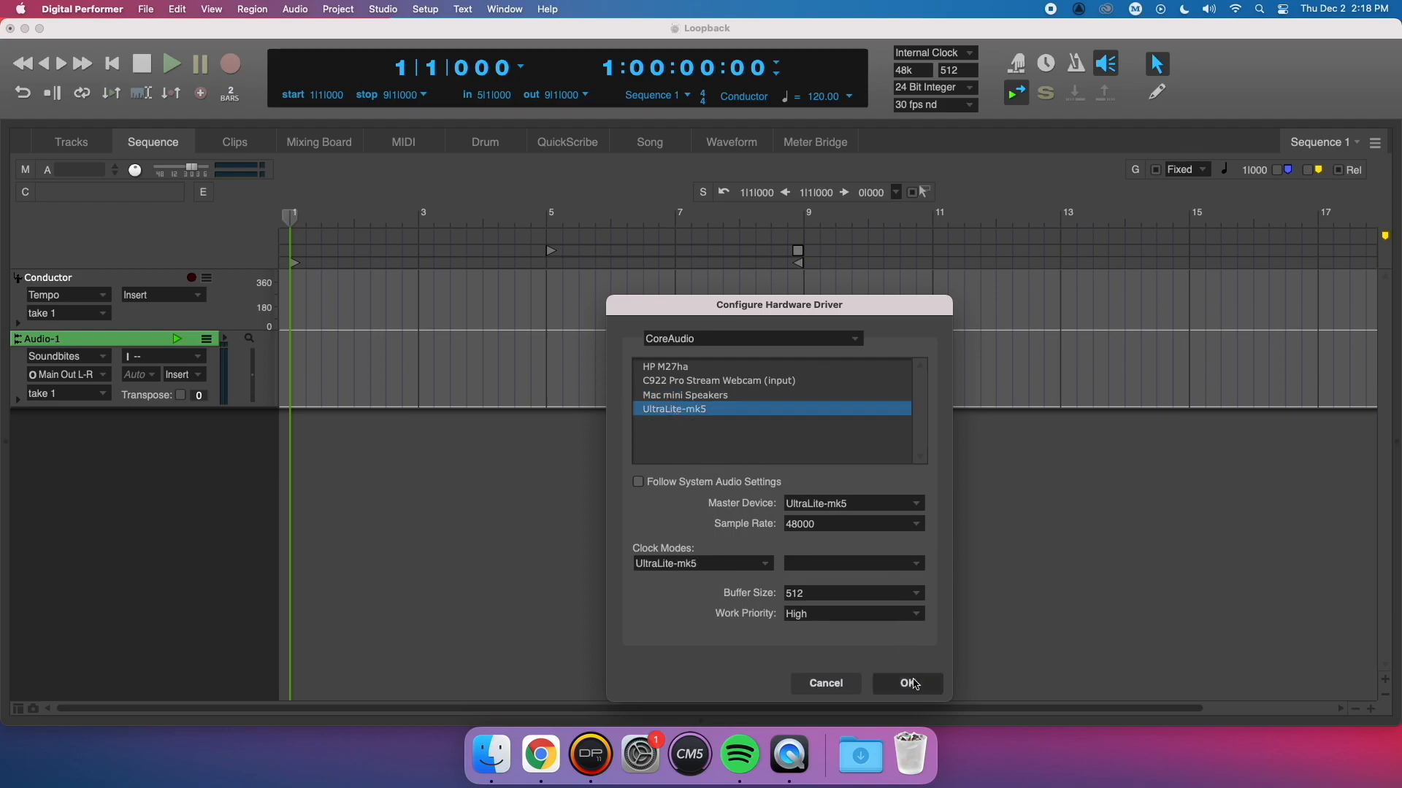
Confirm the UltraLite-mk5 driver, then browse Audio-1's input list including Loopback In 1-2.
left_click(905, 683)
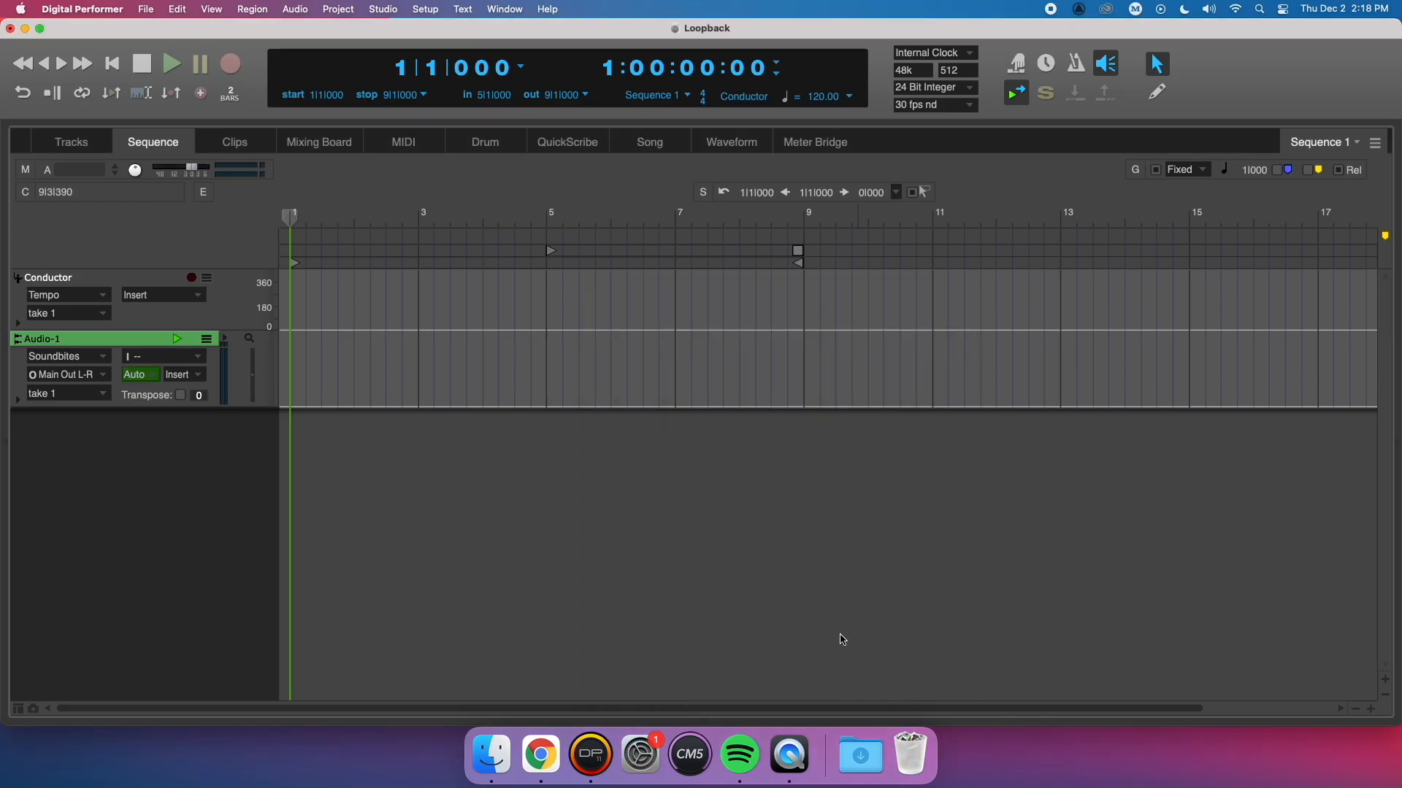
left_click(162, 356)
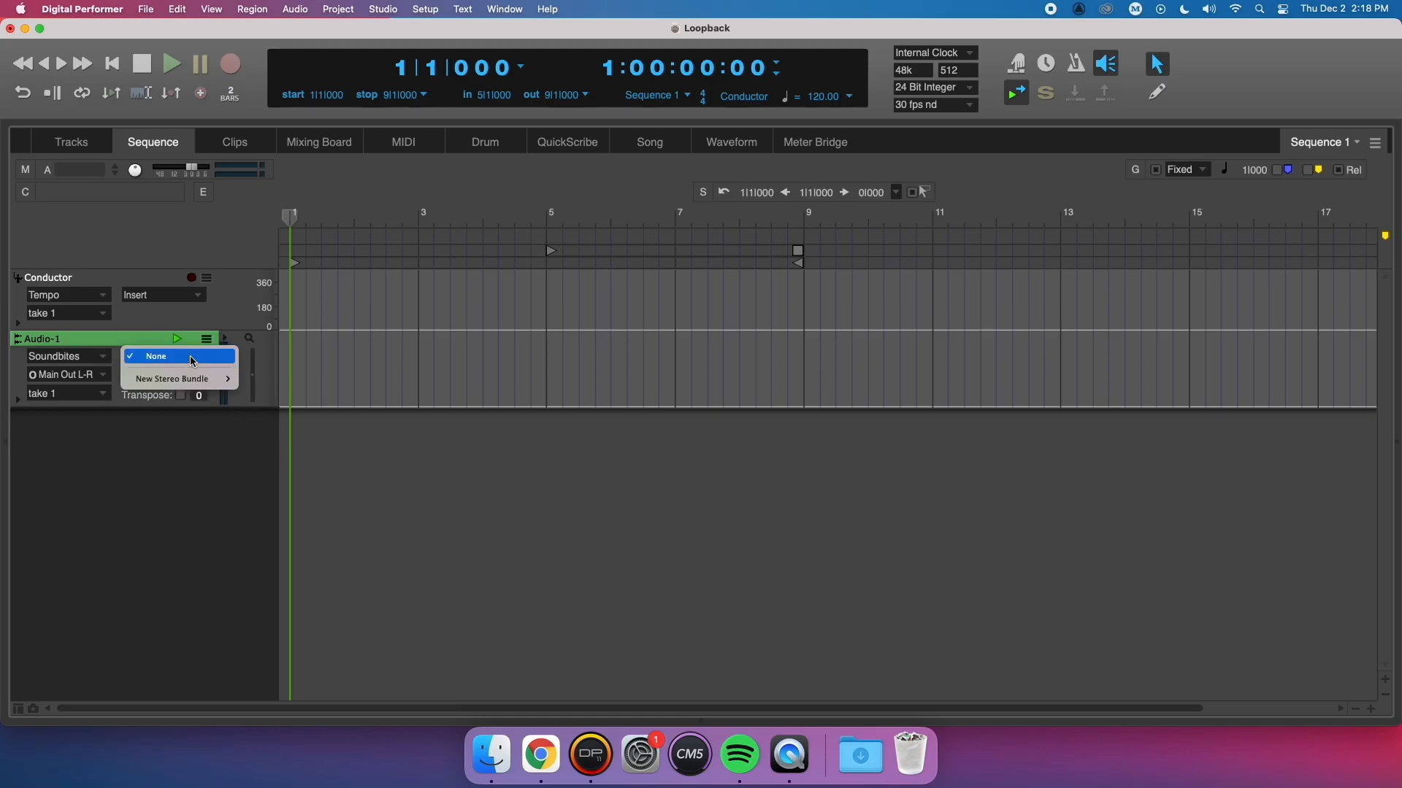
mouse_move(172, 378)
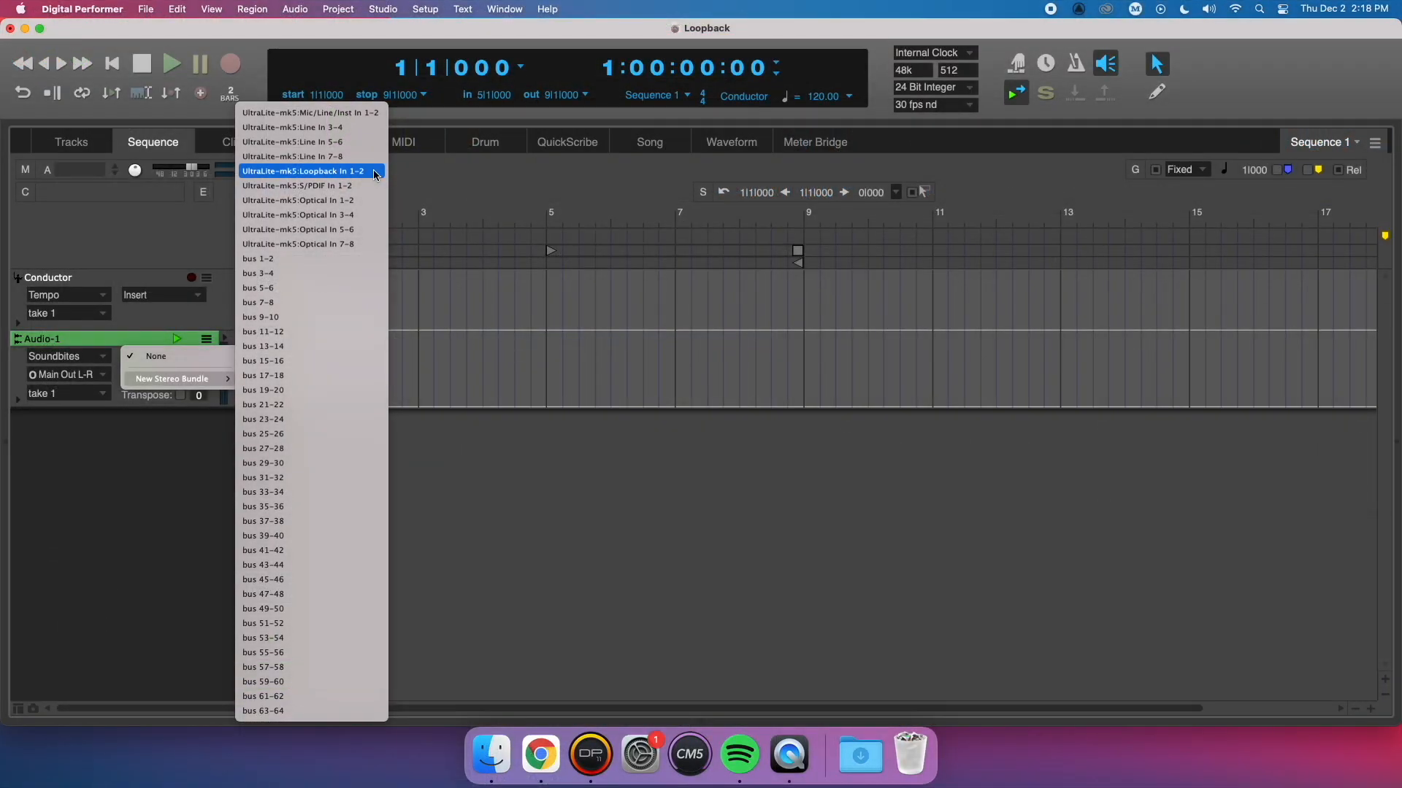
left_click(304, 171)
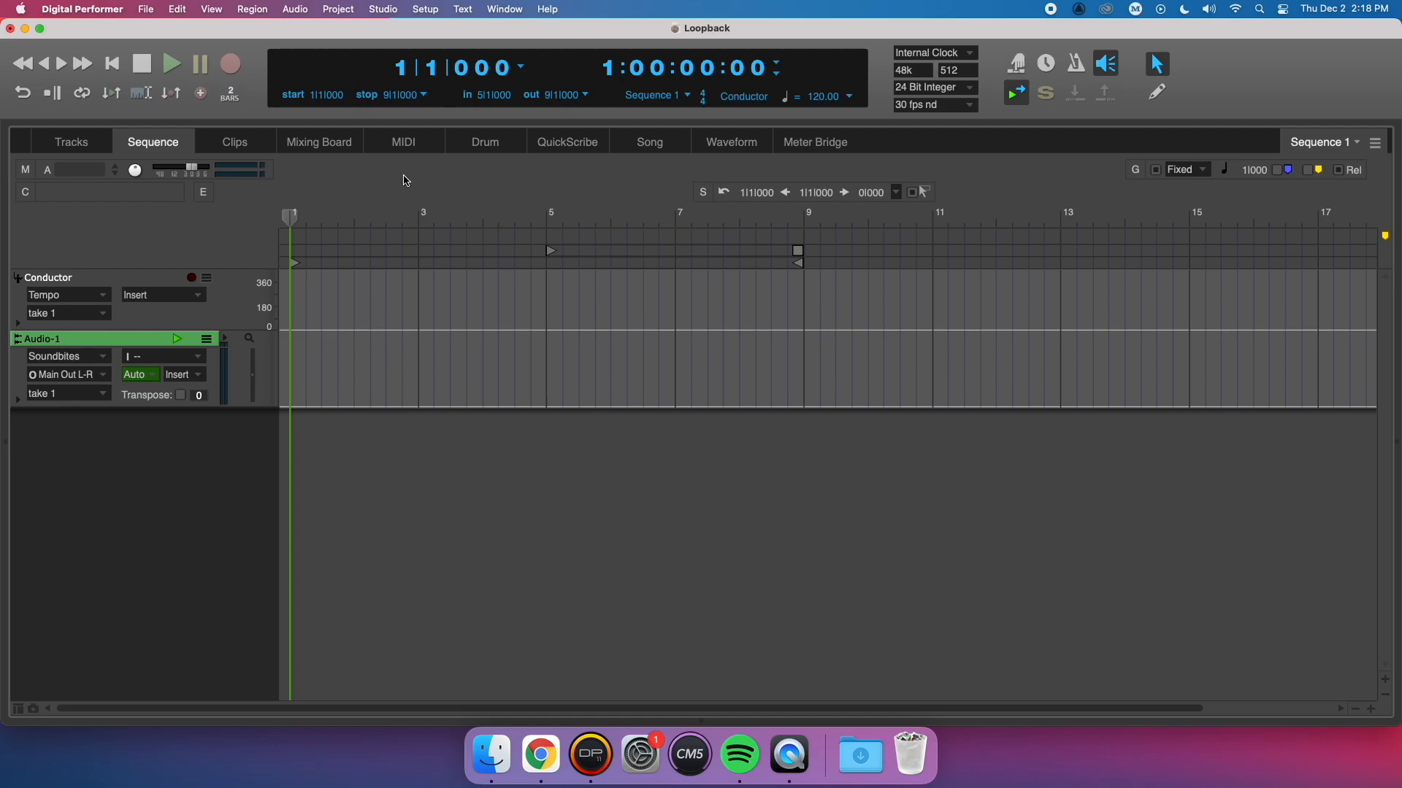
Quit Digital Performer without saving the Loopback project, then launch OBS Studio.
left_click(82, 9)
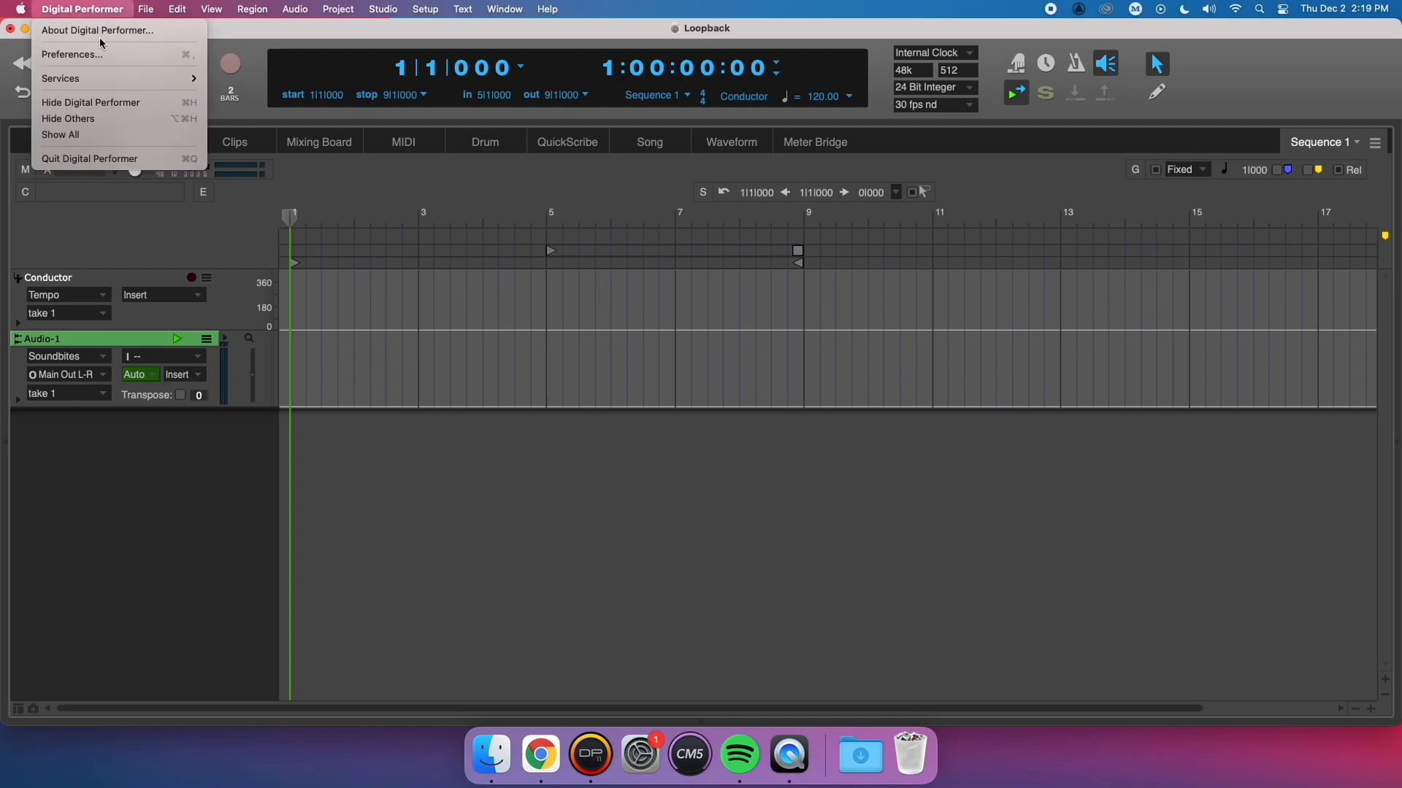
left_click(89, 158)
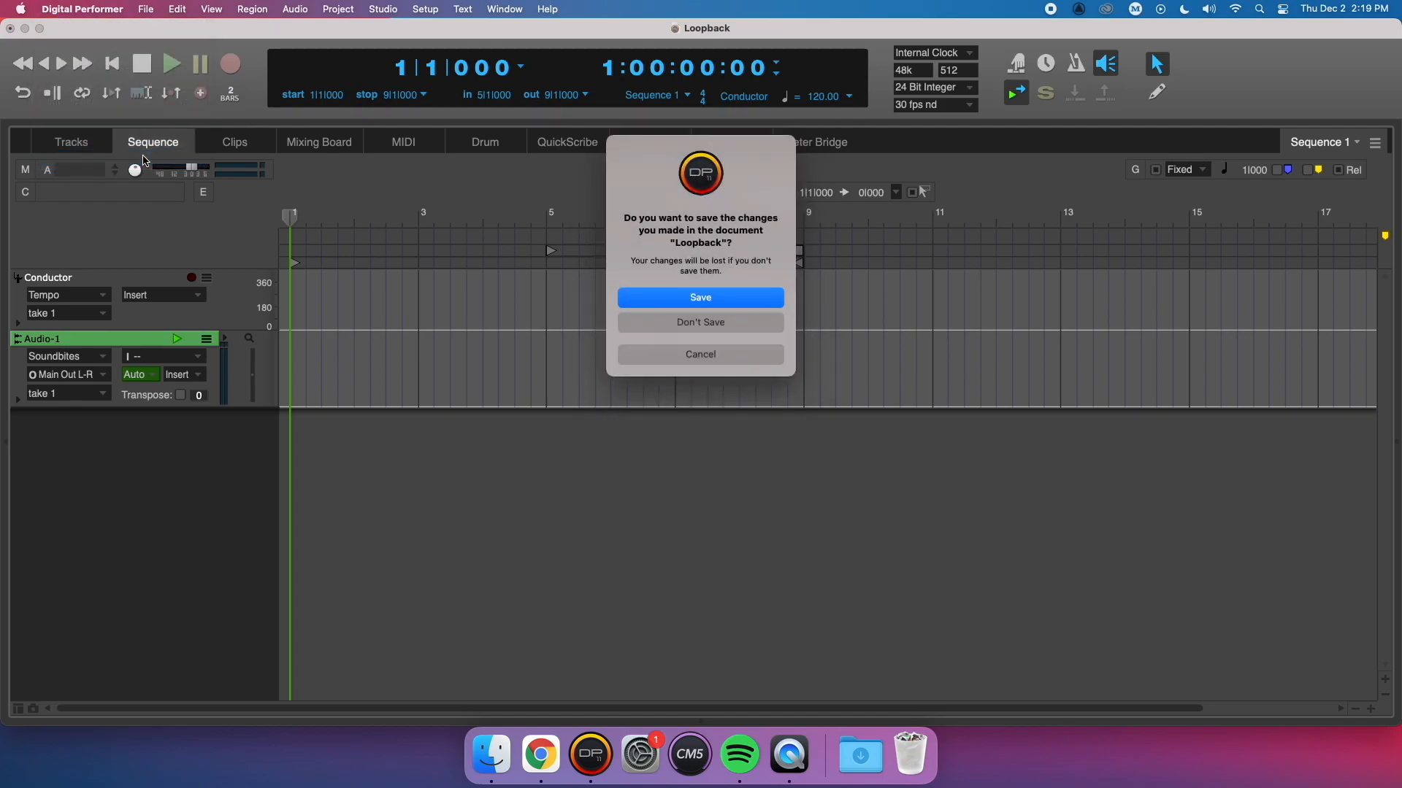
left_click(700, 322)
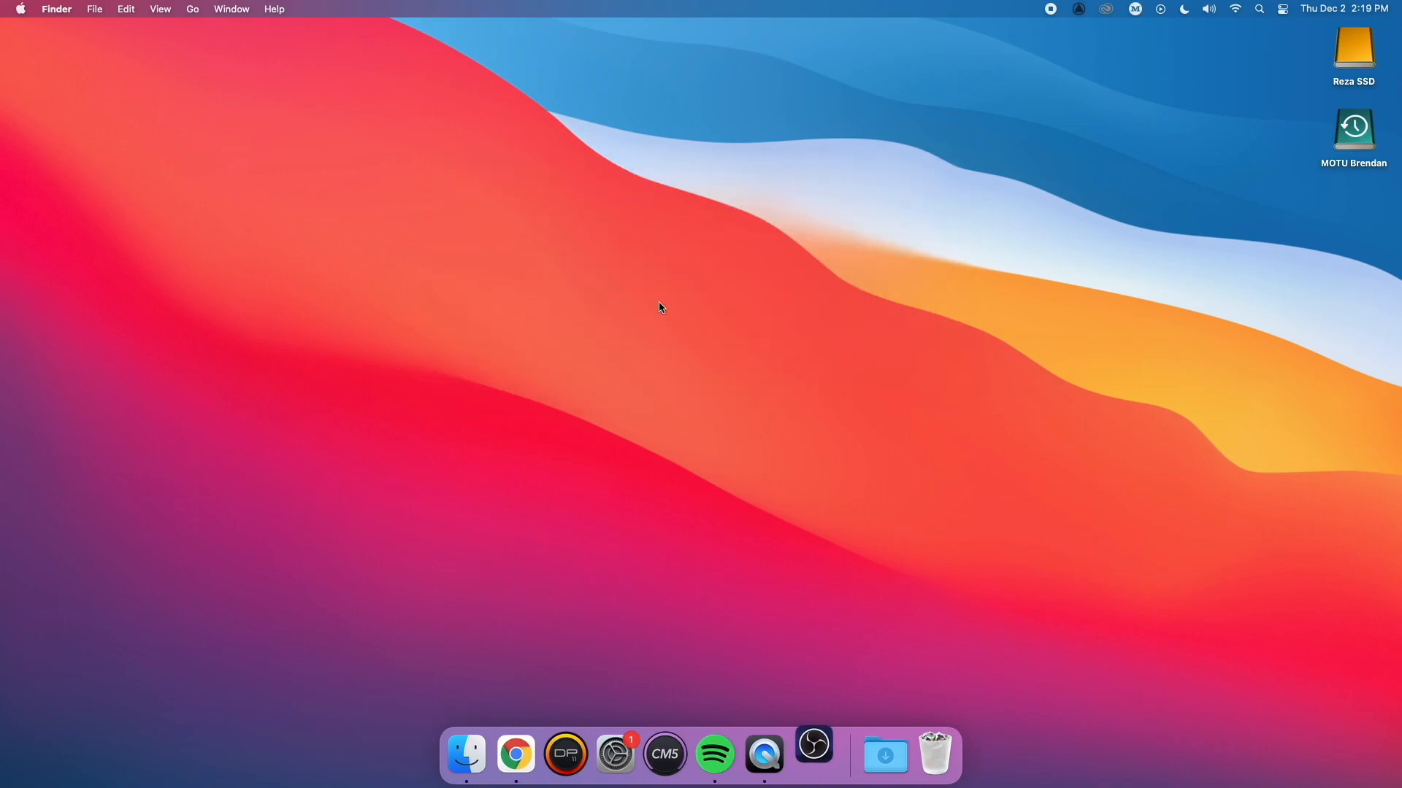
left_click(812, 753)
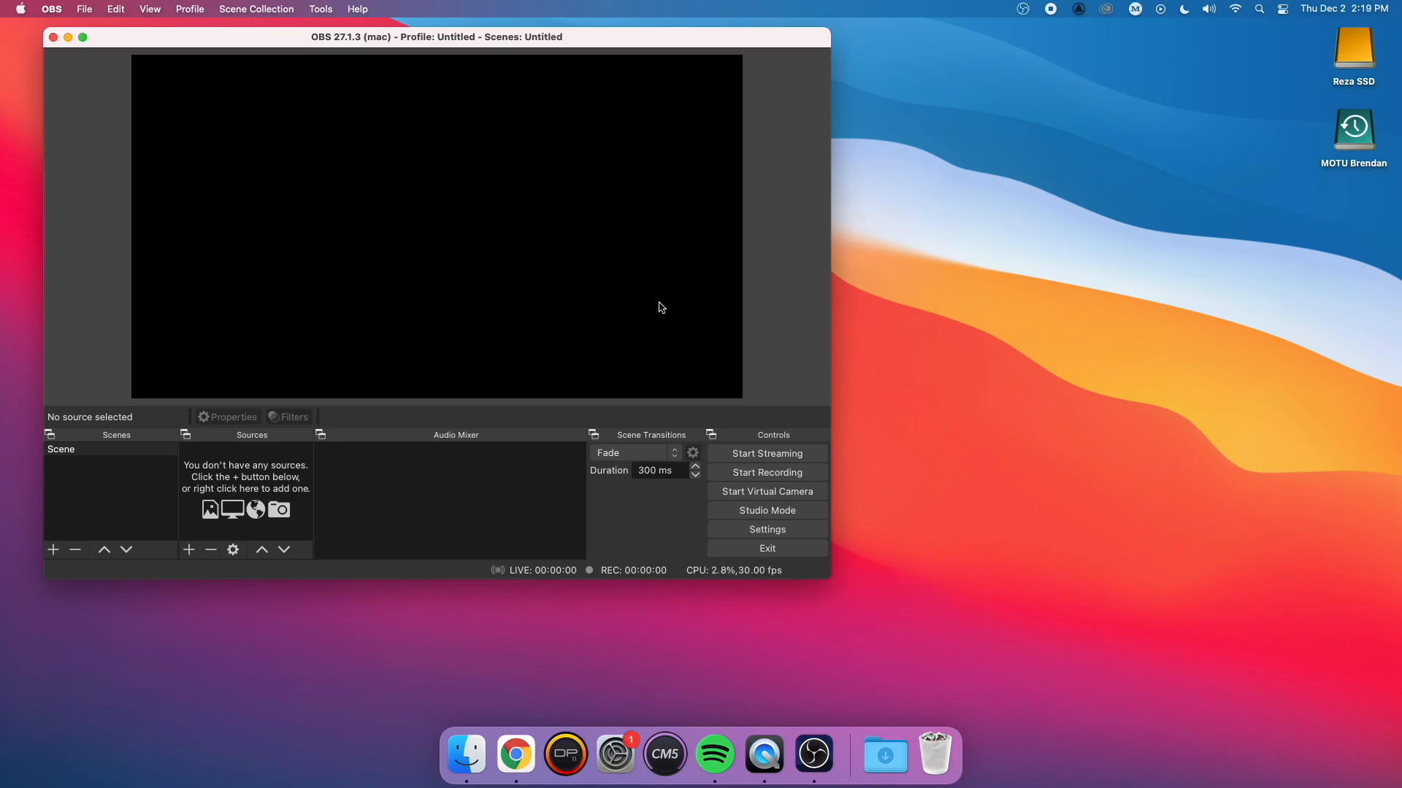
mouse_move(765, 528)
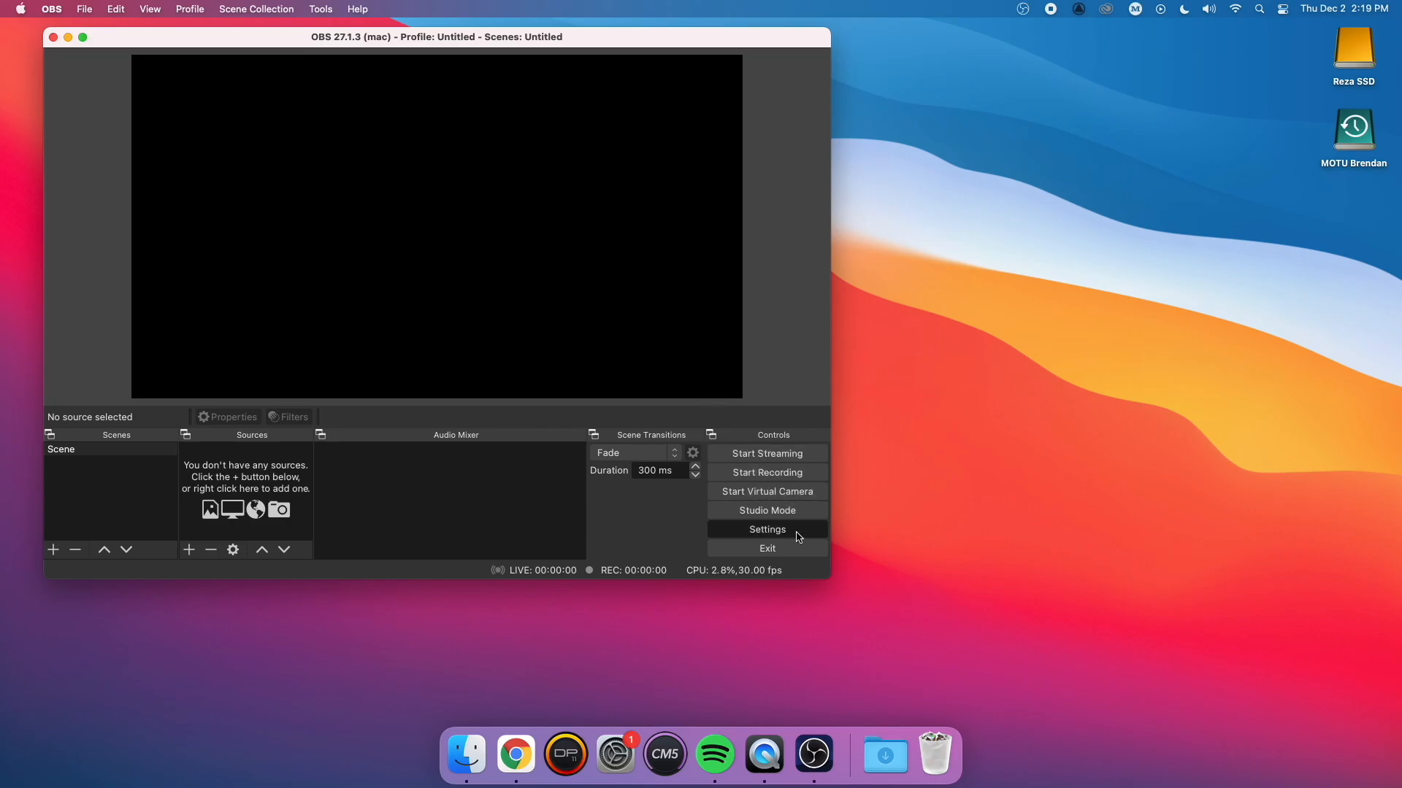
Set OBS Mic/Auxiliary Audio to UltraLite-mk5 and apply the settings.
left_click(766, 528)
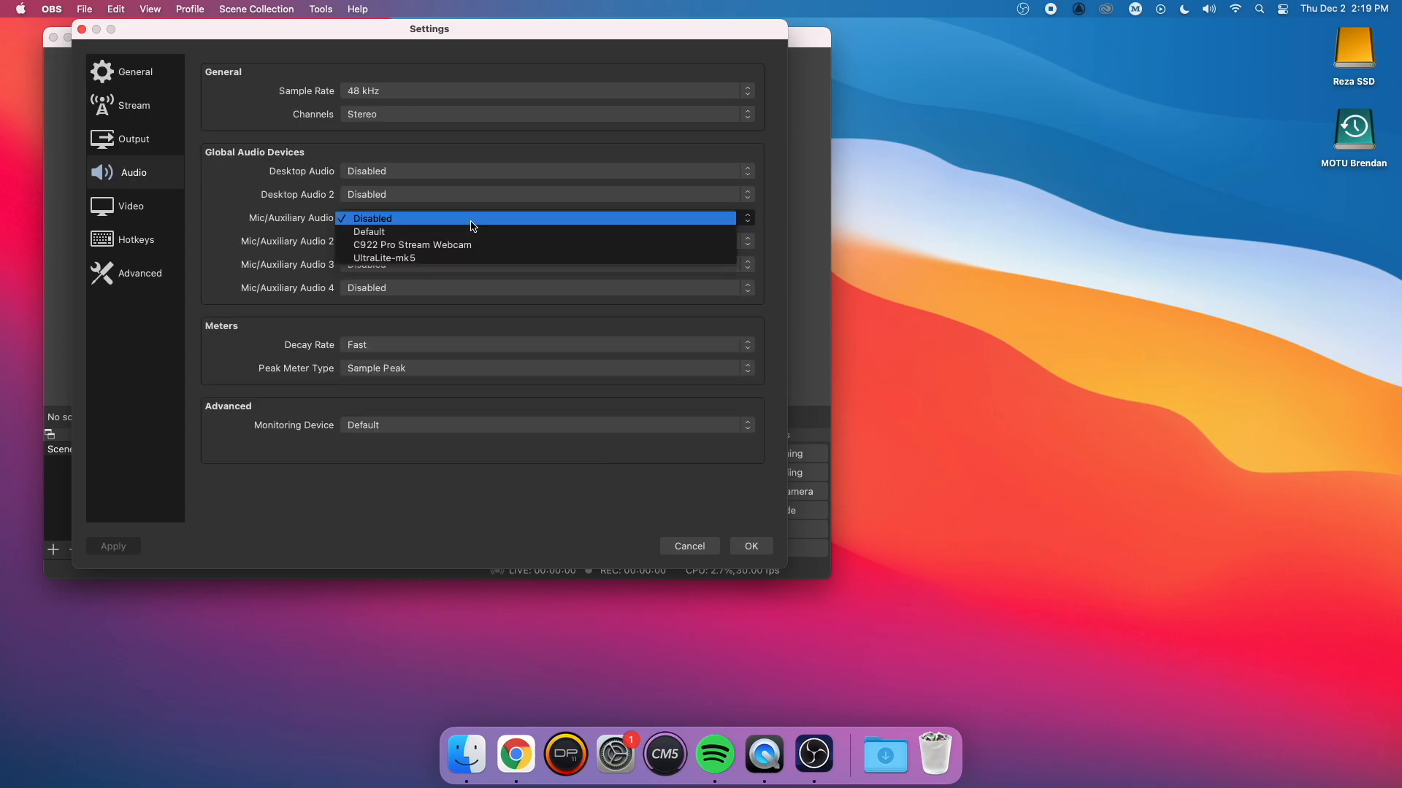
left_click(383, 258)
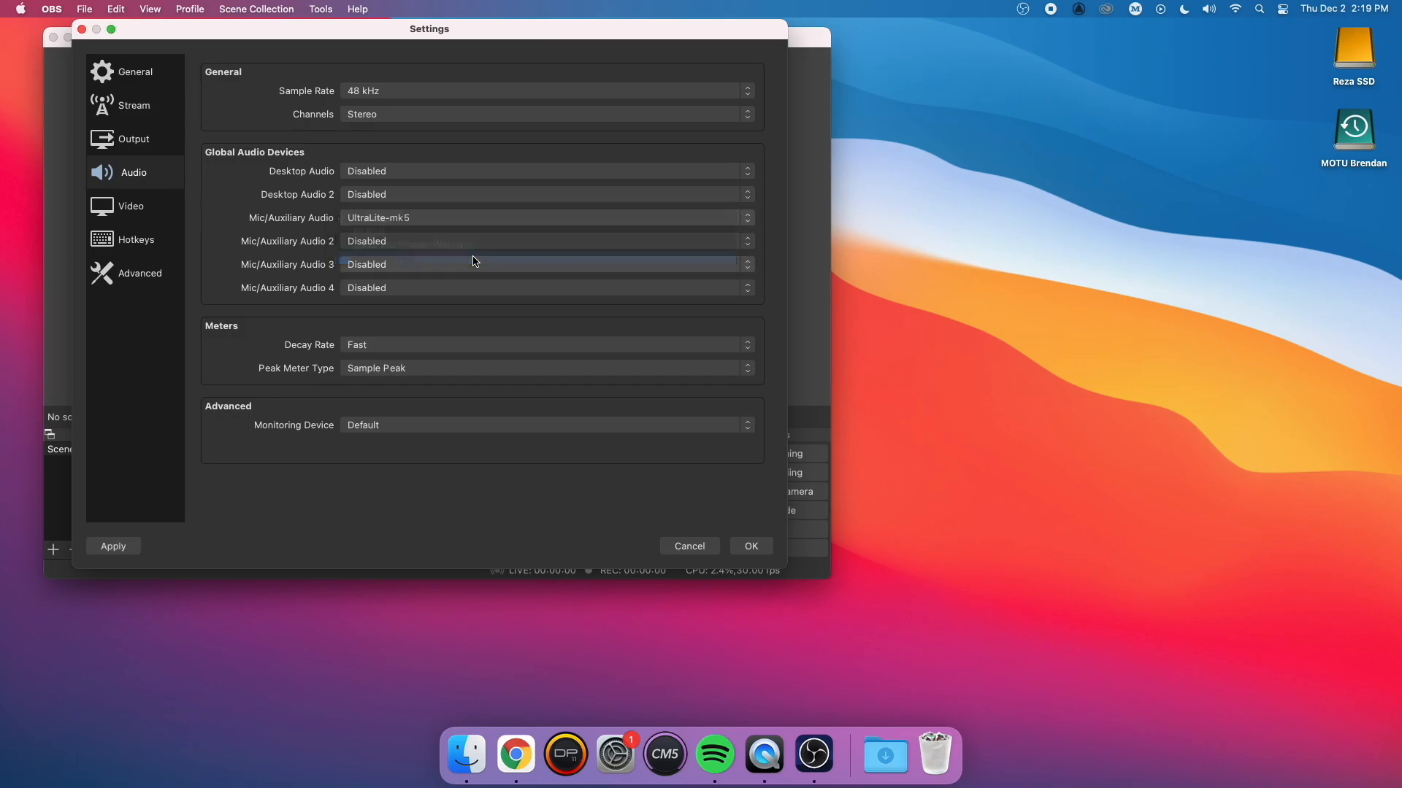
left_click(750, 546)
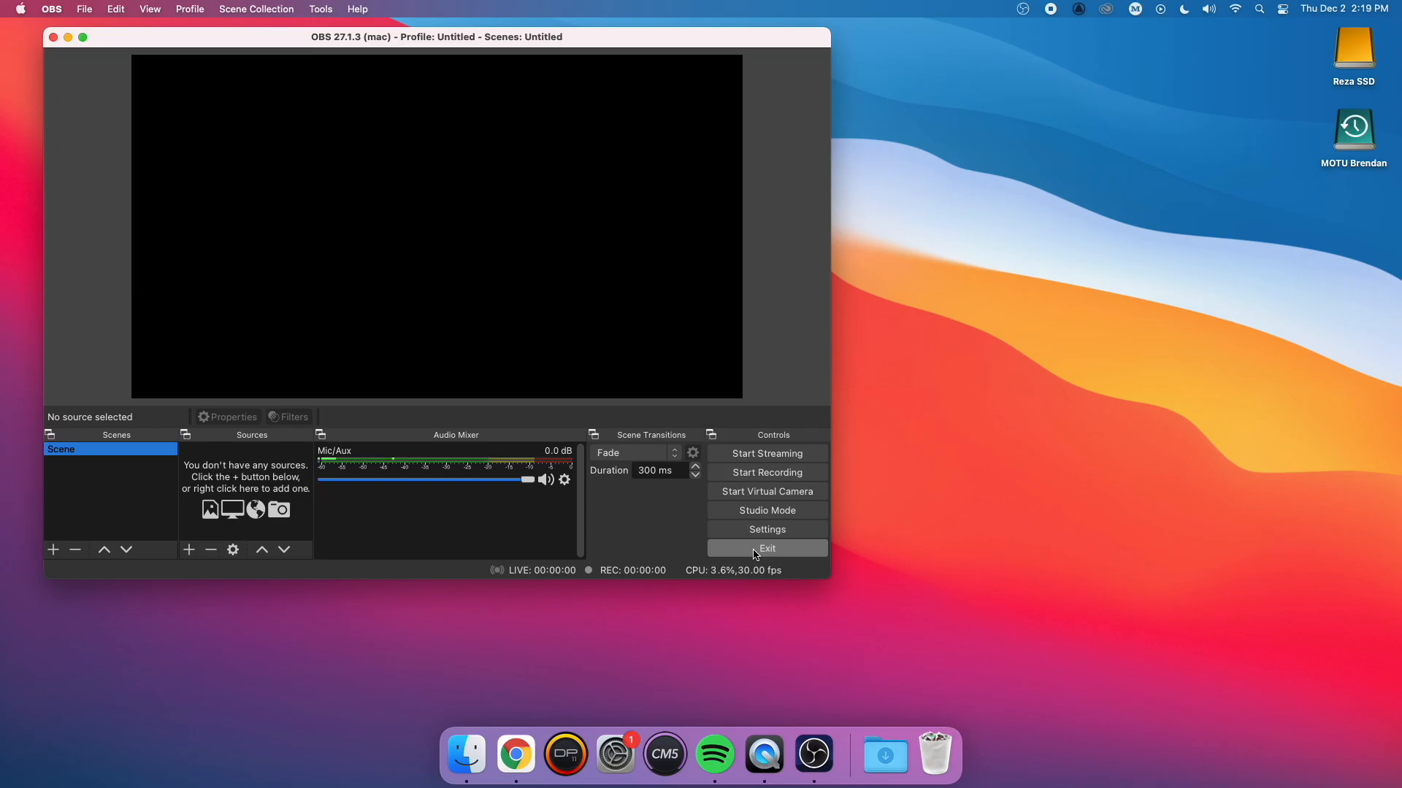
Switch to Chrome and play the YouTube video on the MOTU Digital Performer page.
key("Cmd+Tab")
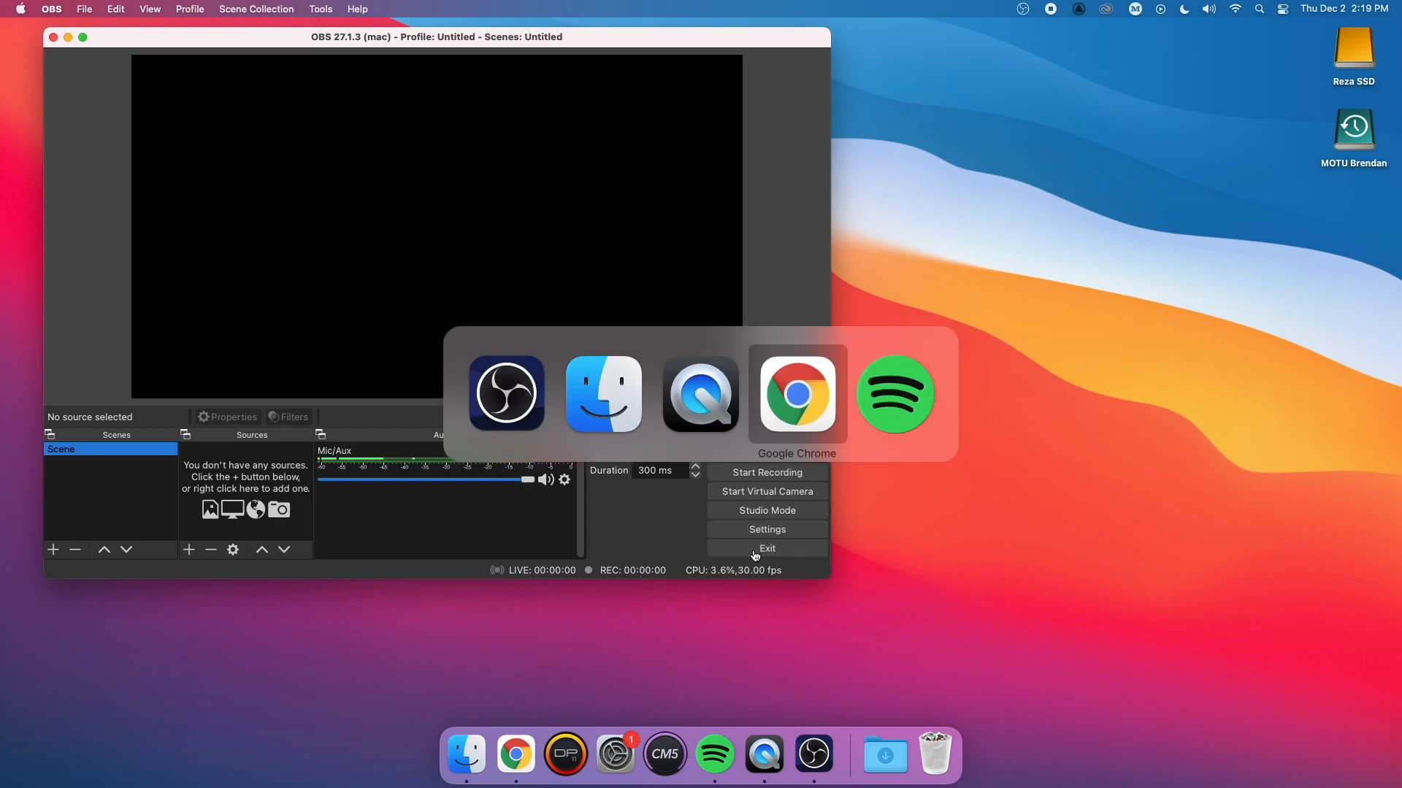
left_click(796, 394)
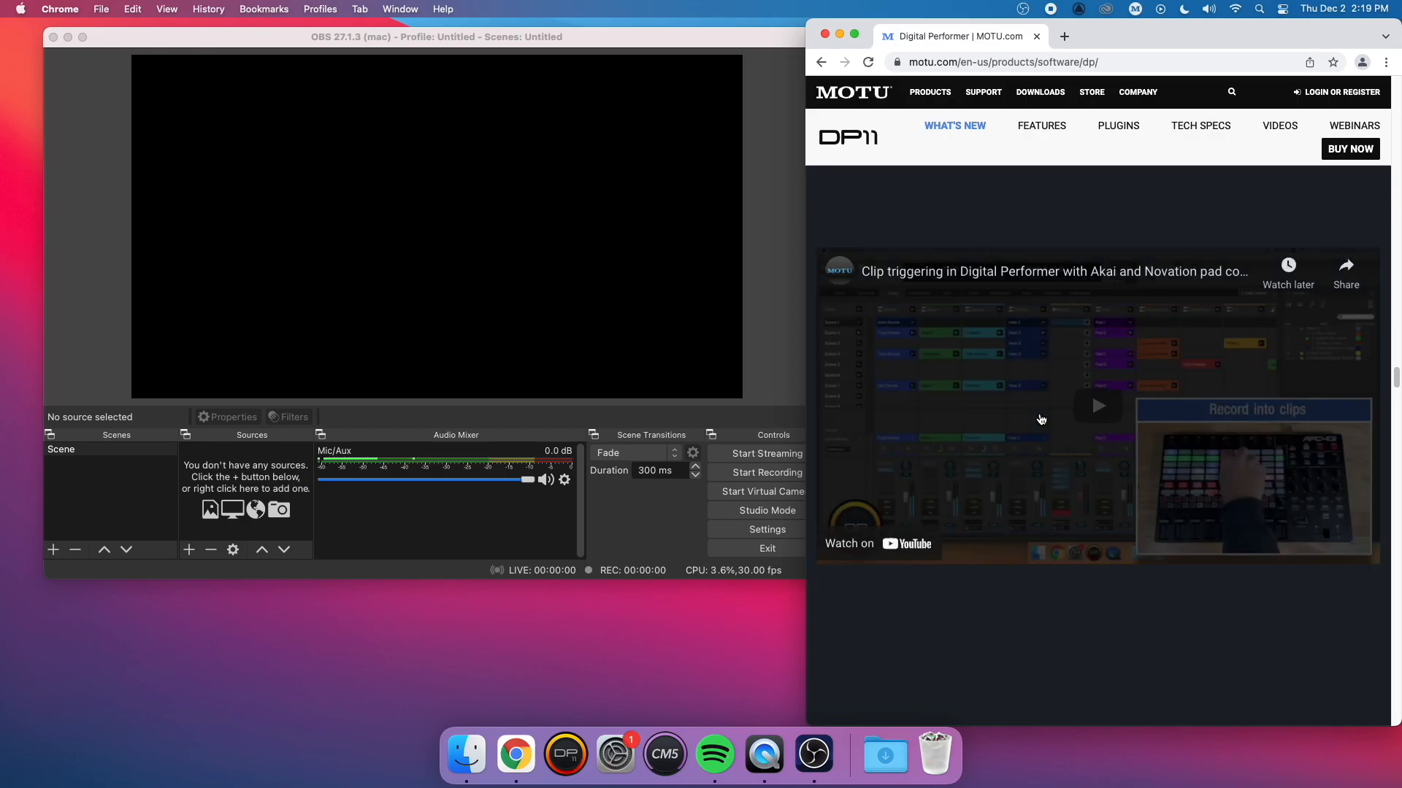
left_click(1096, 406)
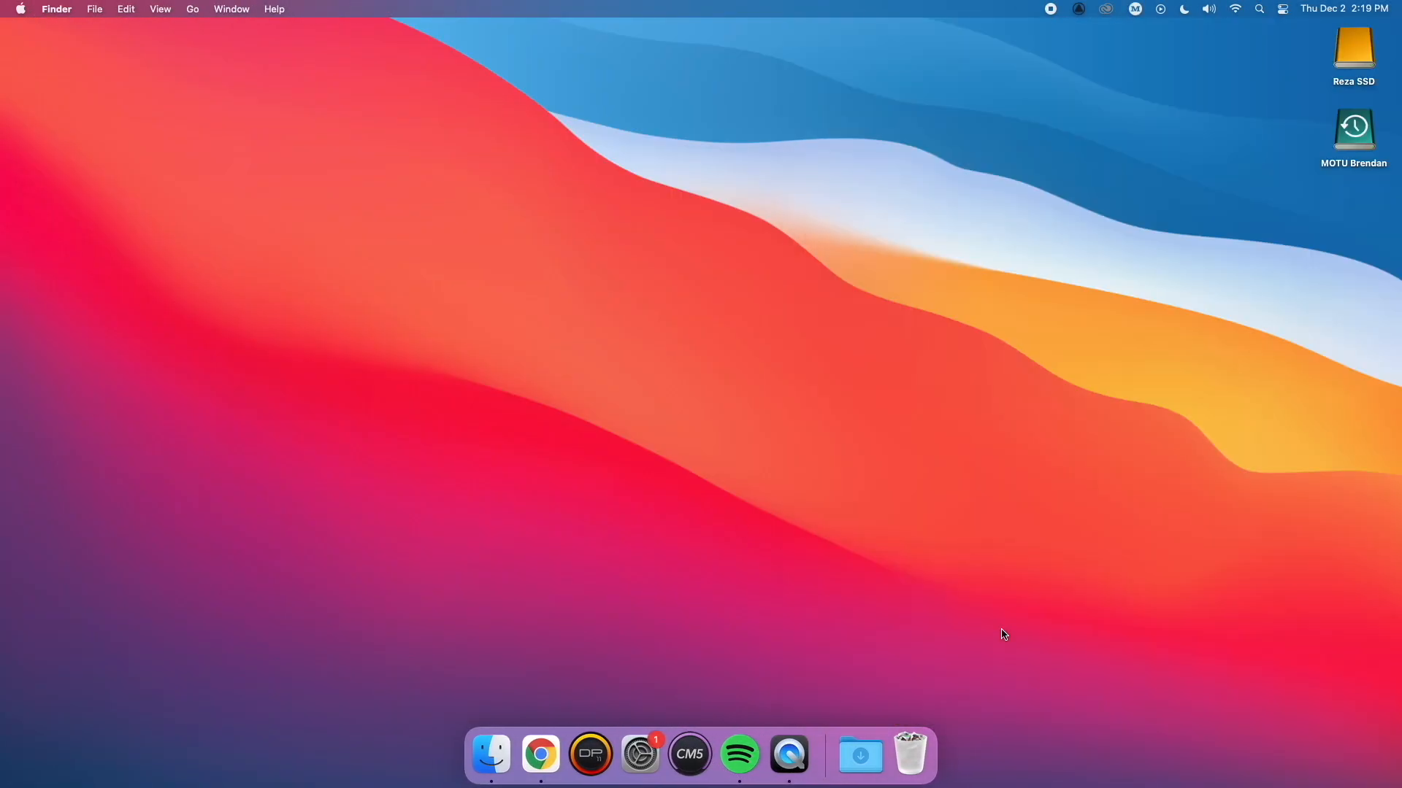
mouse_move(959, 596)
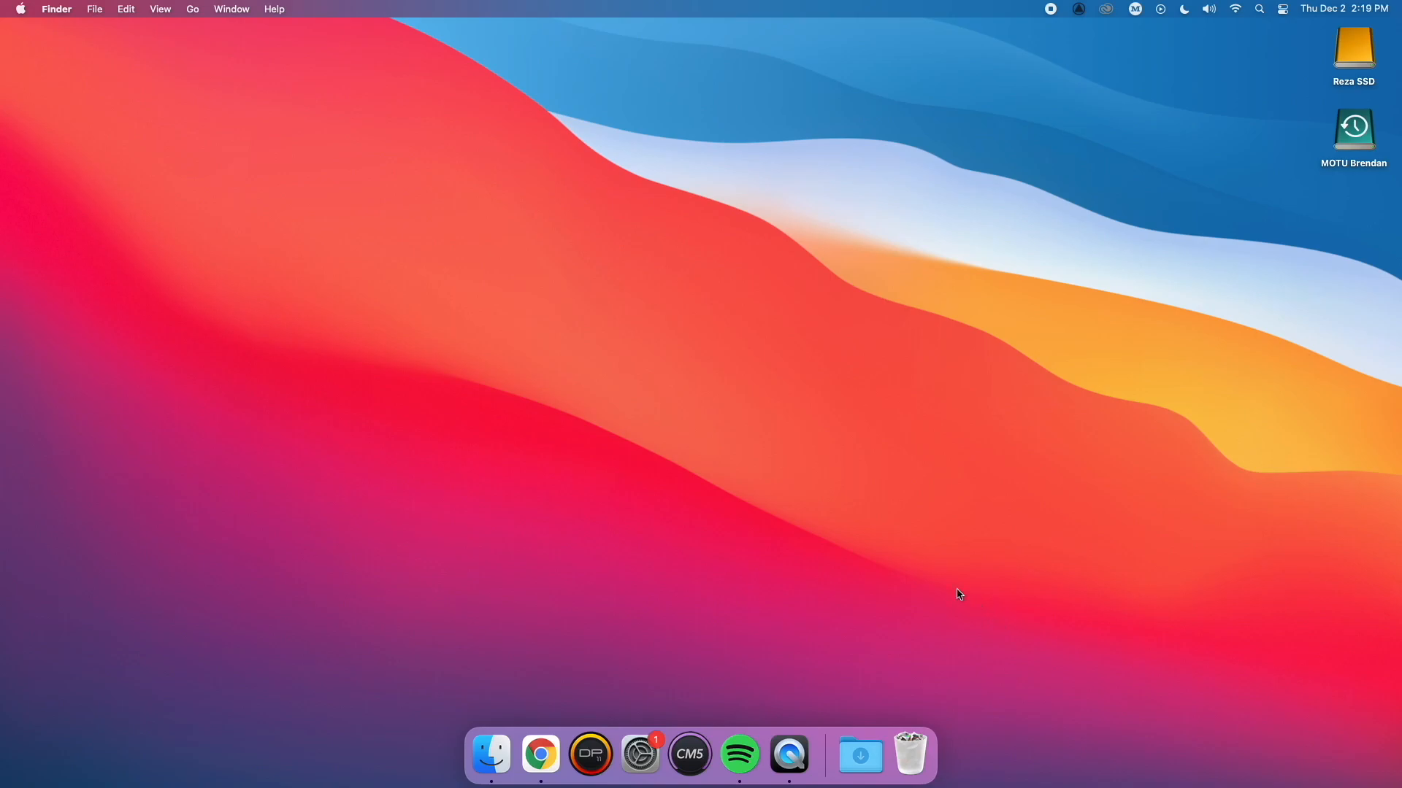
mouse_move(689, 754)
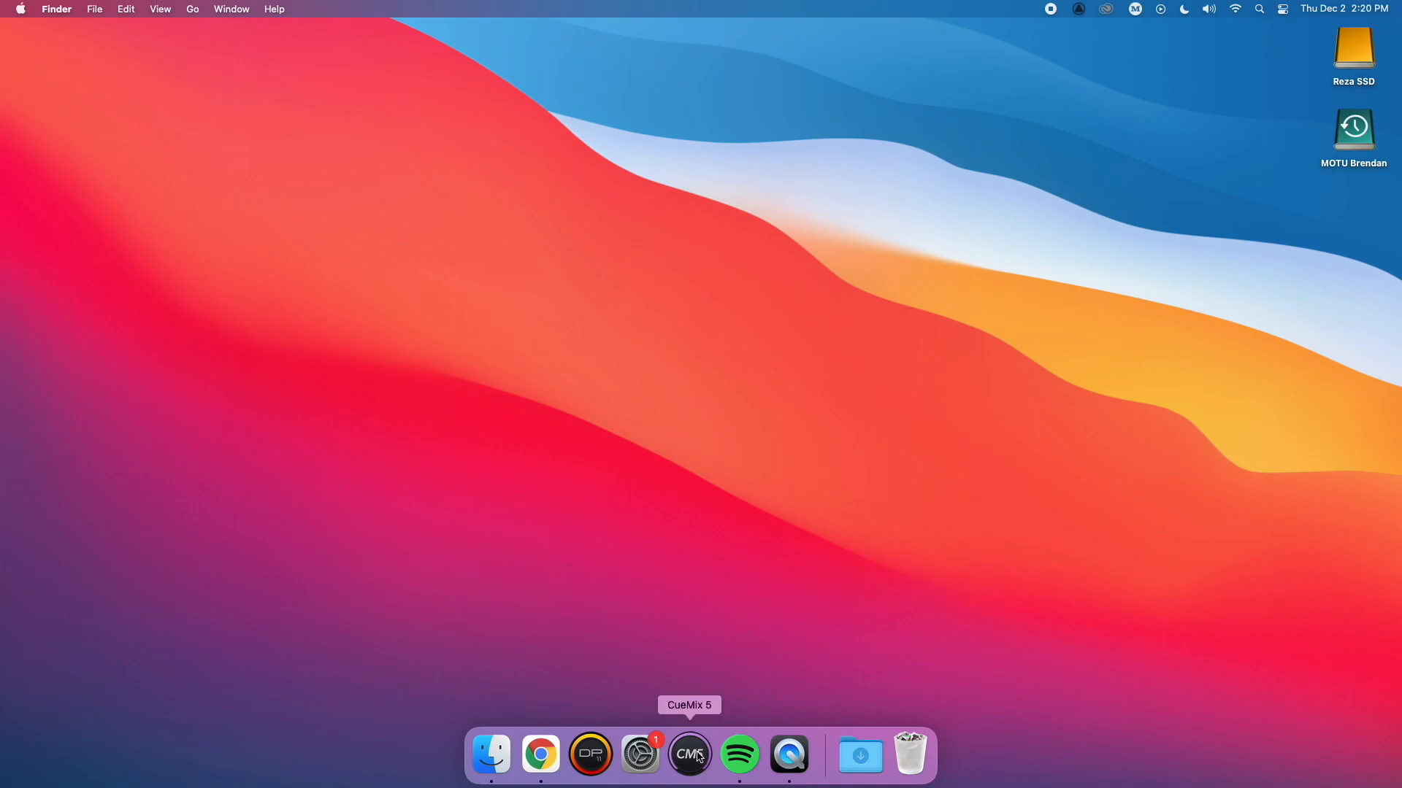
In CueMix 5's DEVICE page, change Loopback Location from USB In 9-10 to USB In 1-2.
left_click(689, 753)
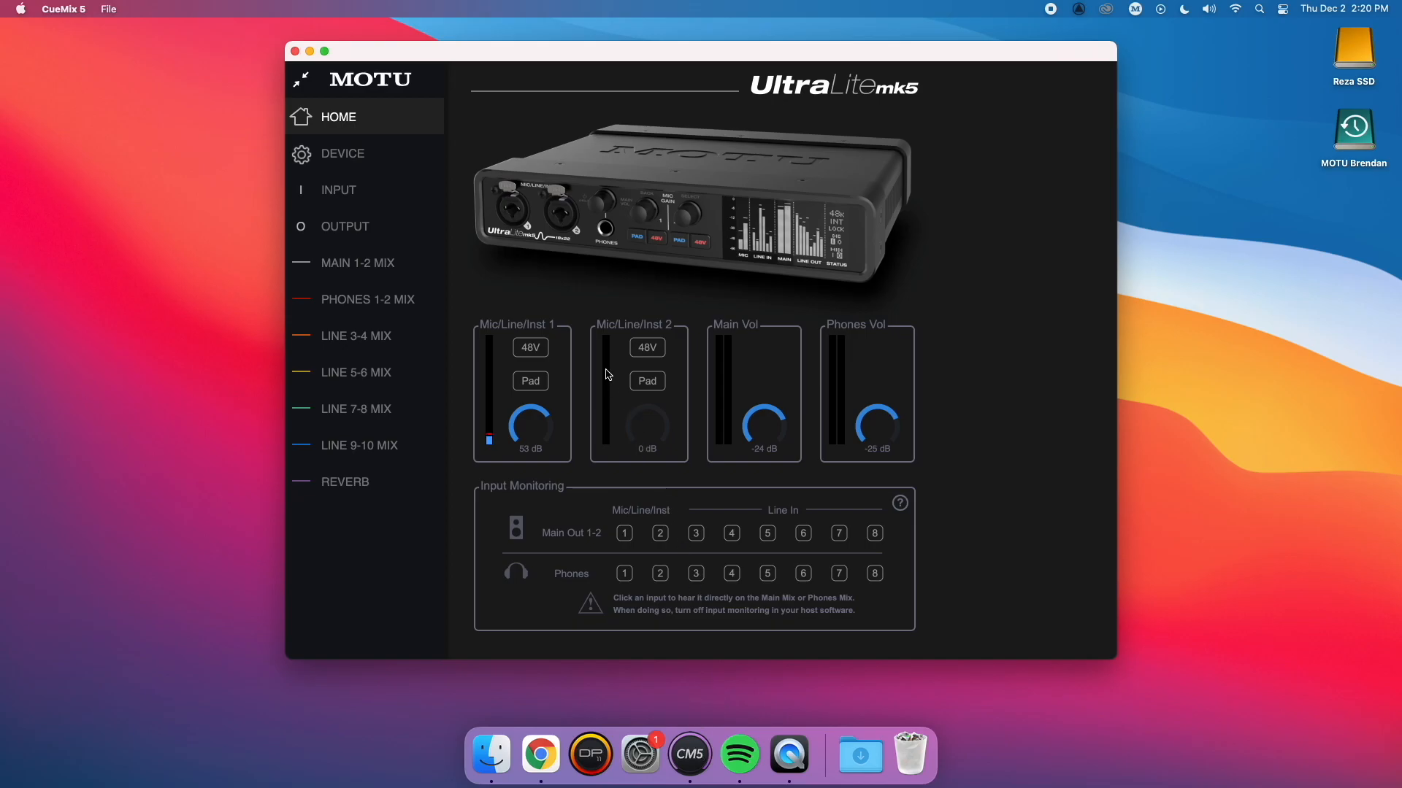
left_click(342, 153)
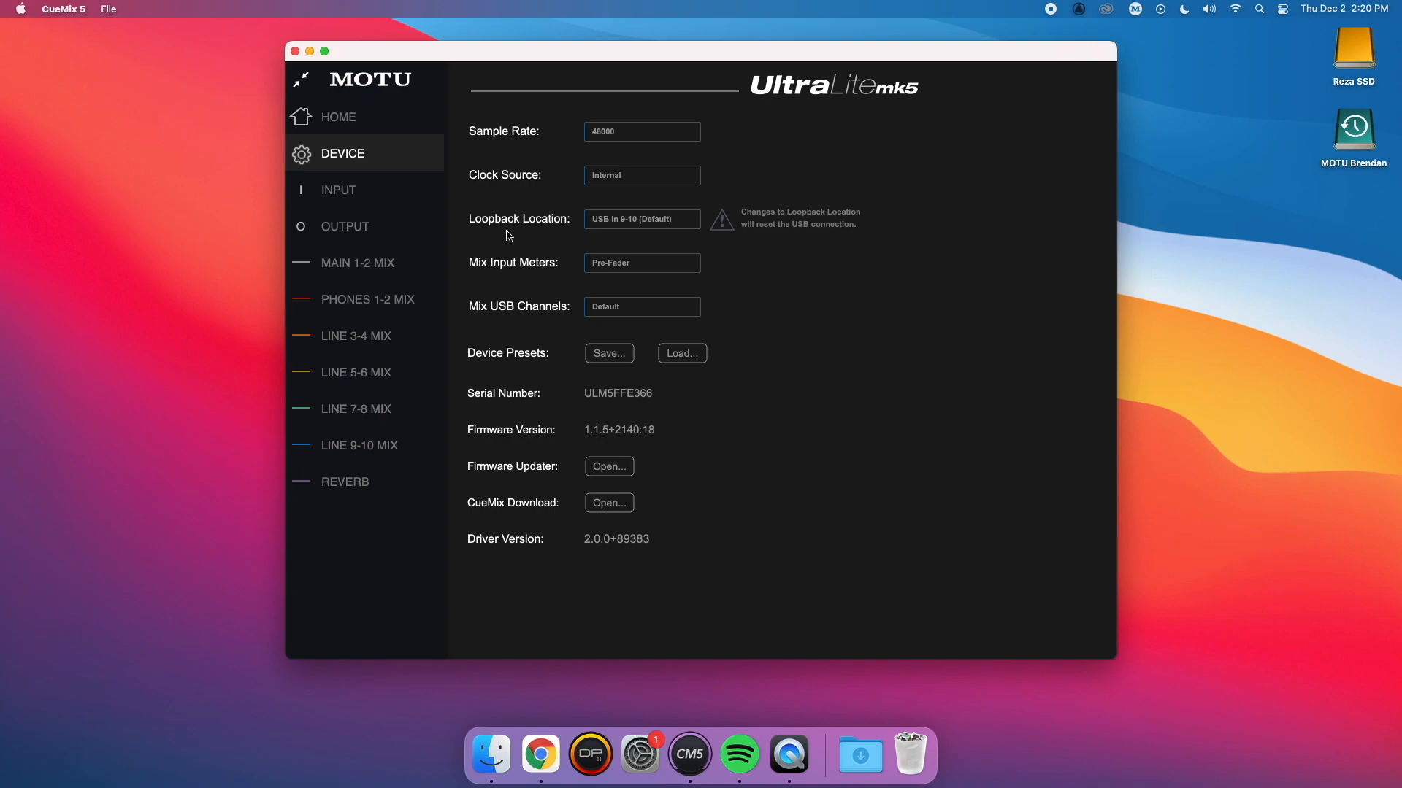
mouse_move(658, 219)
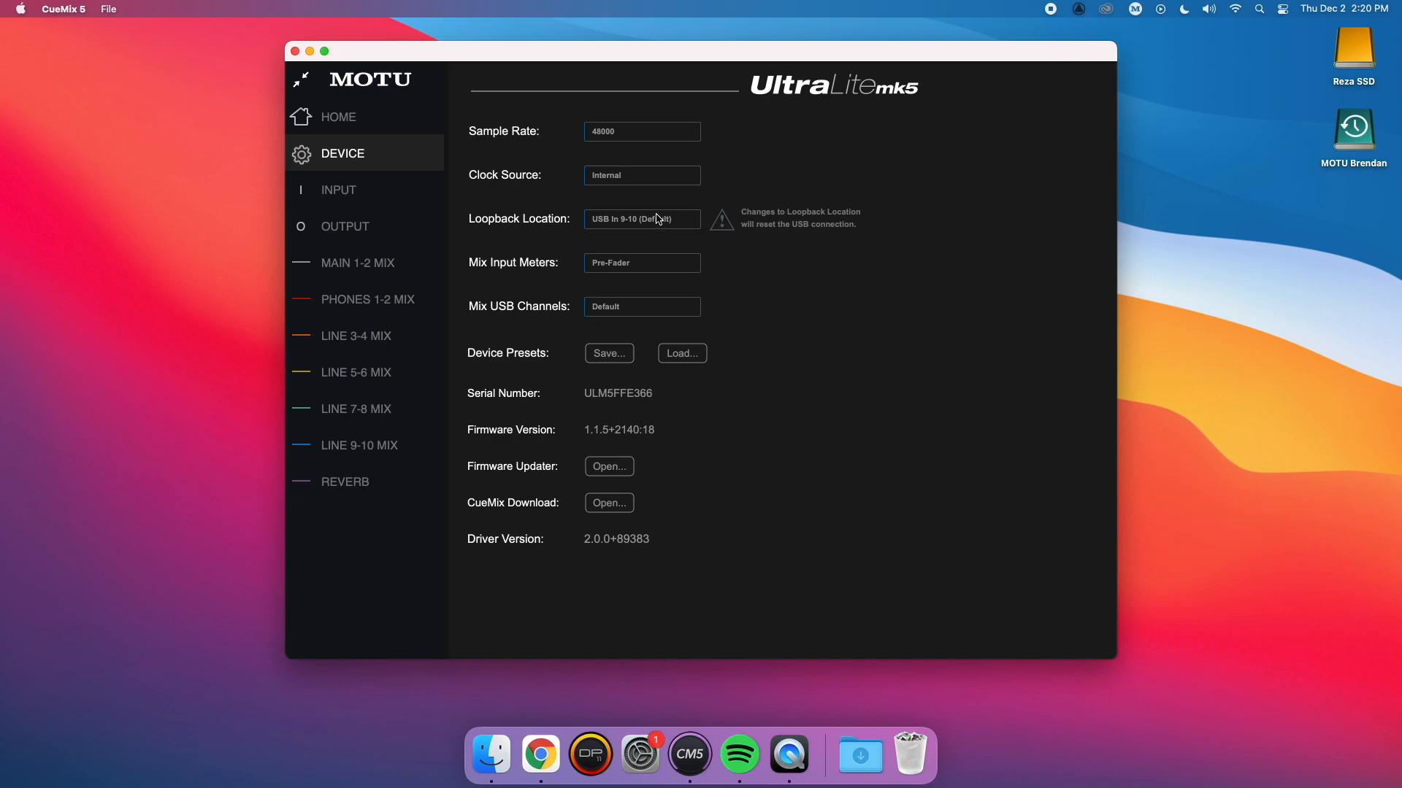
left_click(641, 218)
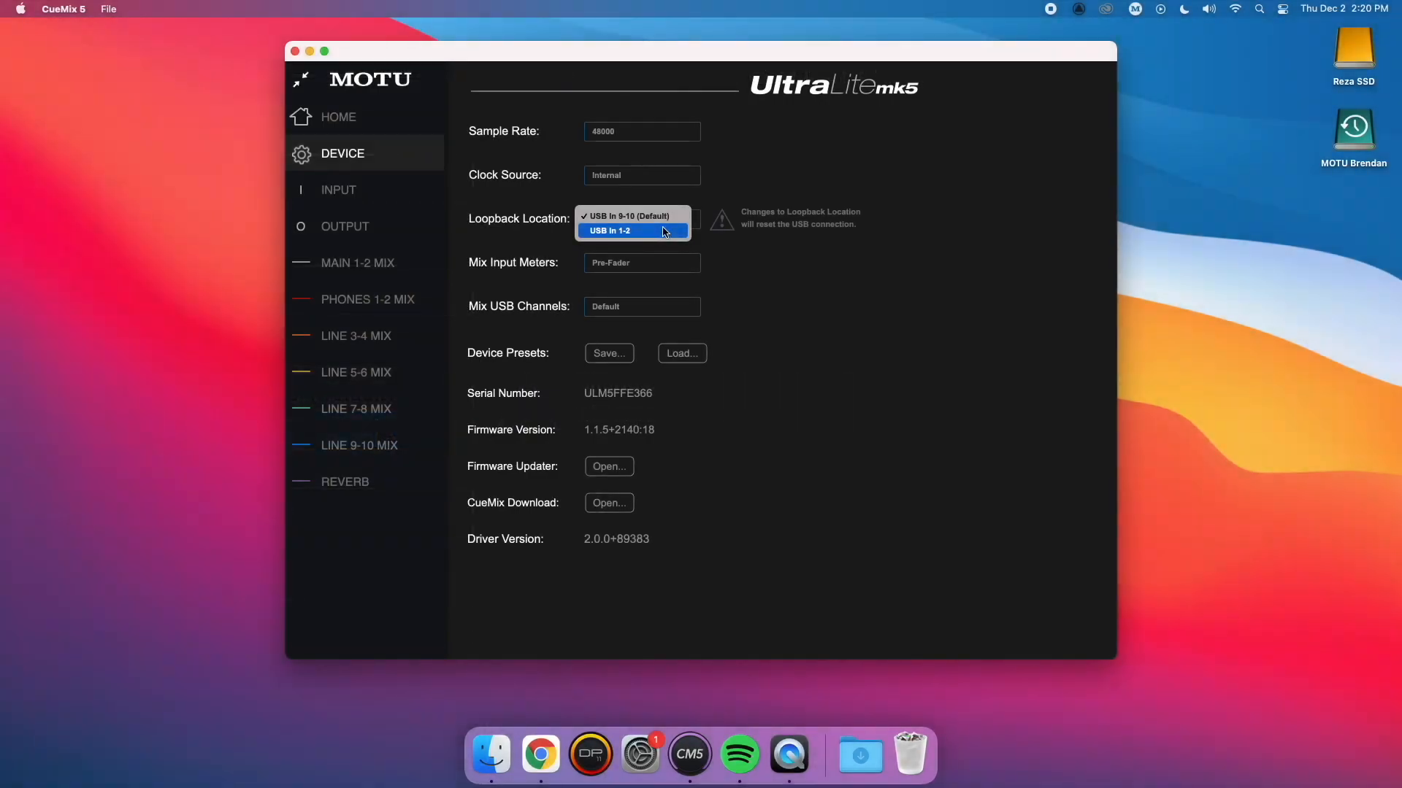
left_click(609, 230)
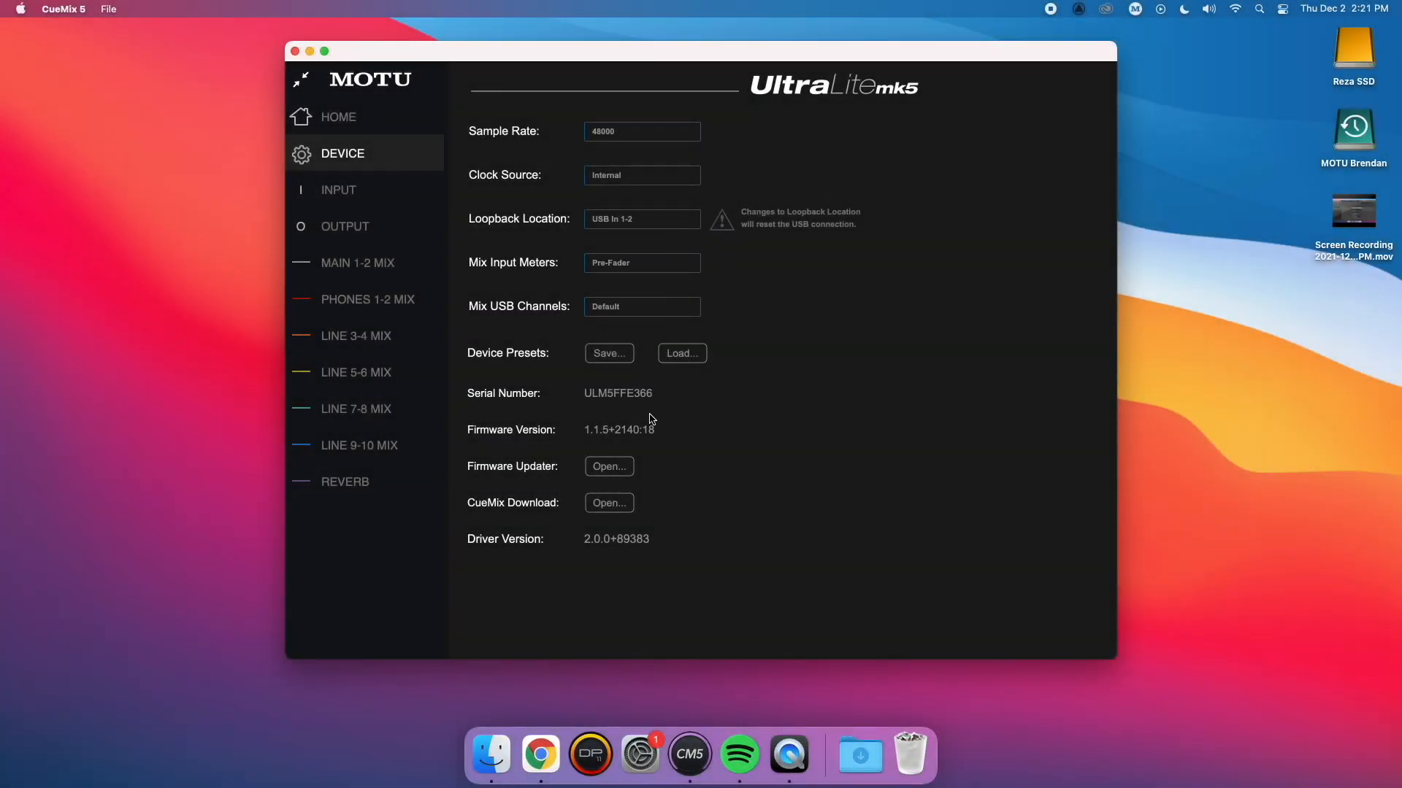
Relaunch Digital Performer with the Loopback project and list Audio-1's available inputs.
left_click(589, 754)
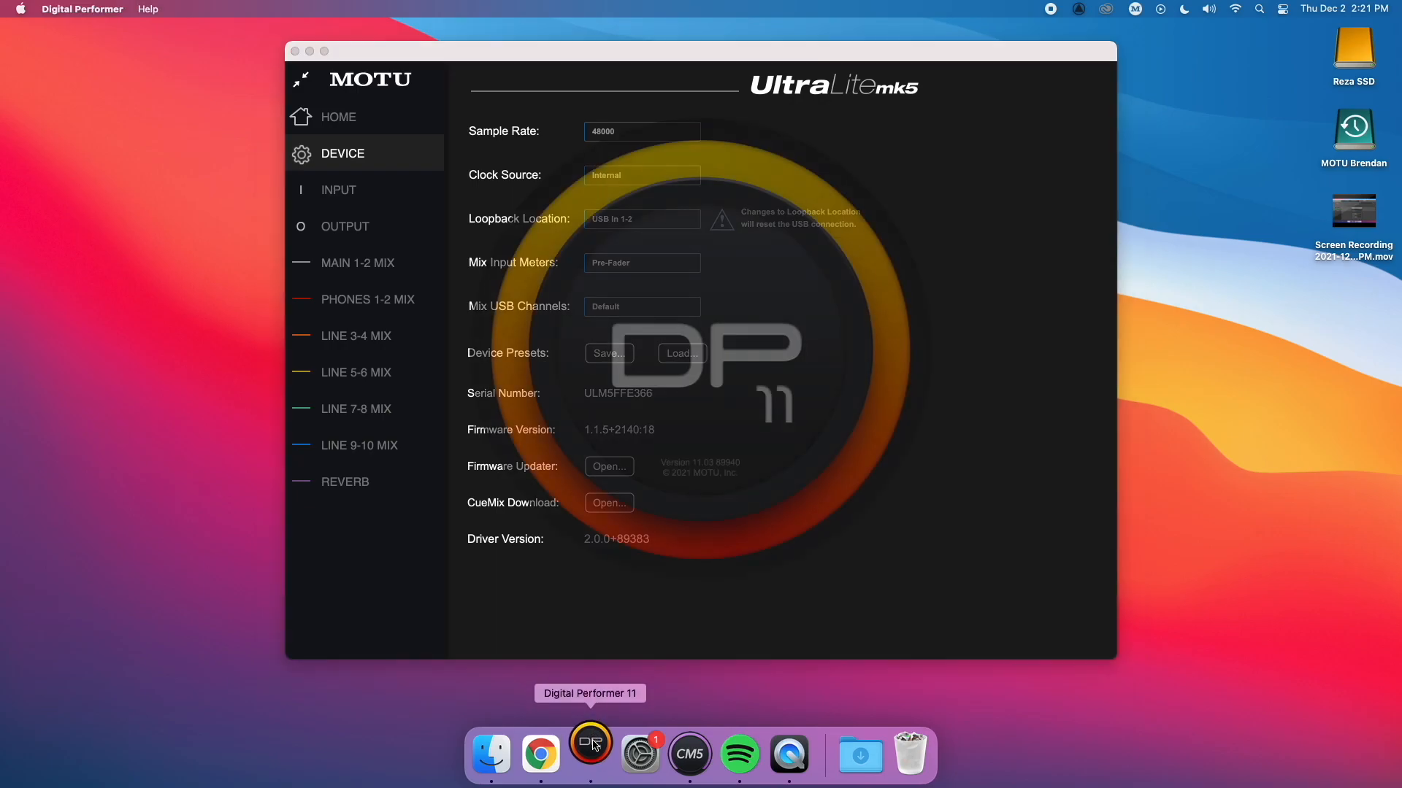
left_click(589, 753)
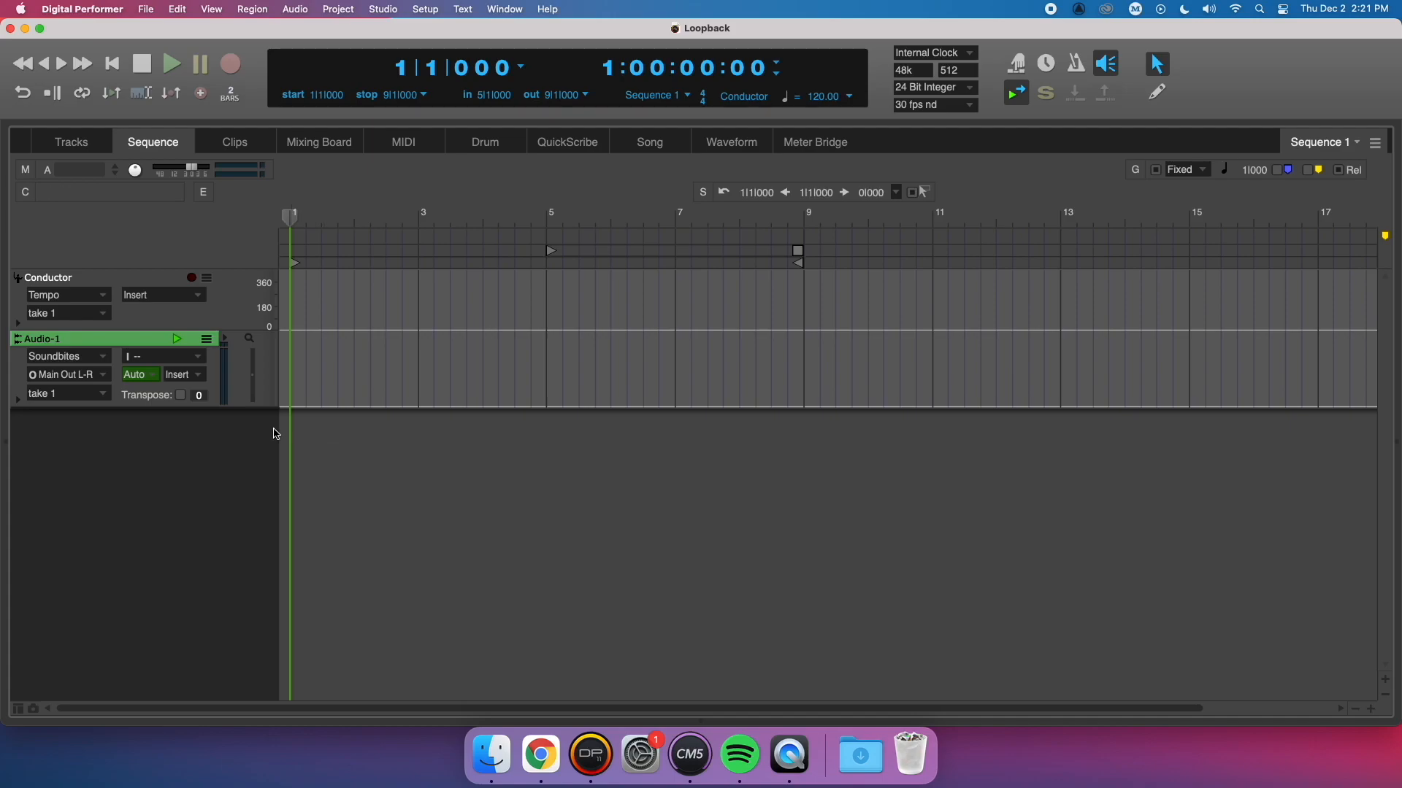
left_click(161, 355)
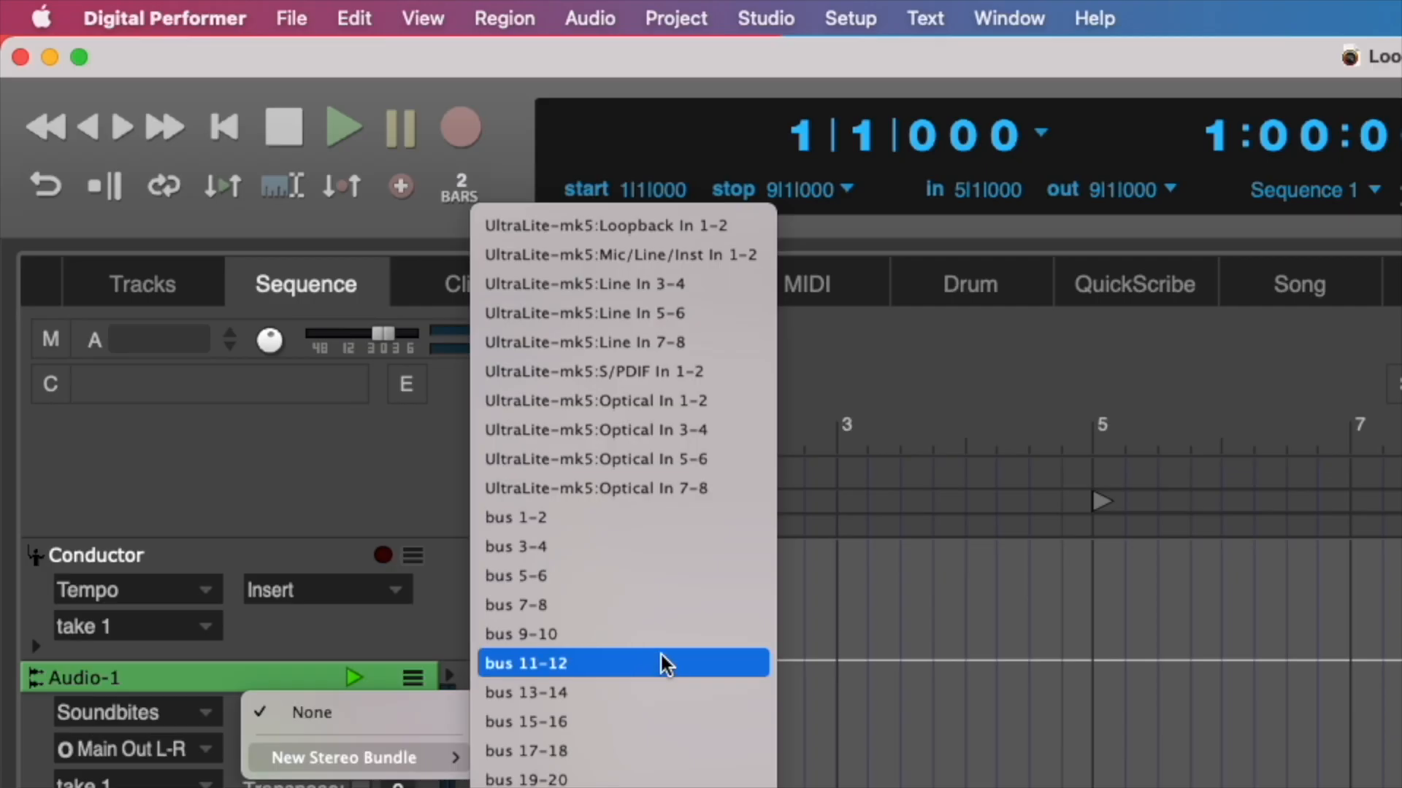
mouse_move(729, 283)
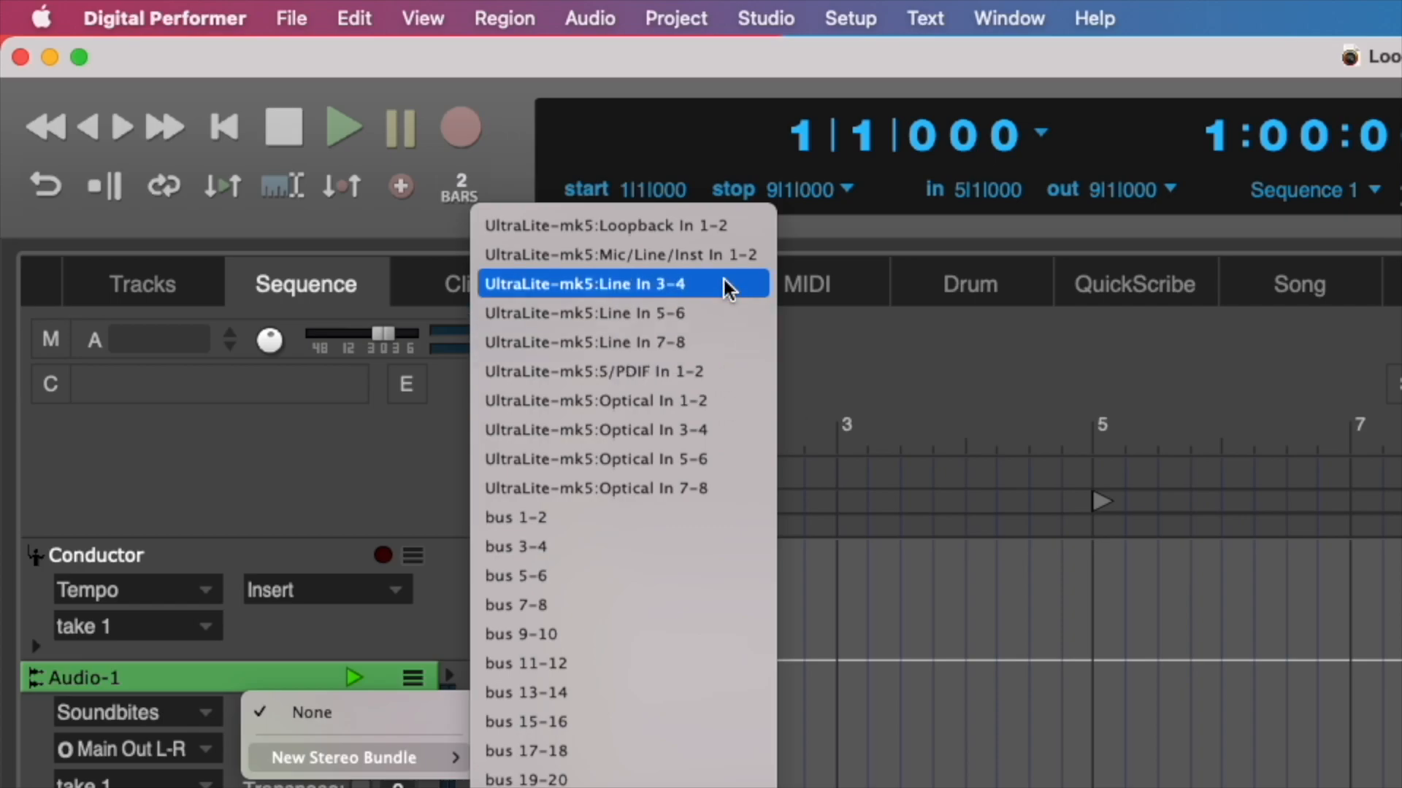
mouse_move(755, 225)
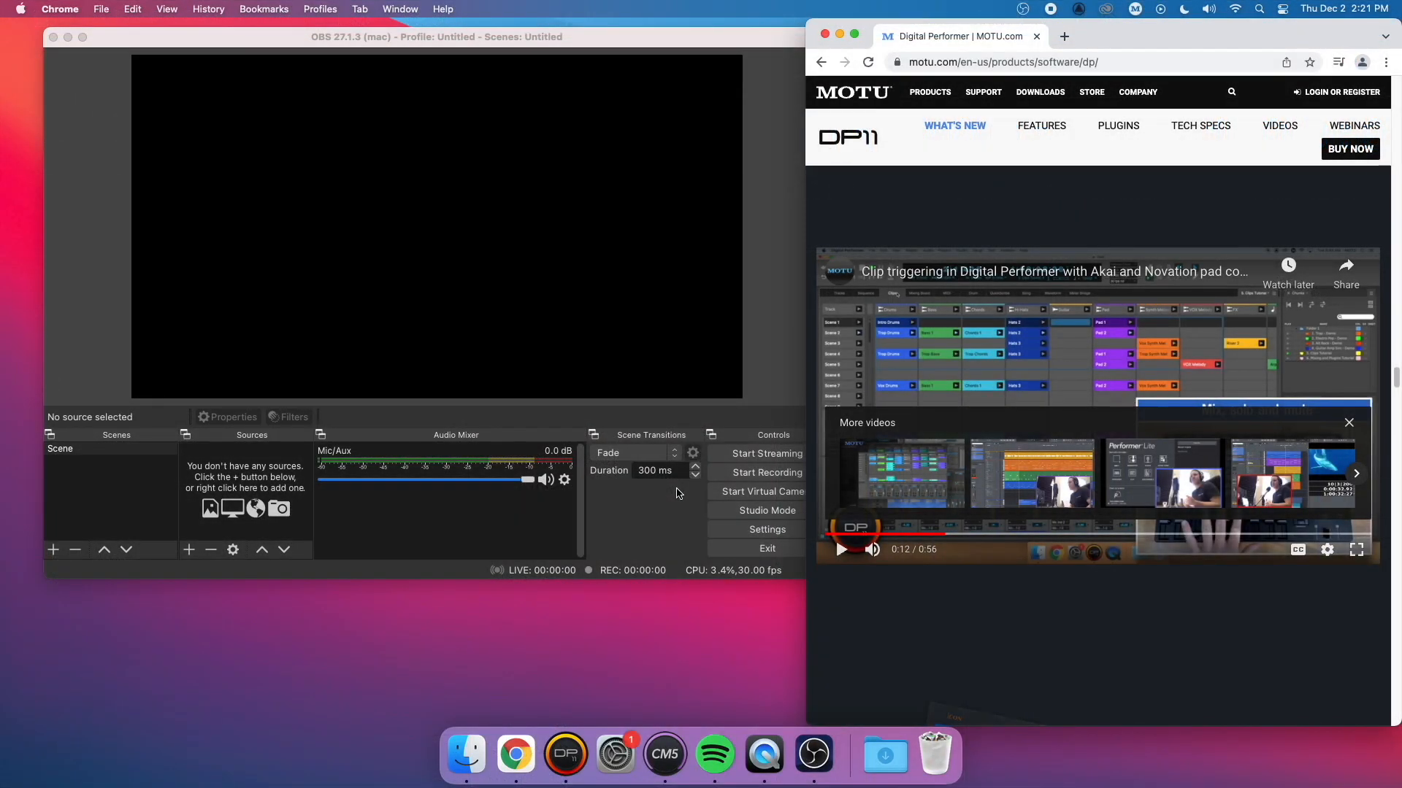
Quit OBS Studio from its OBS menu.
left_click(840, 549)
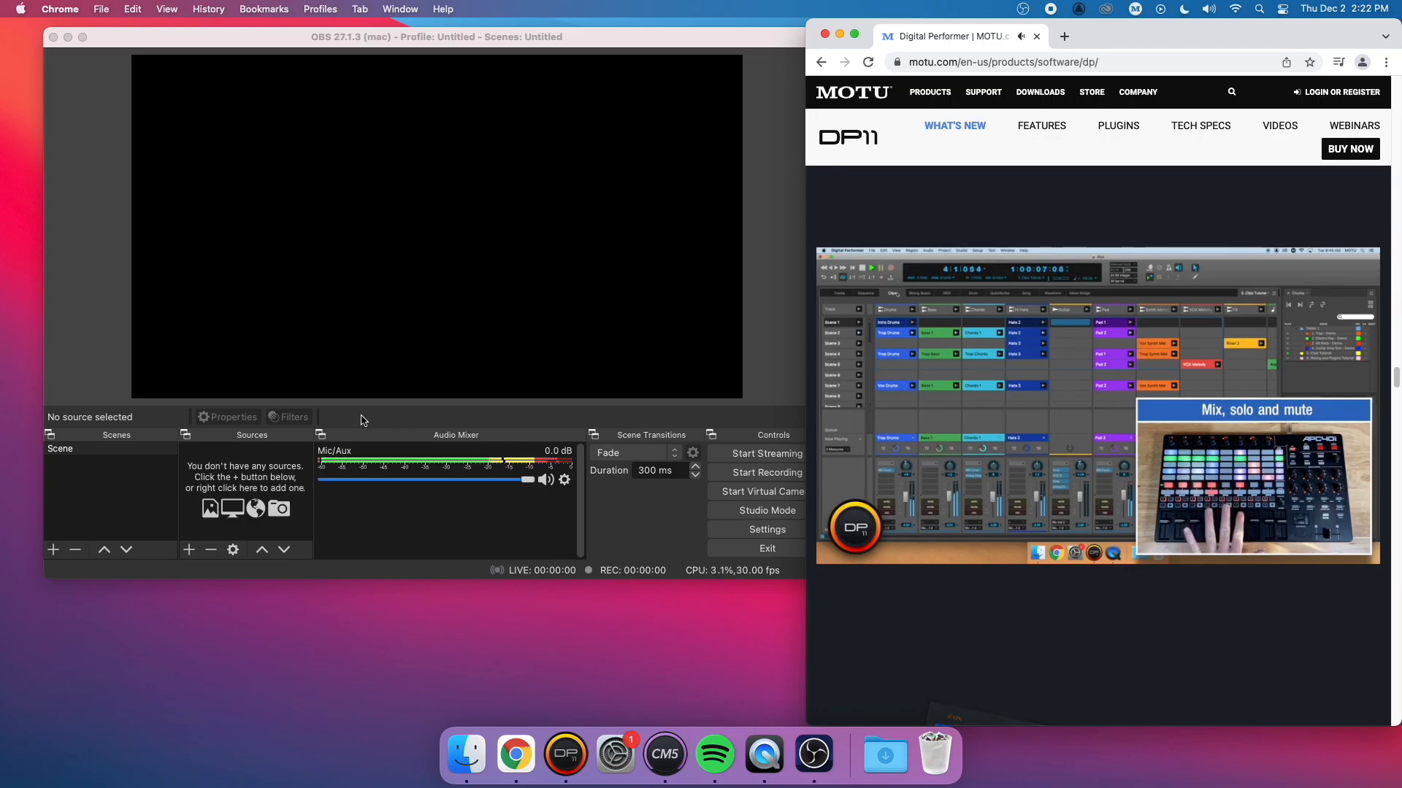
mouse_move(438, 511)
type("motu")
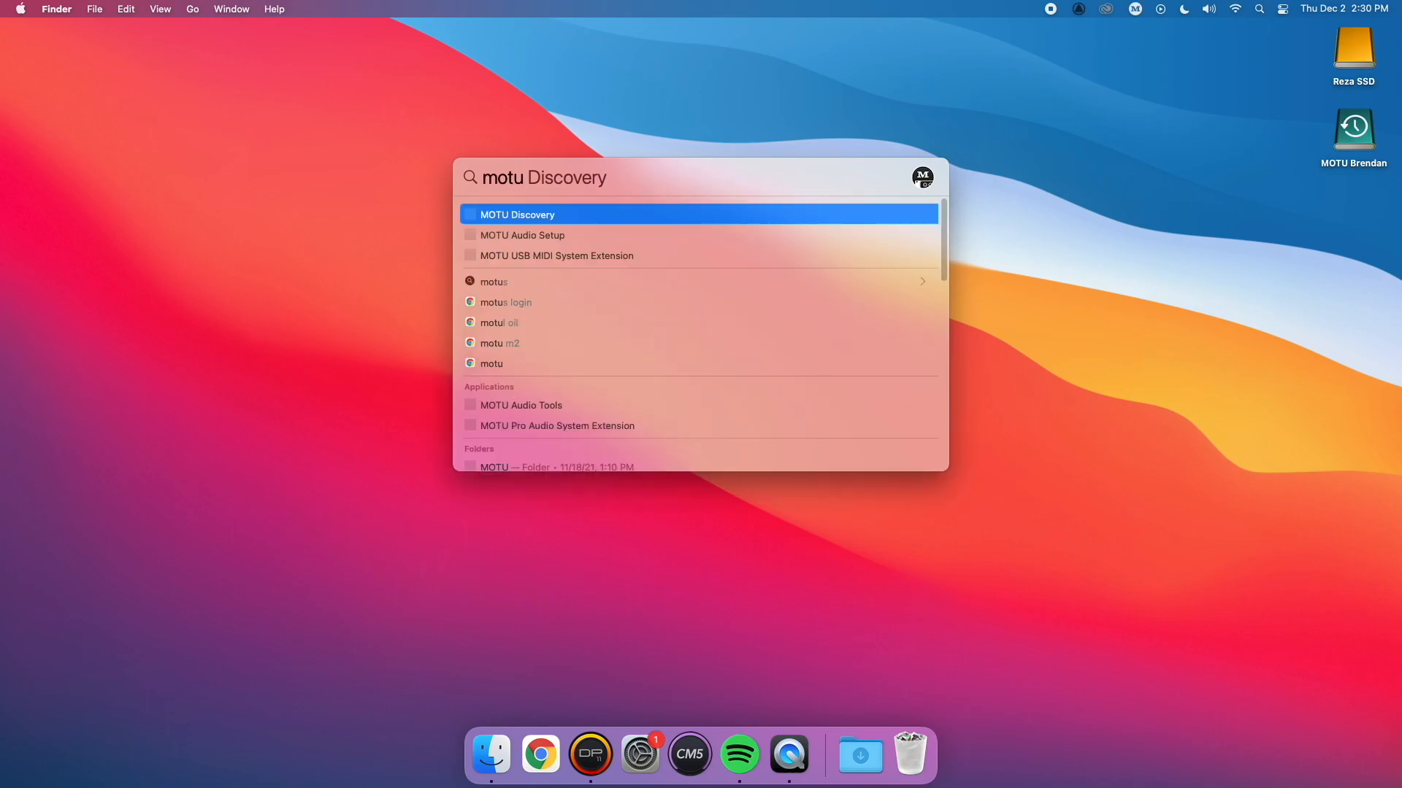
Launch MOTU Discovery and open Pro Audio Control for the 828ES.
left_click(517, 214)
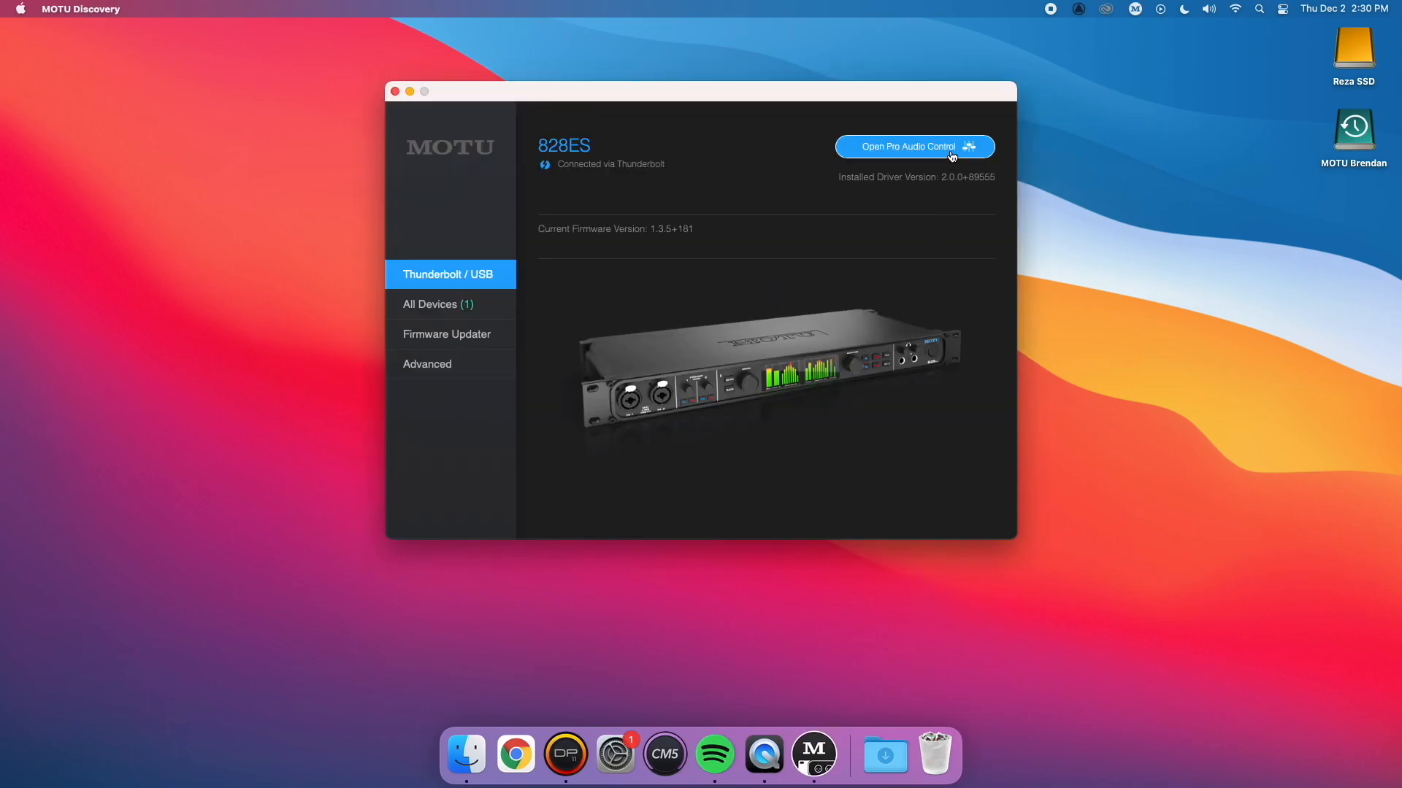
left_click(914, 147)
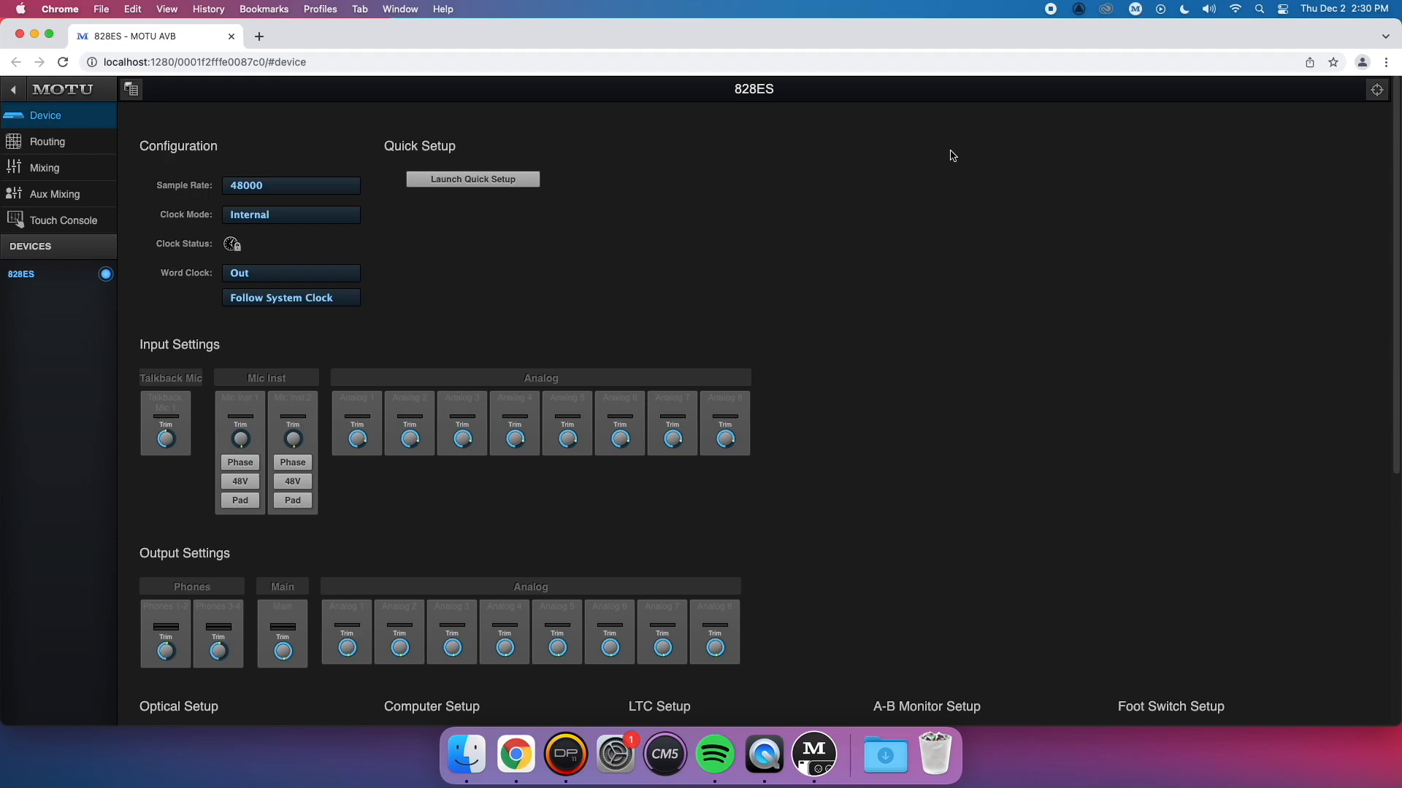
mouse_move(615, 160)
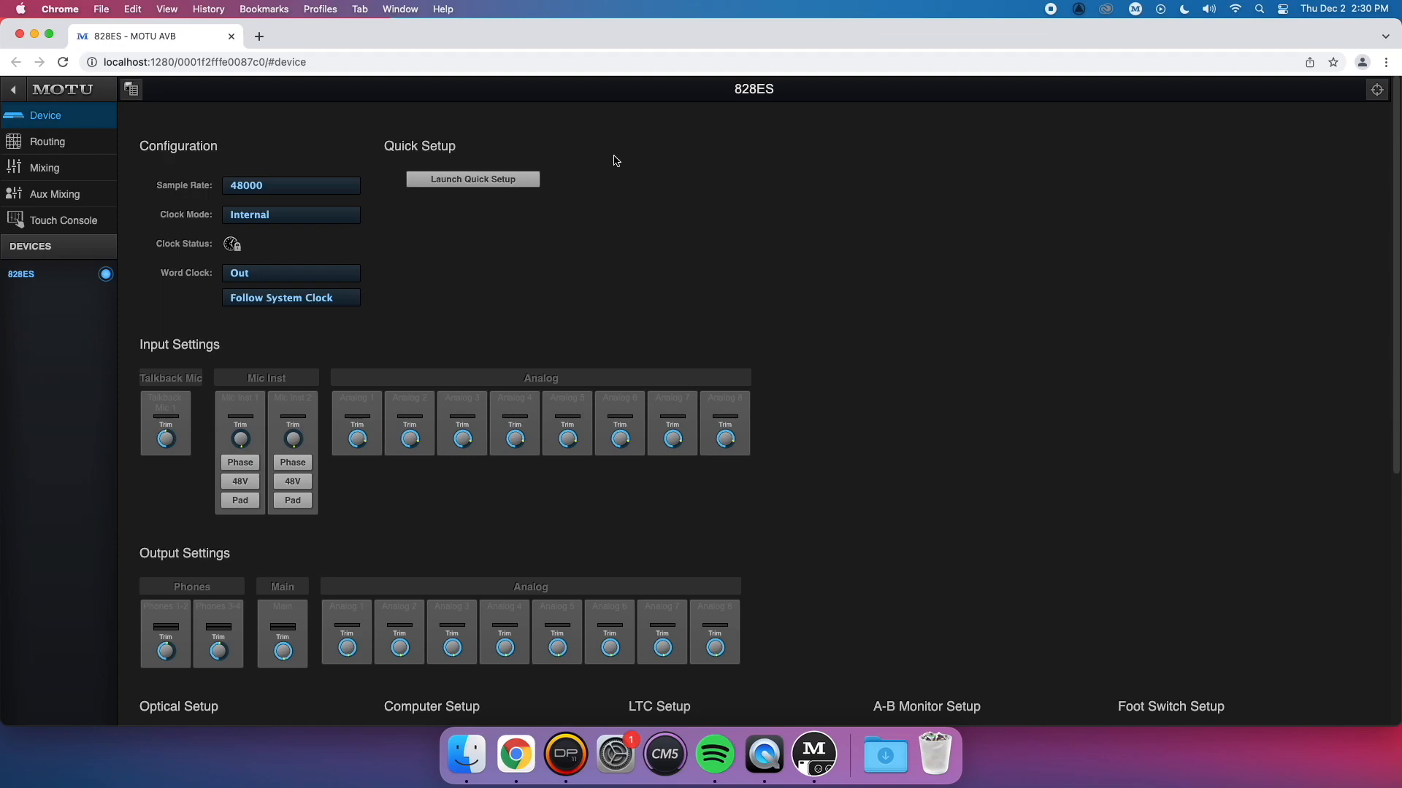
Create a new device preset named '828es Device Preset'.
left_click(132, 89)
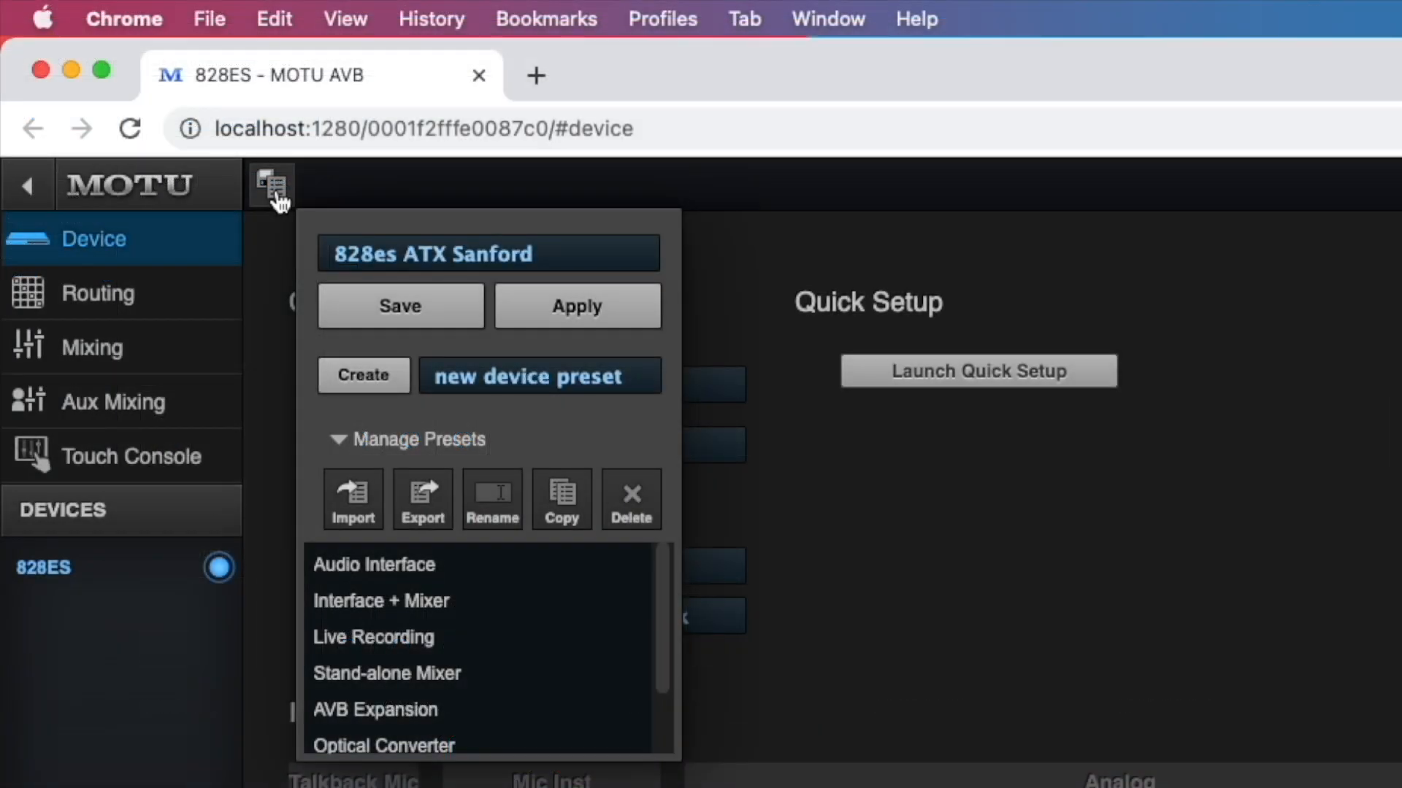
triple_click(538, 375)
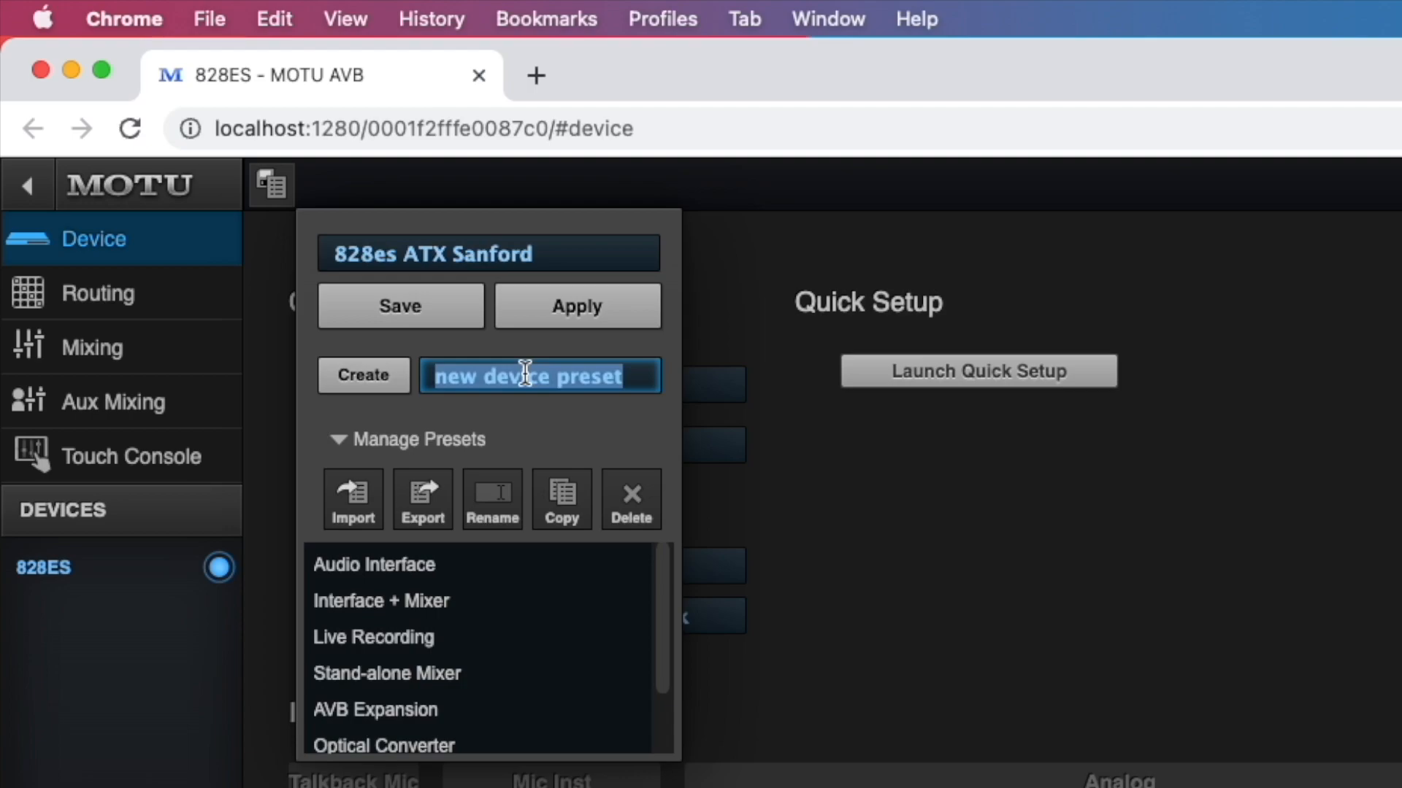
type("828")
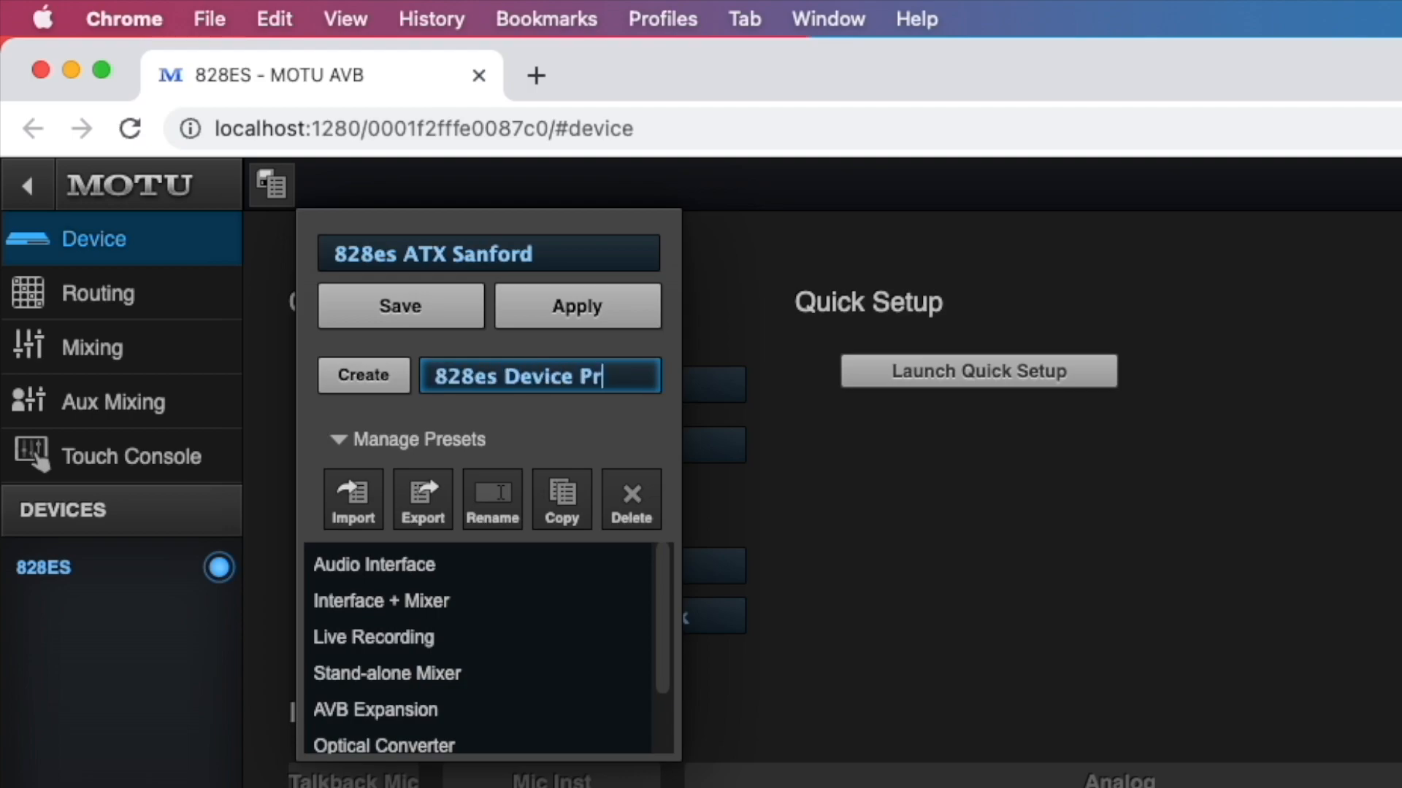
type("eset")
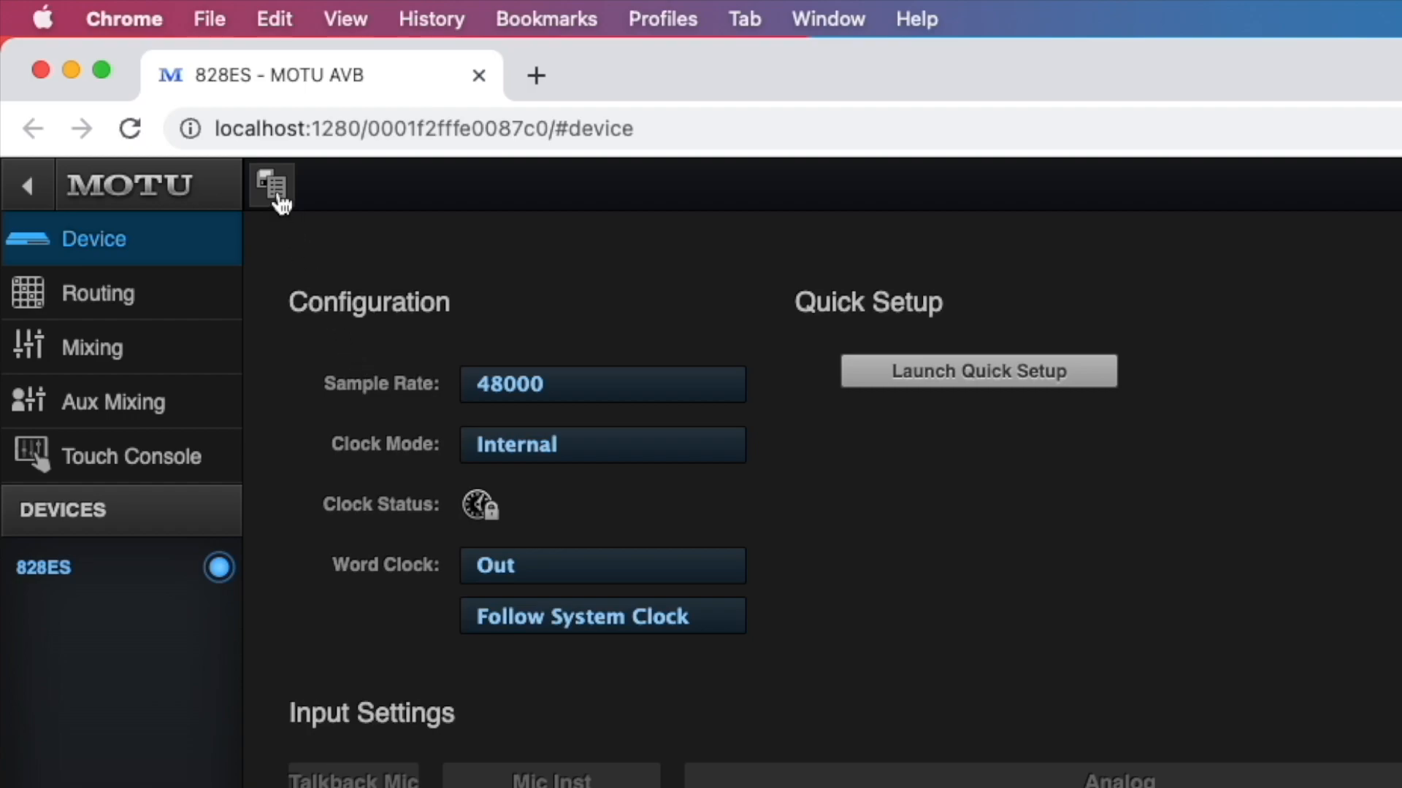
Select the 828es Device Preset and apply it to the 828ES.
left_click(270, 185)
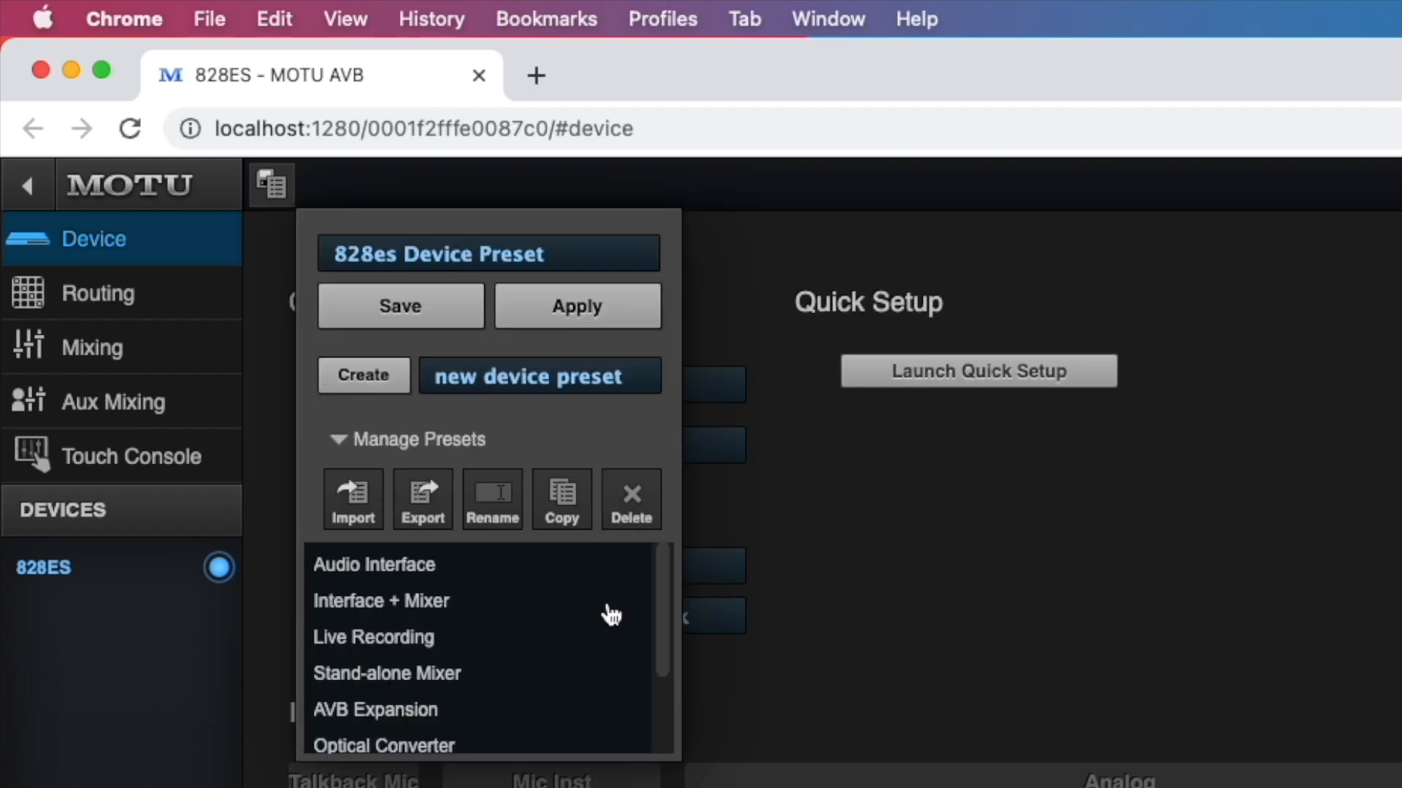
scroll("down", 3)
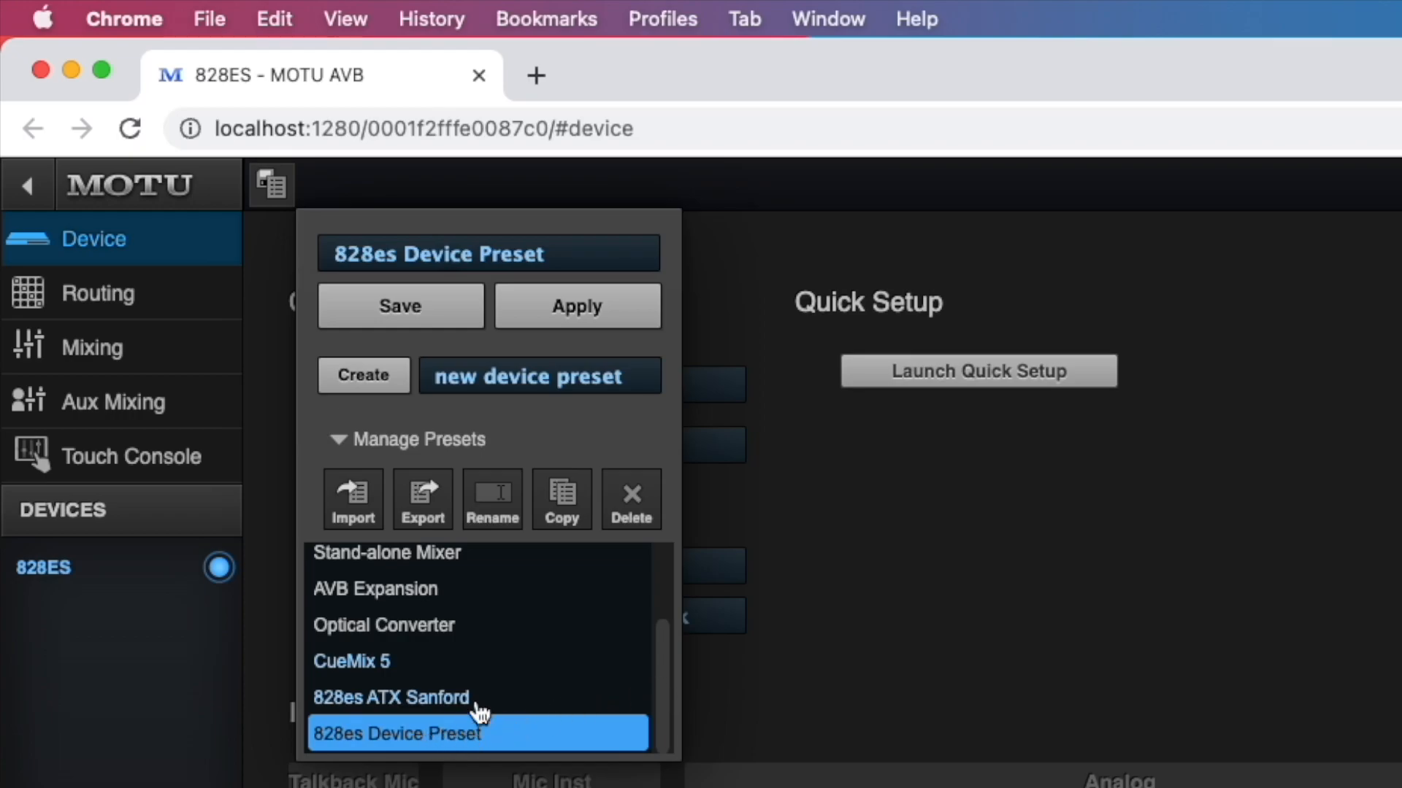
left_click(577, 305)
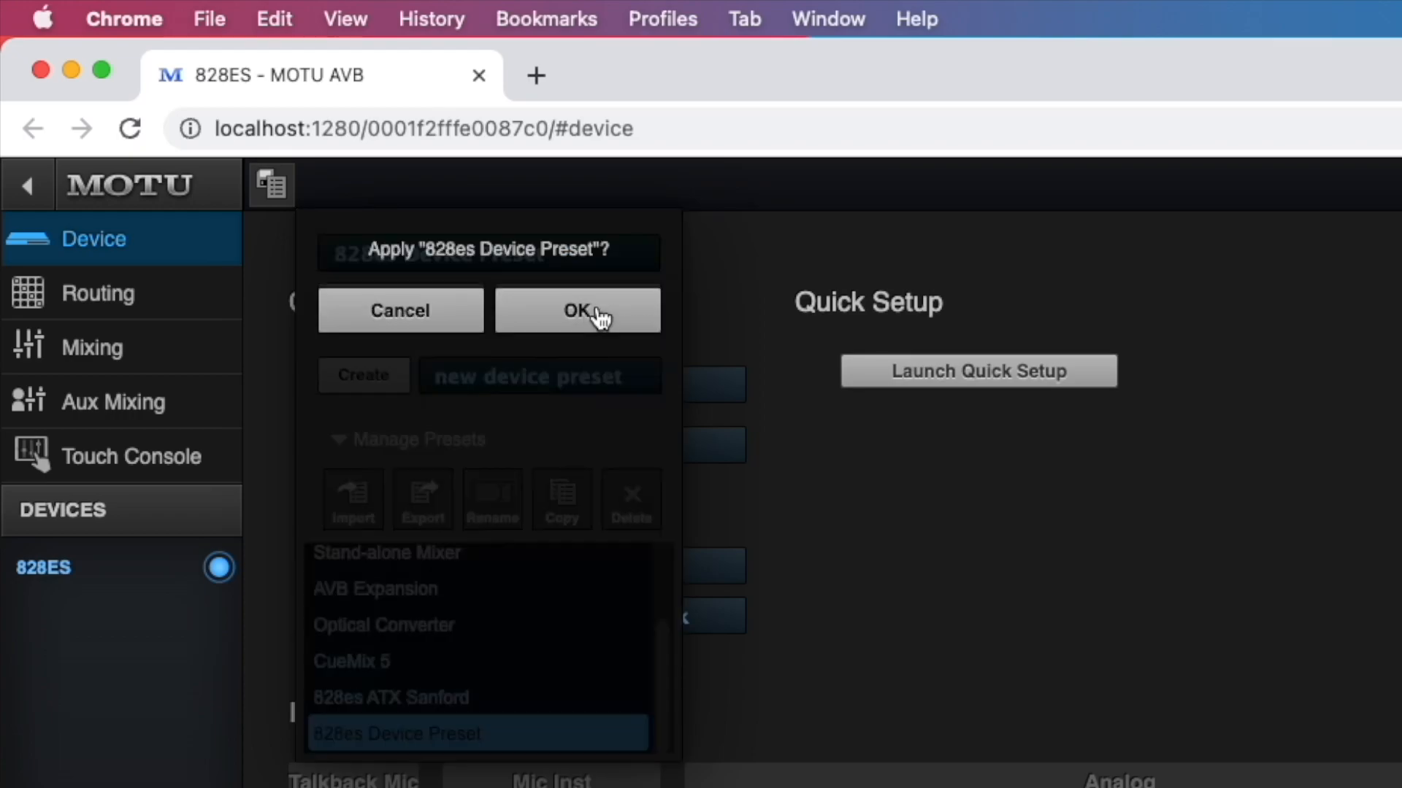
left_click(577, 310)
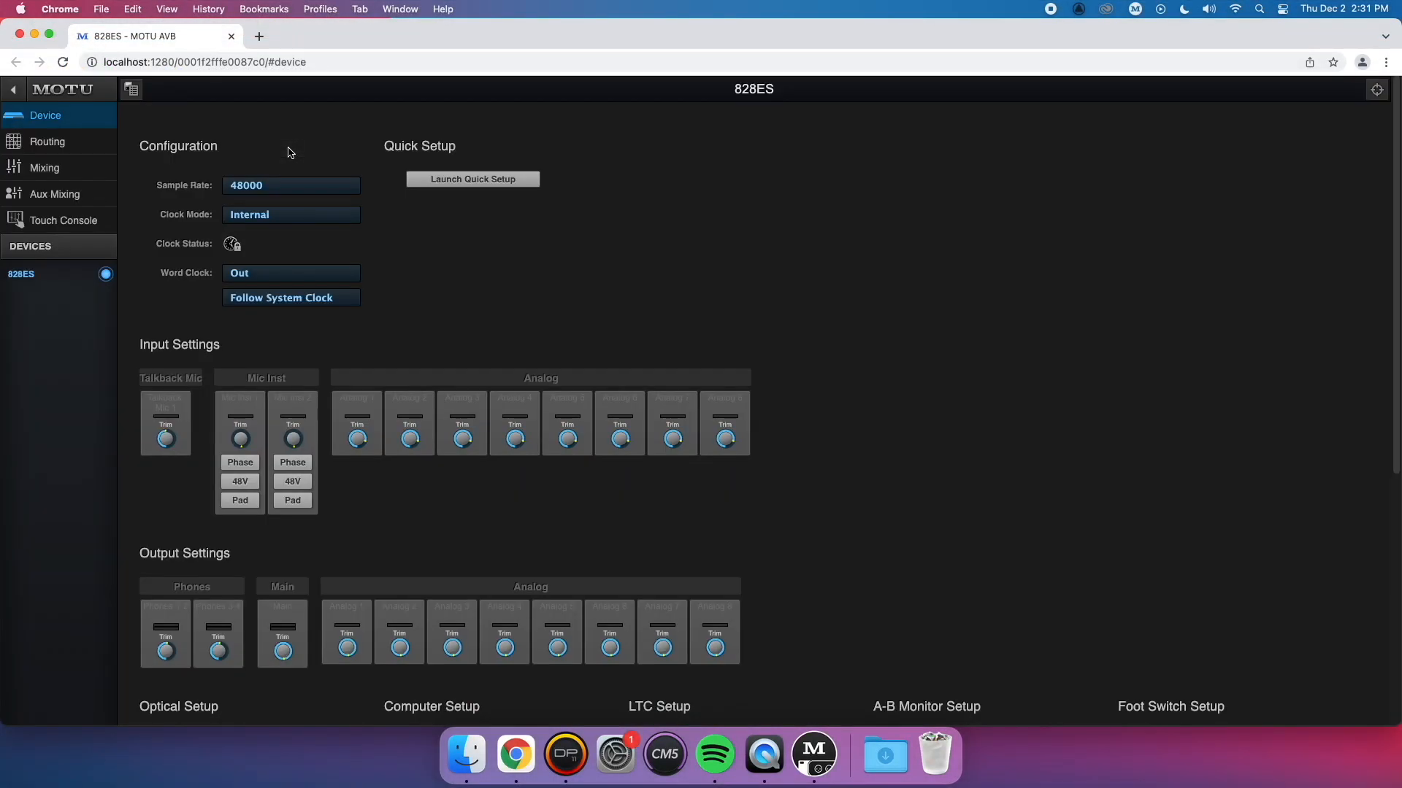
mouse_move(143, 135)
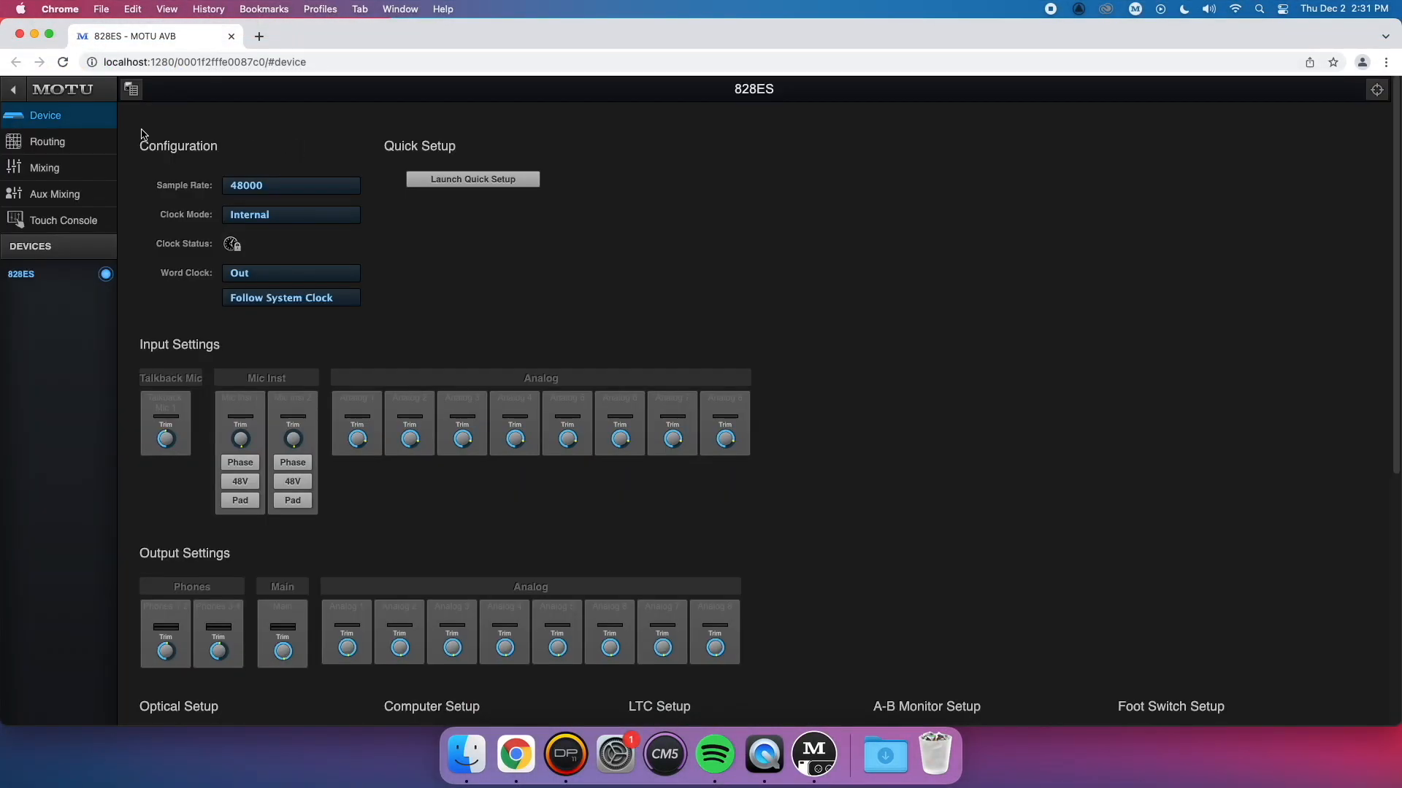
Show Routing and expand From Computer (TB) and To Computer (TB) channels.
left_click(48, 141)
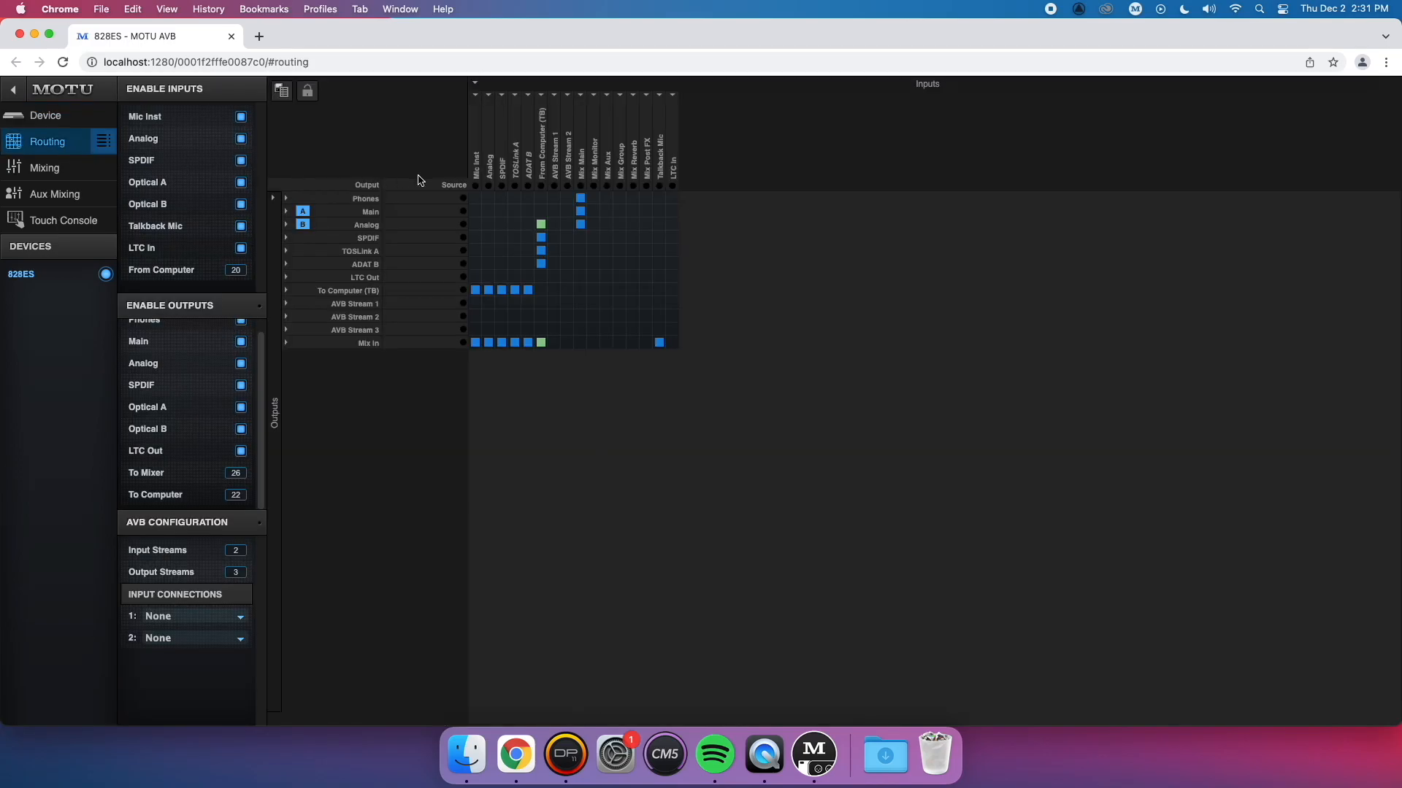
left_click(541, 96)
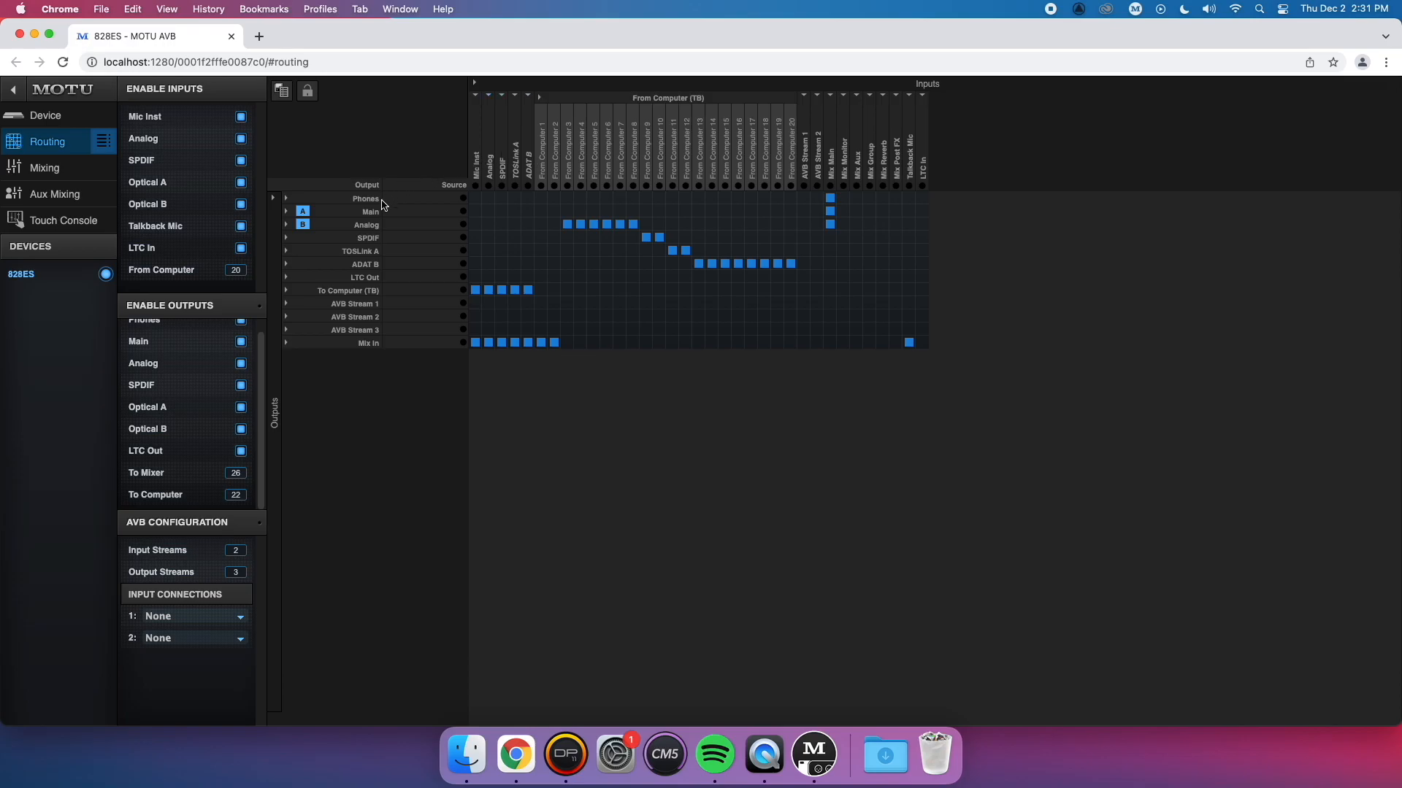
left_click(287, 291)
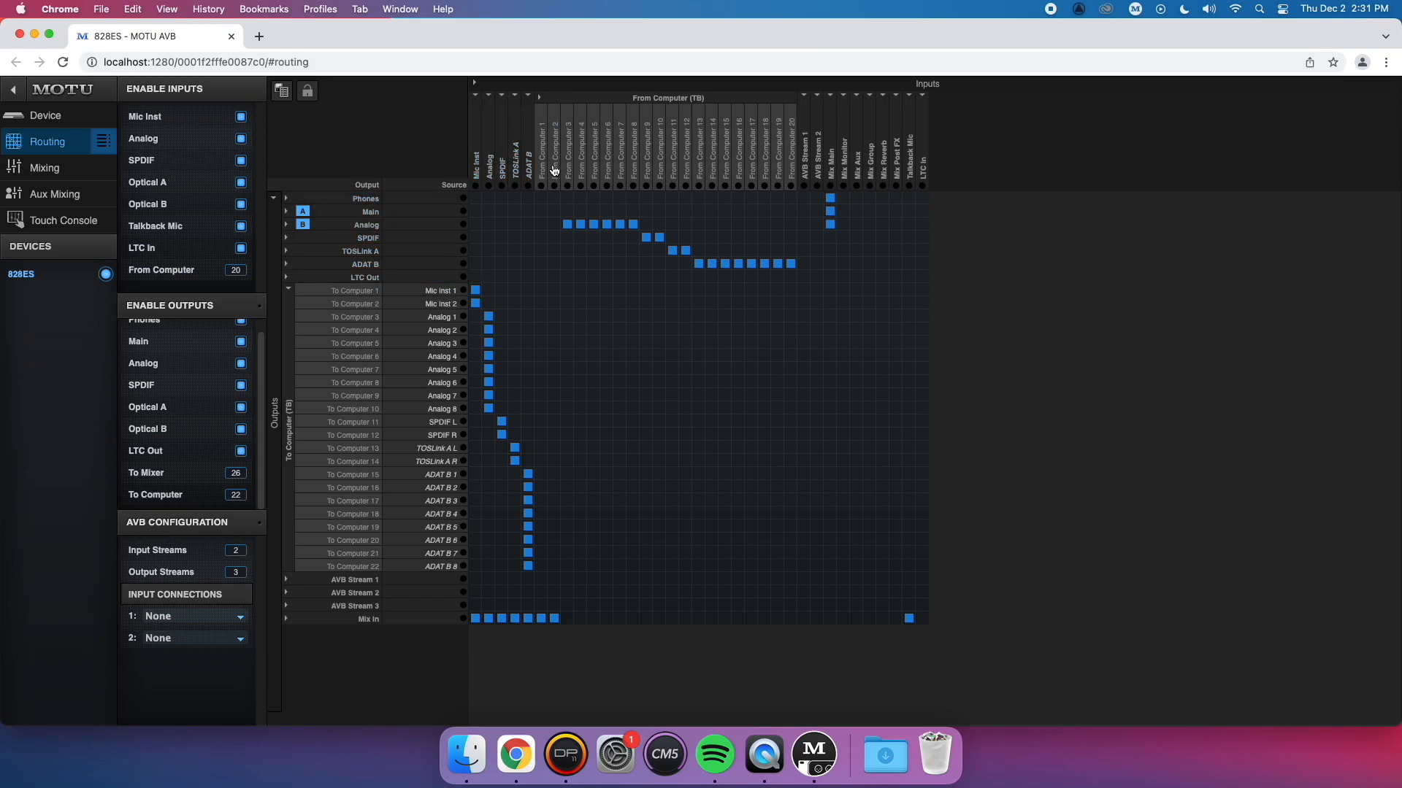
mouse_move(552, 170)
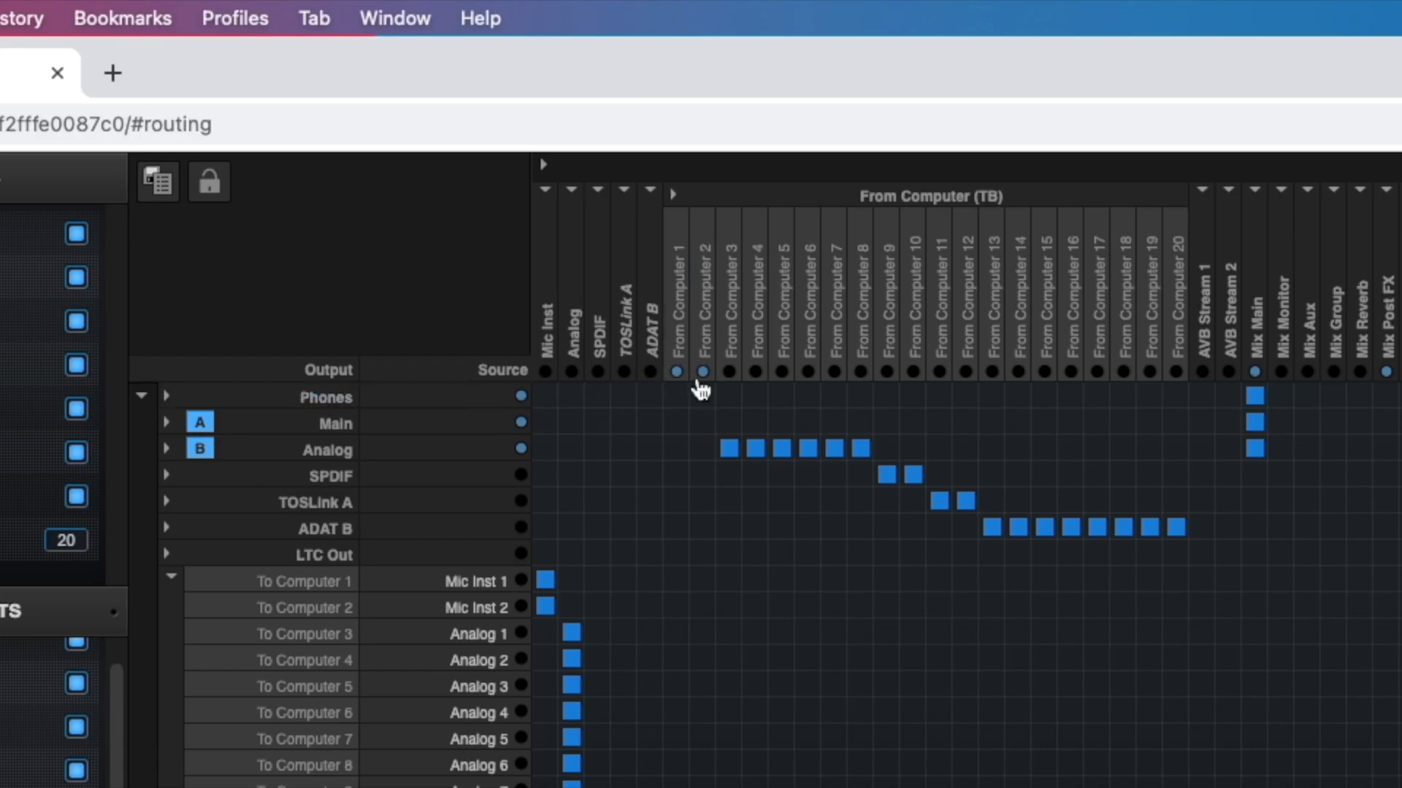
mouse_move(697, 347)
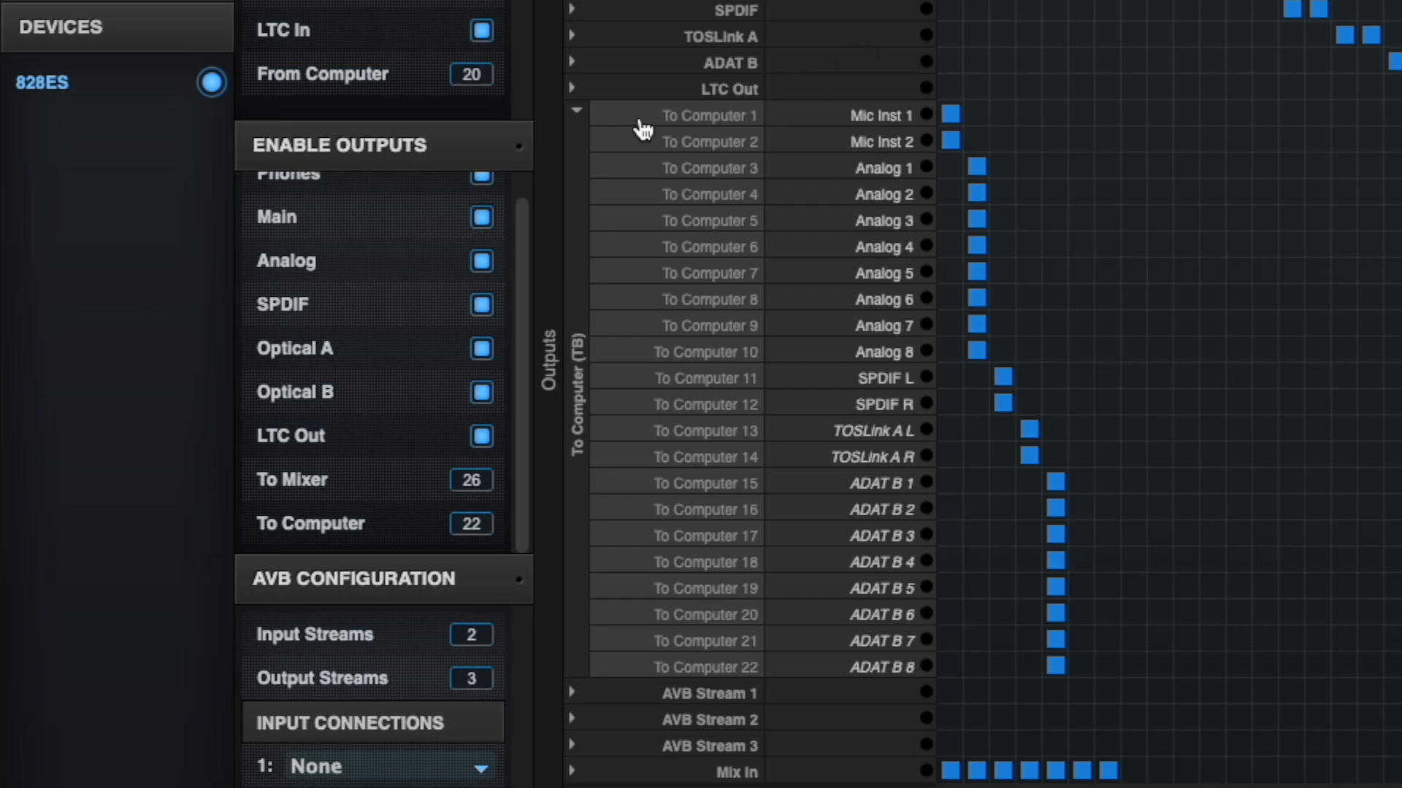
mouse_move(630, 617)
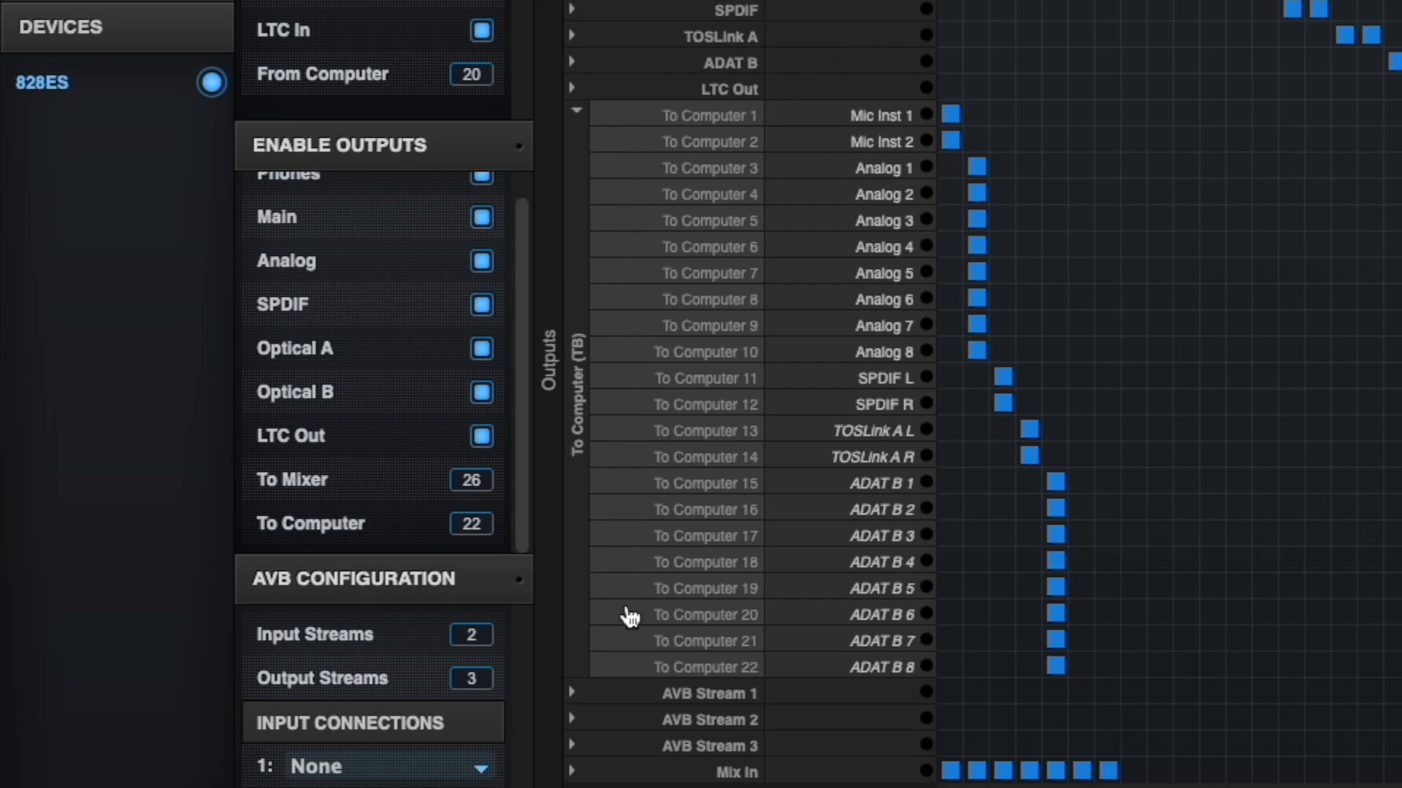
mouse_move(644, 650)
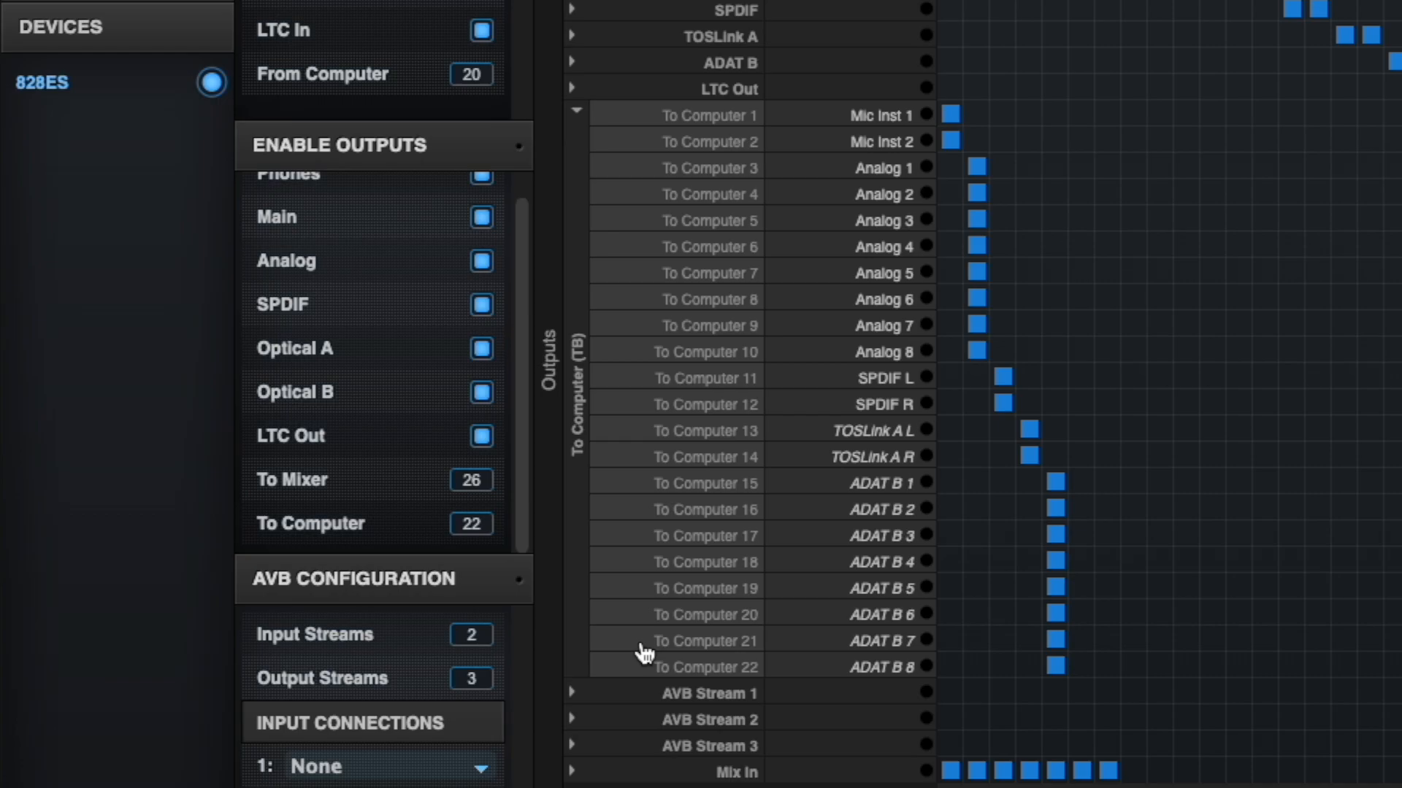
mouse_move(827, 642)
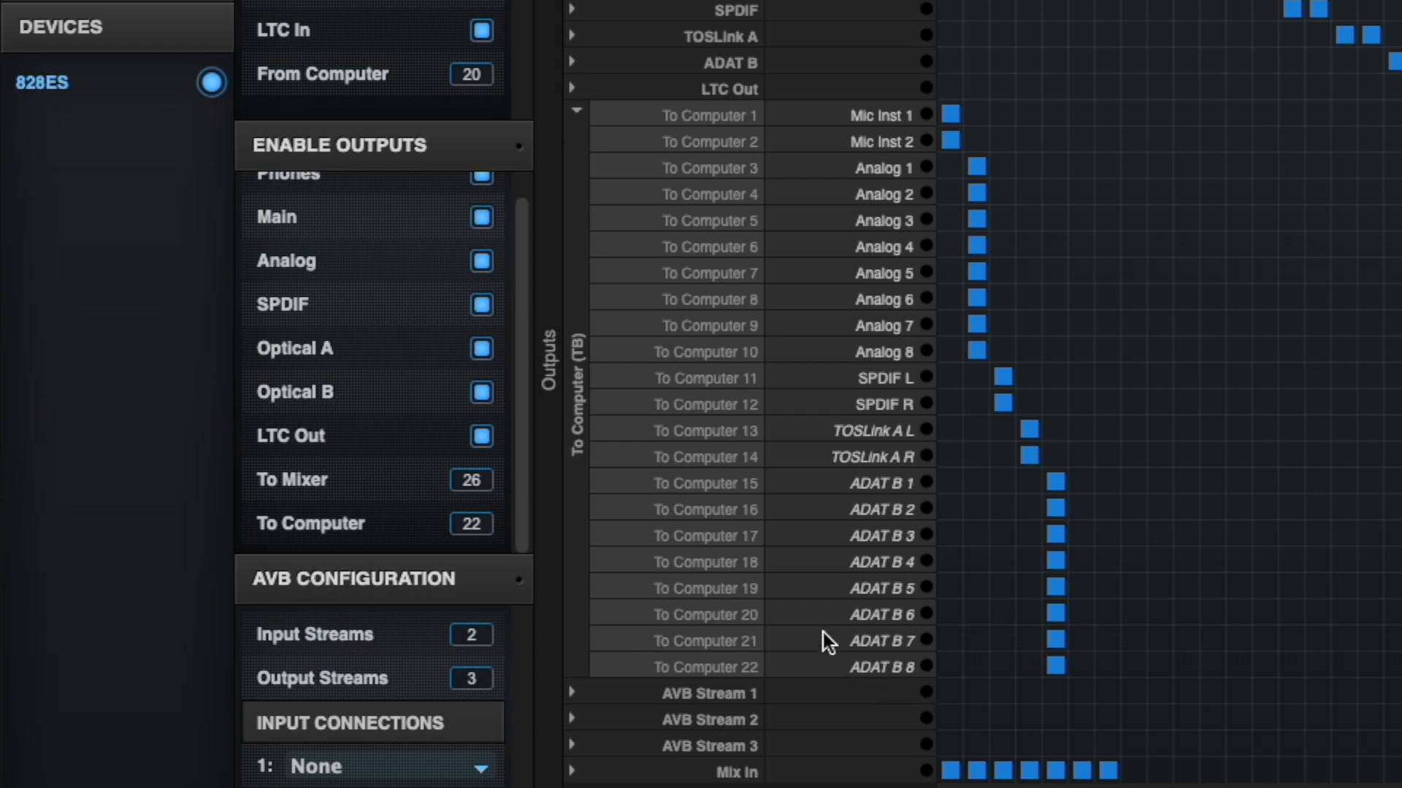
mouse_move(399, 530)
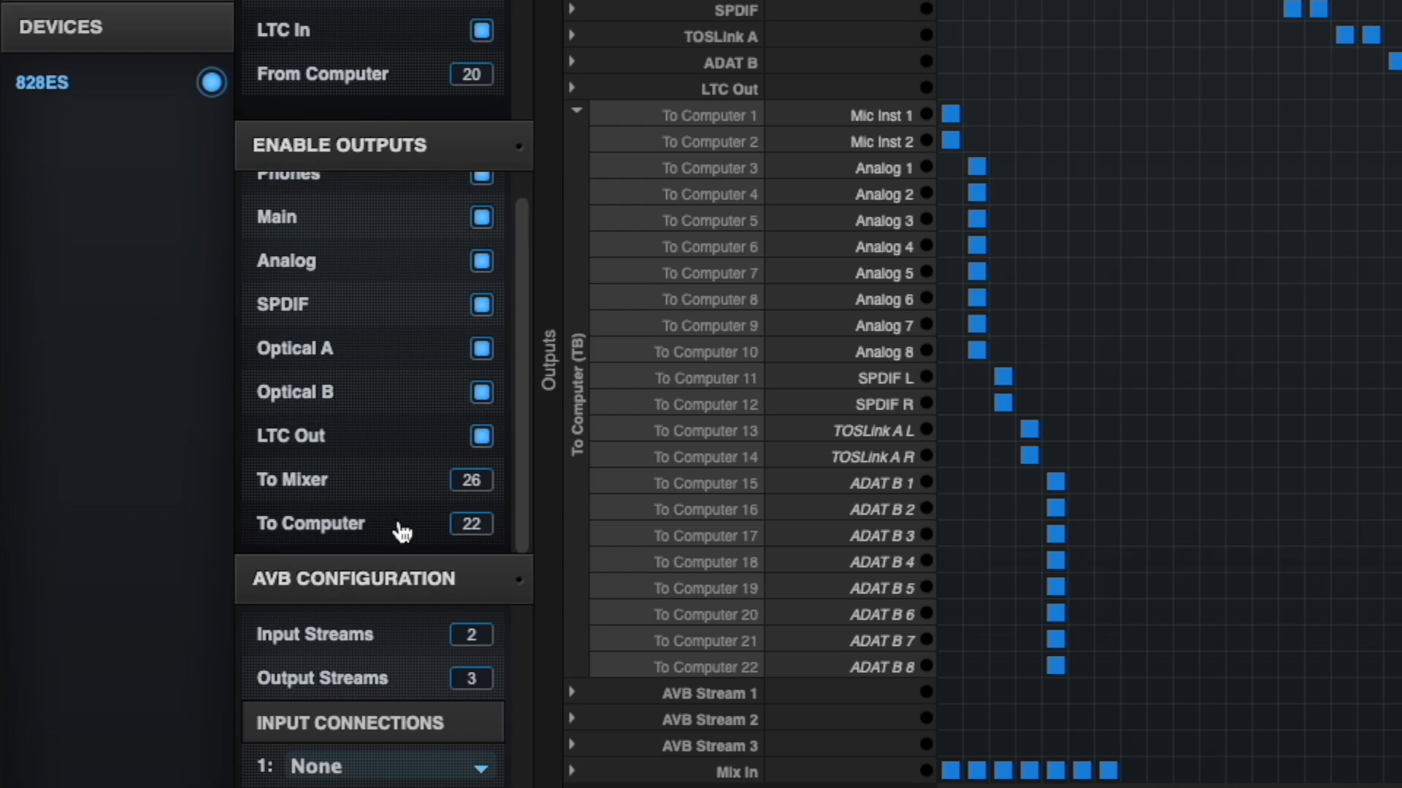
Select the To Computer channel count field under Enable Outputs for editing.
left_click(470, 523)
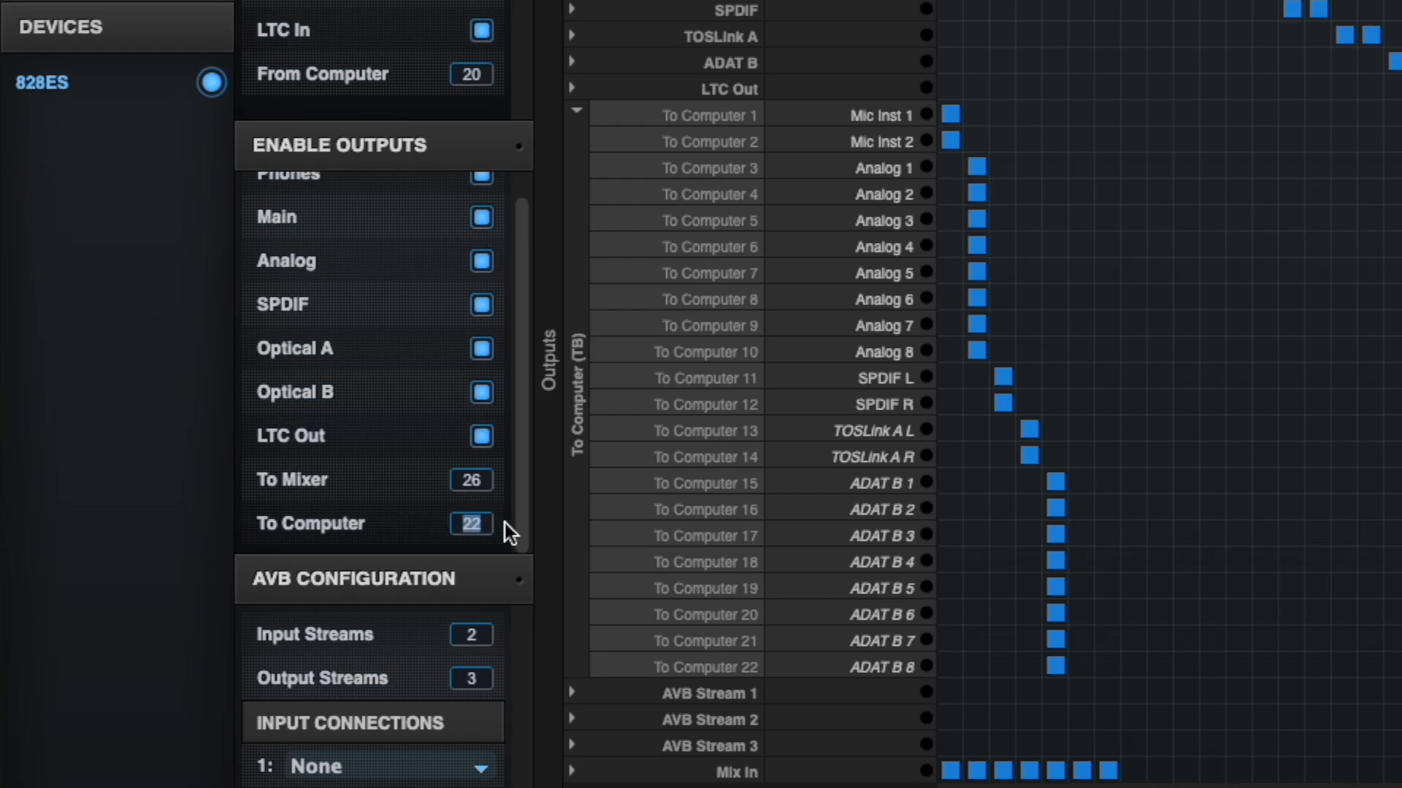
left_click(471, 523)
type("24")
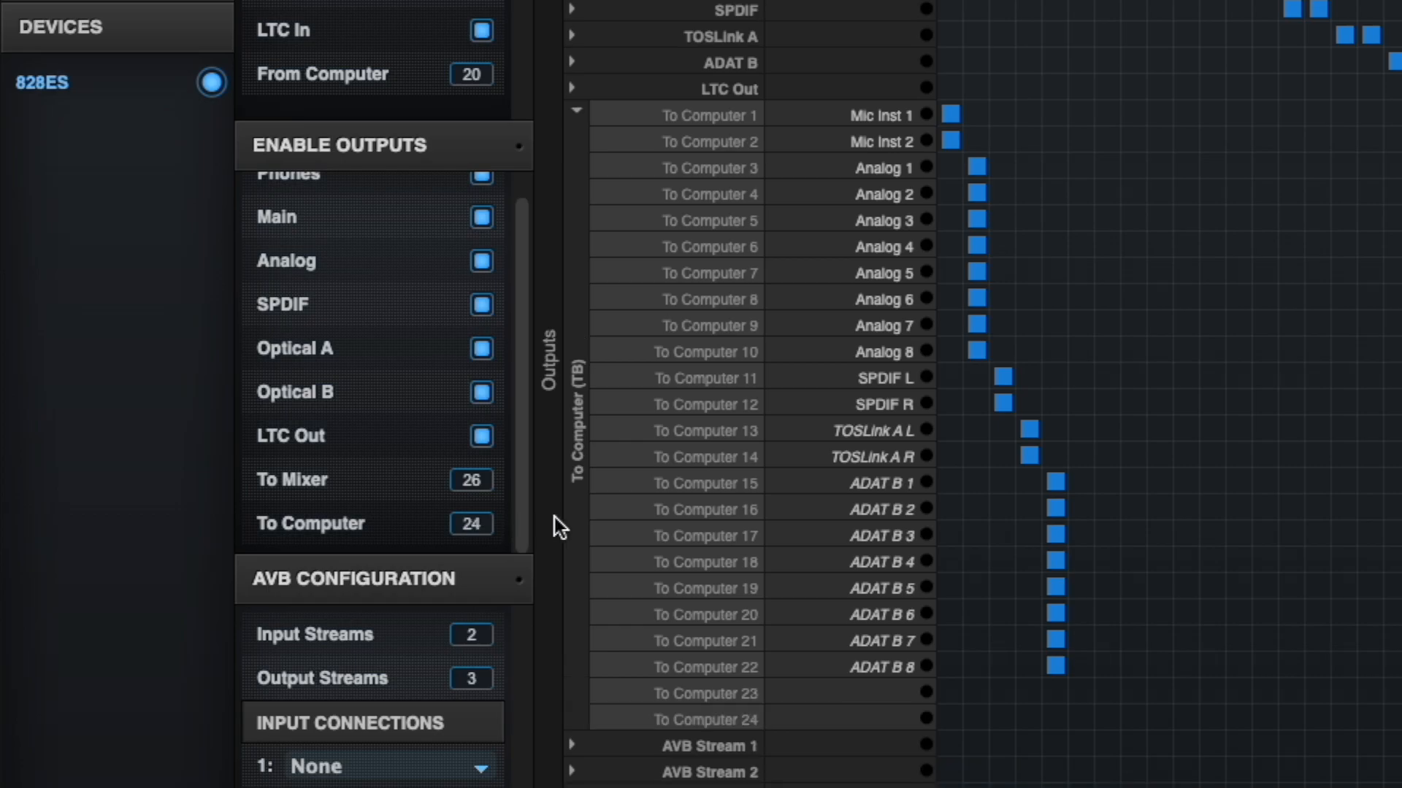
mouse_move(724, 751)
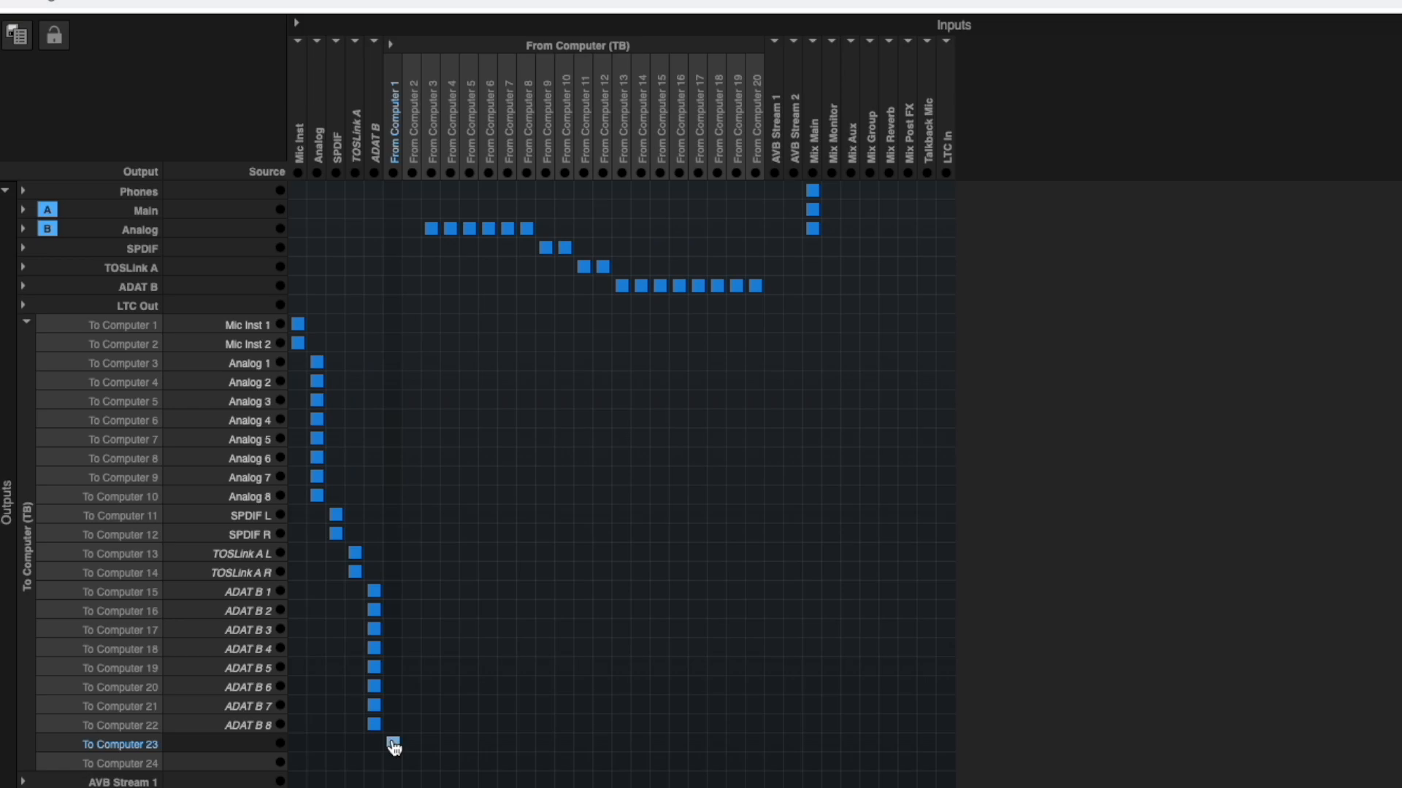
Route From Computer 1 to To Computer 23 and From Computer 2 to To Computer 24.
left_click(393, 745)
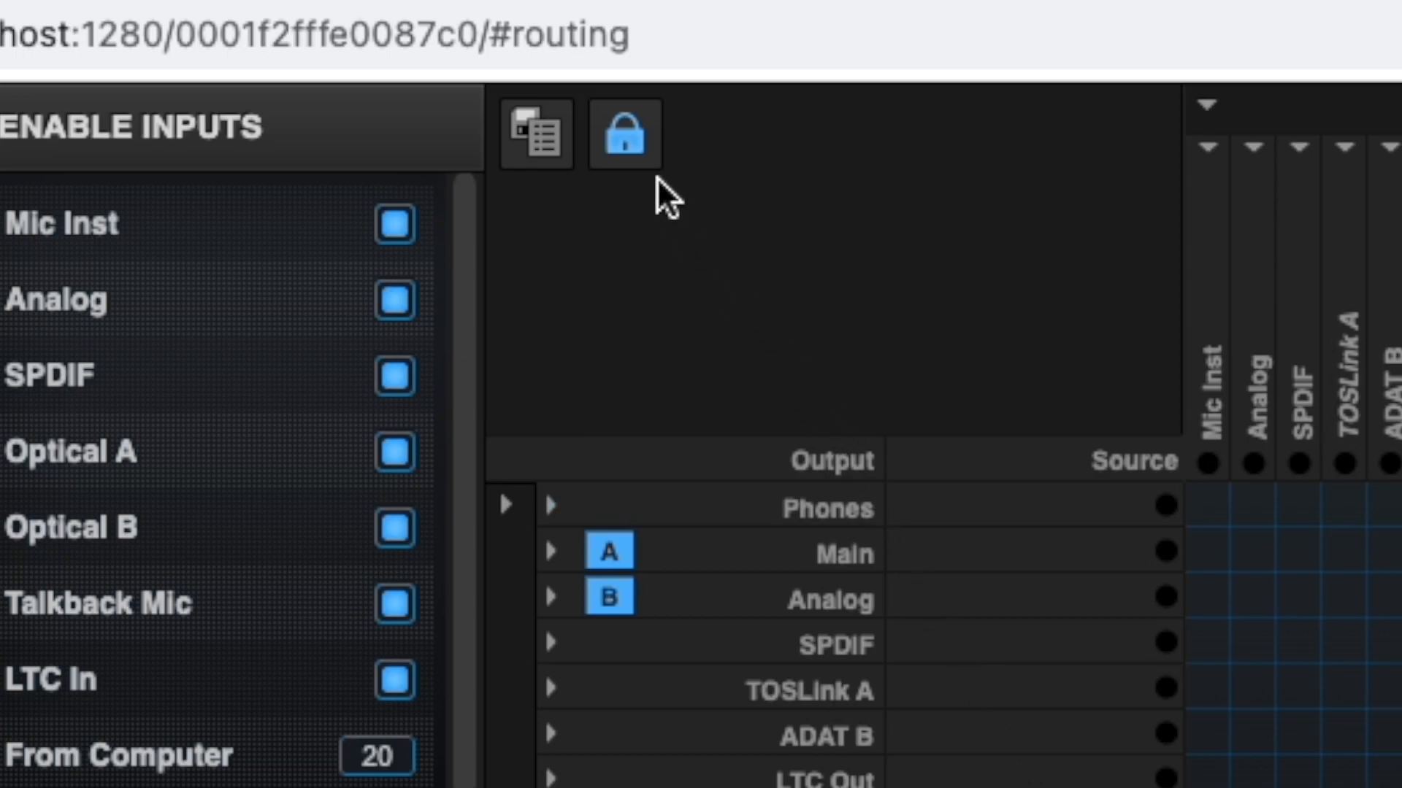
left_click(623, 133)
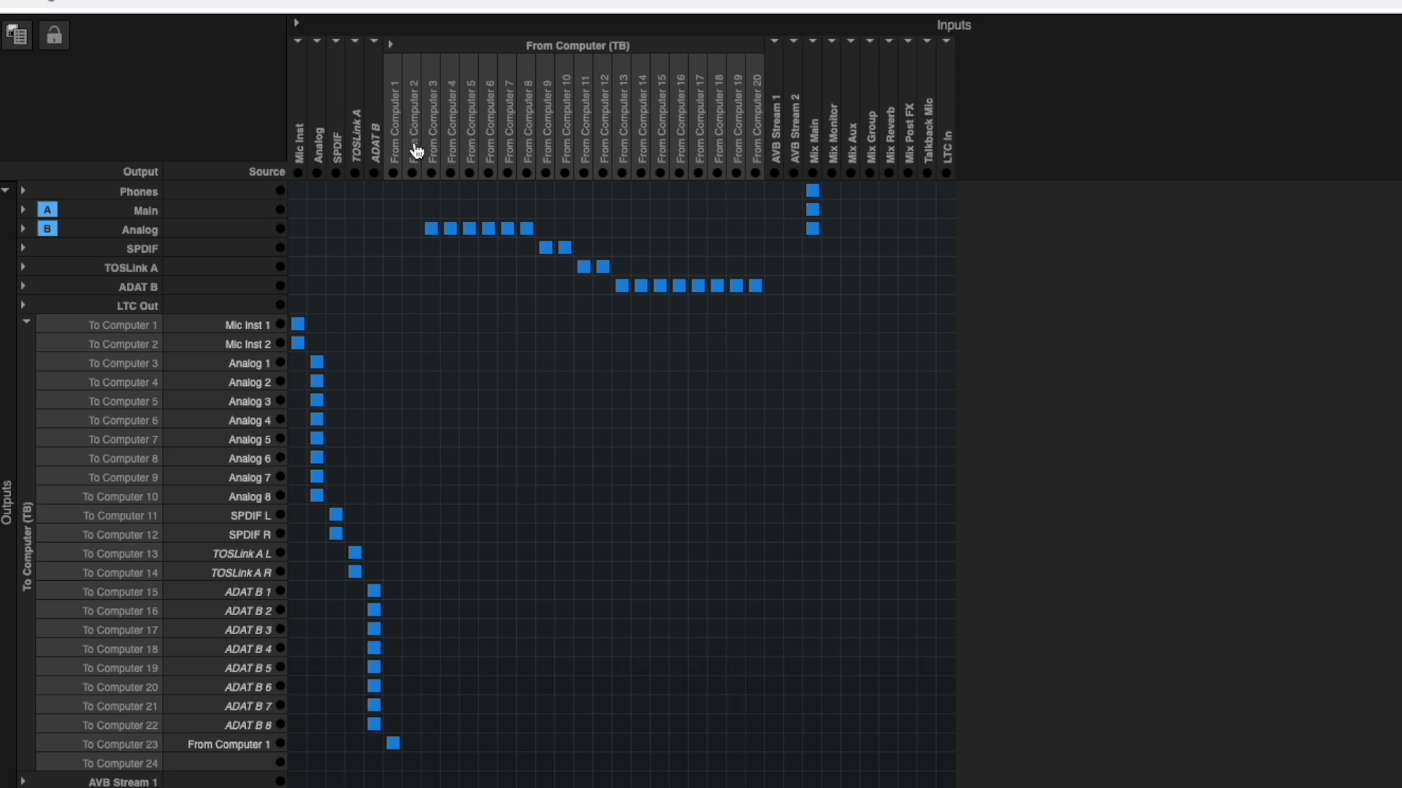
left_click(411, 325)
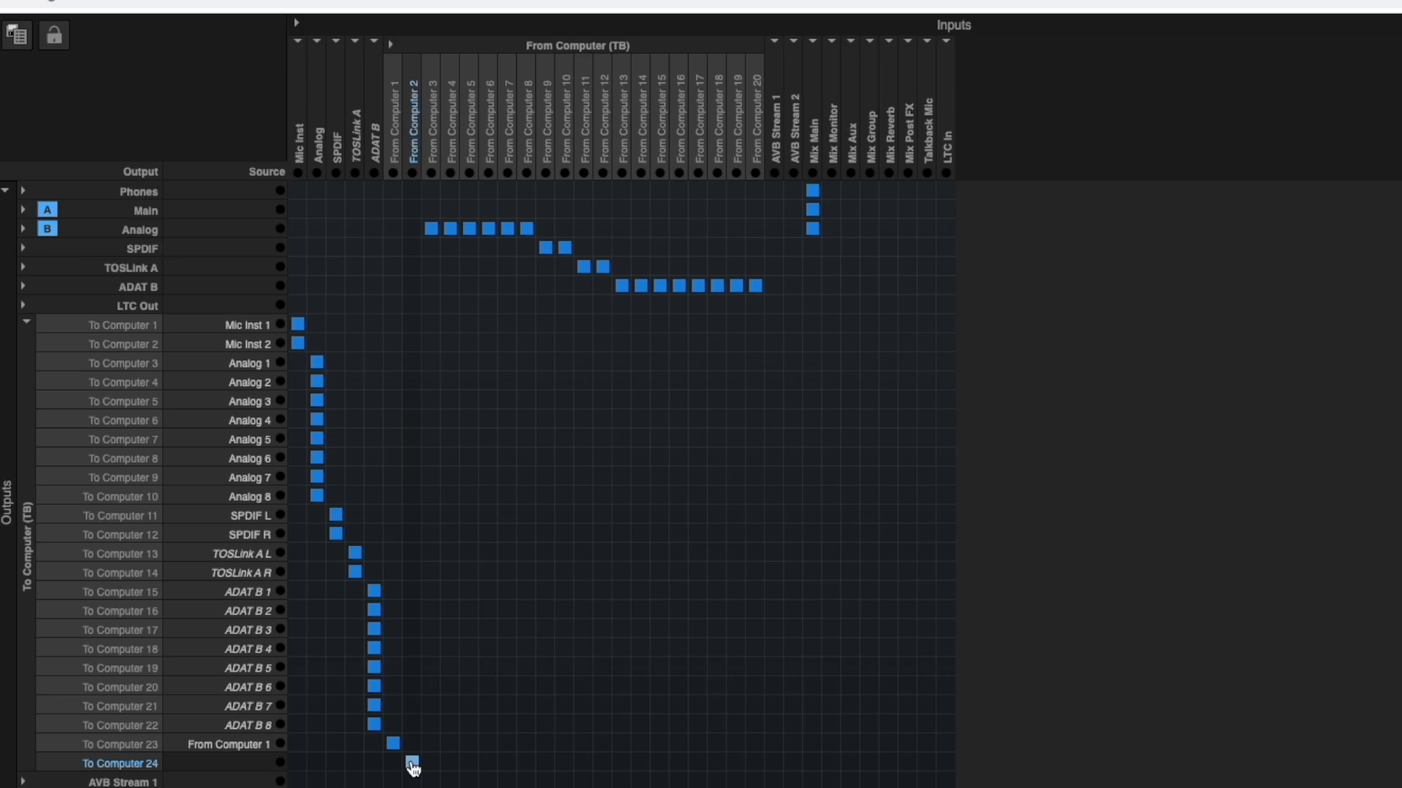
left_click(411, 763)
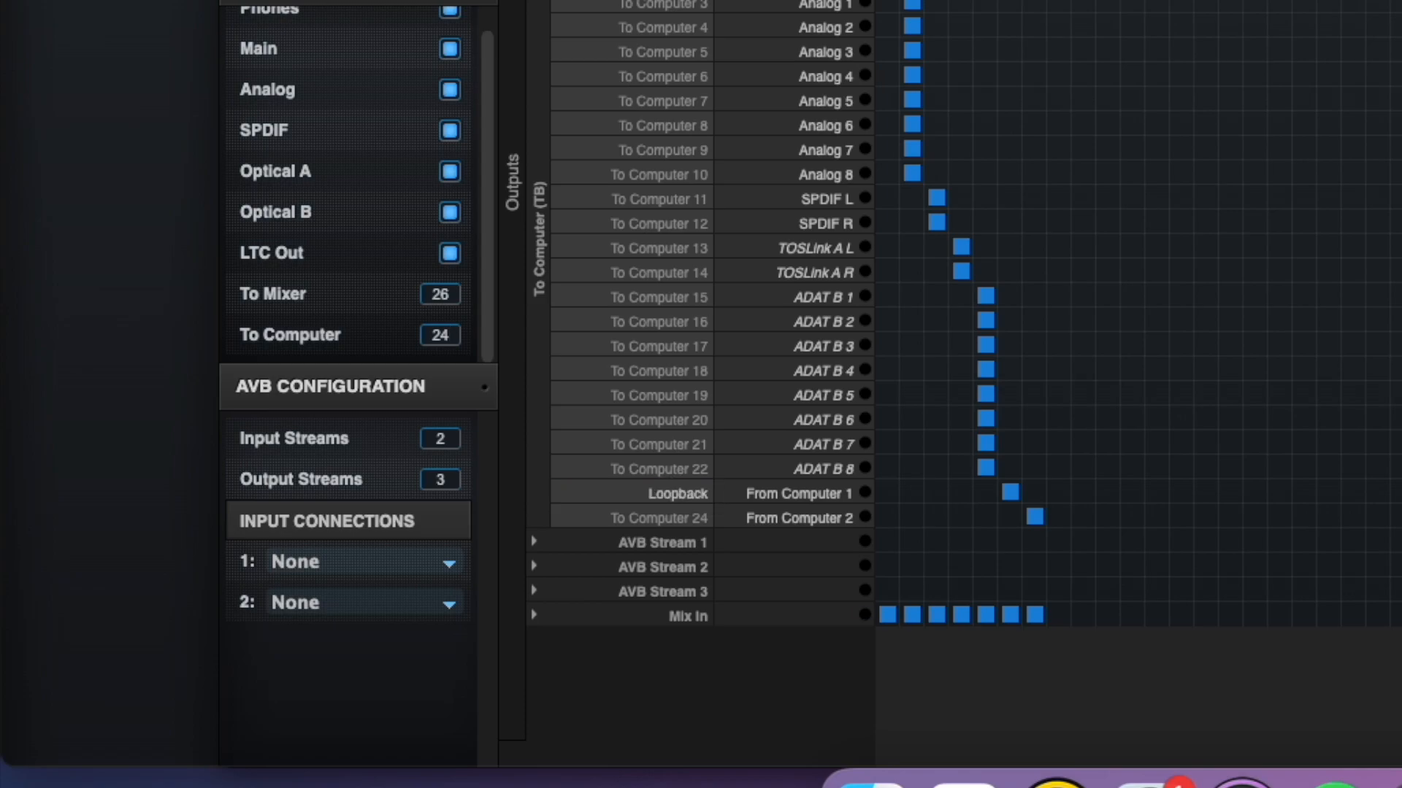
Begin renaming the To Computer 24 channel label.
double_click(635, 519)
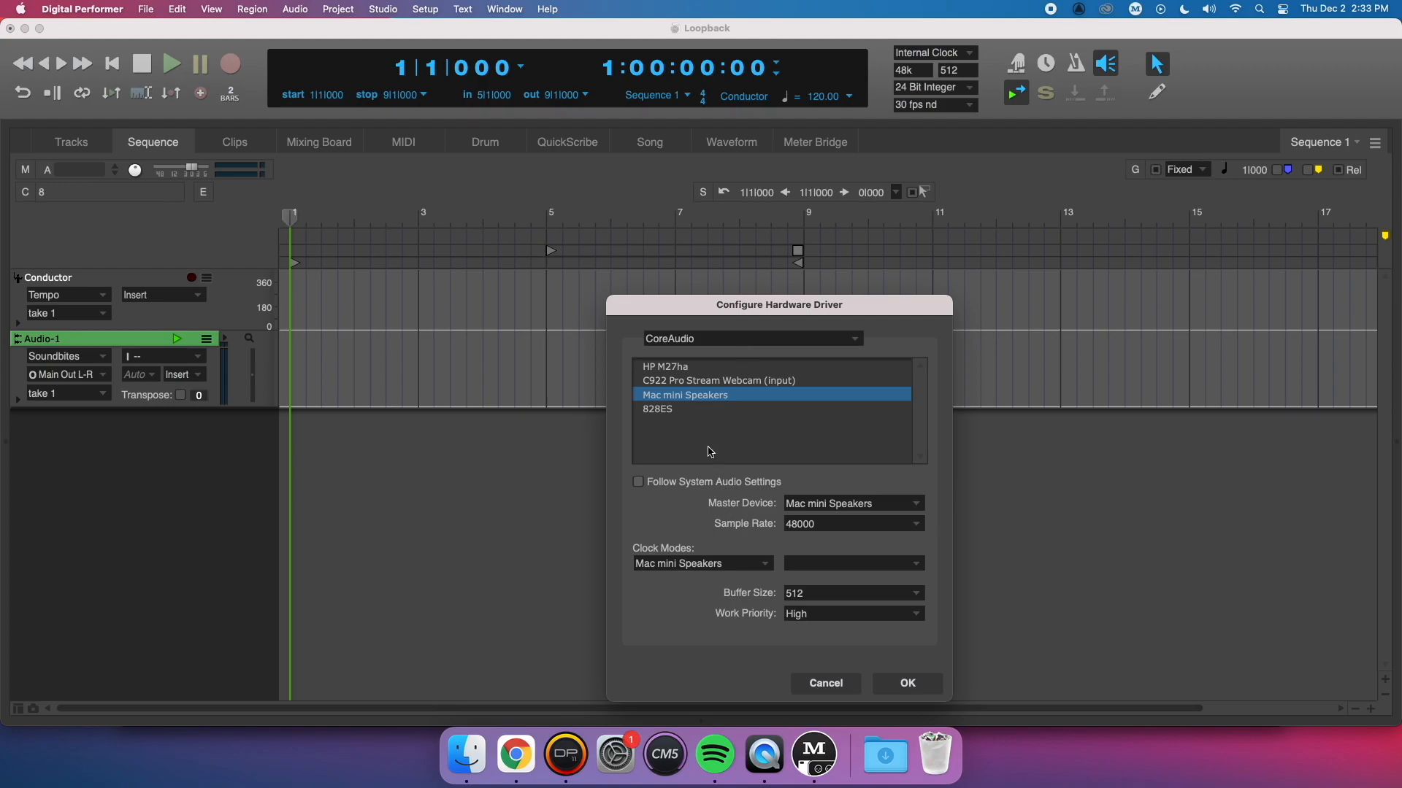
Set the 828ES as the hardware driver and view Audio-1's input choices.
left_click(657, 410)
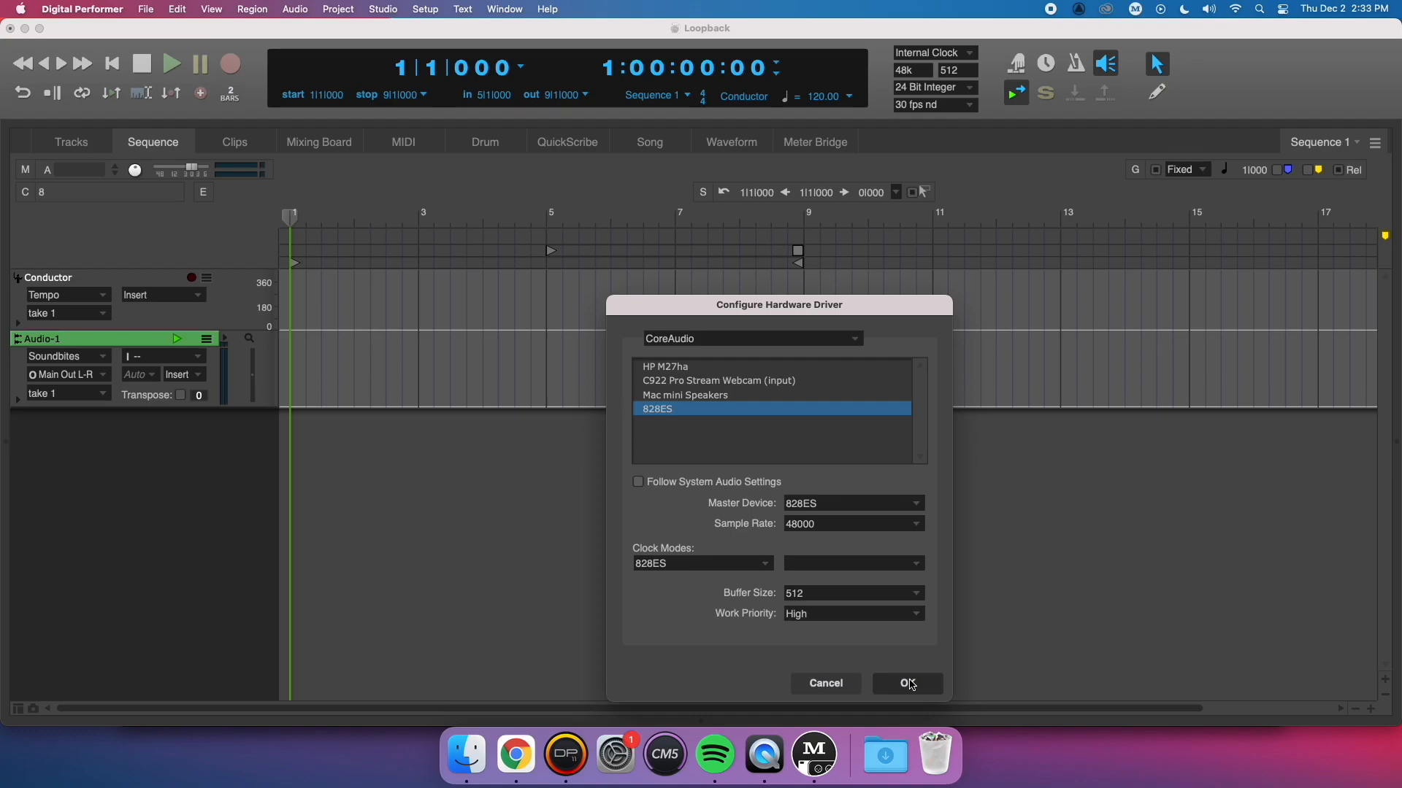
left_click(905, 683)
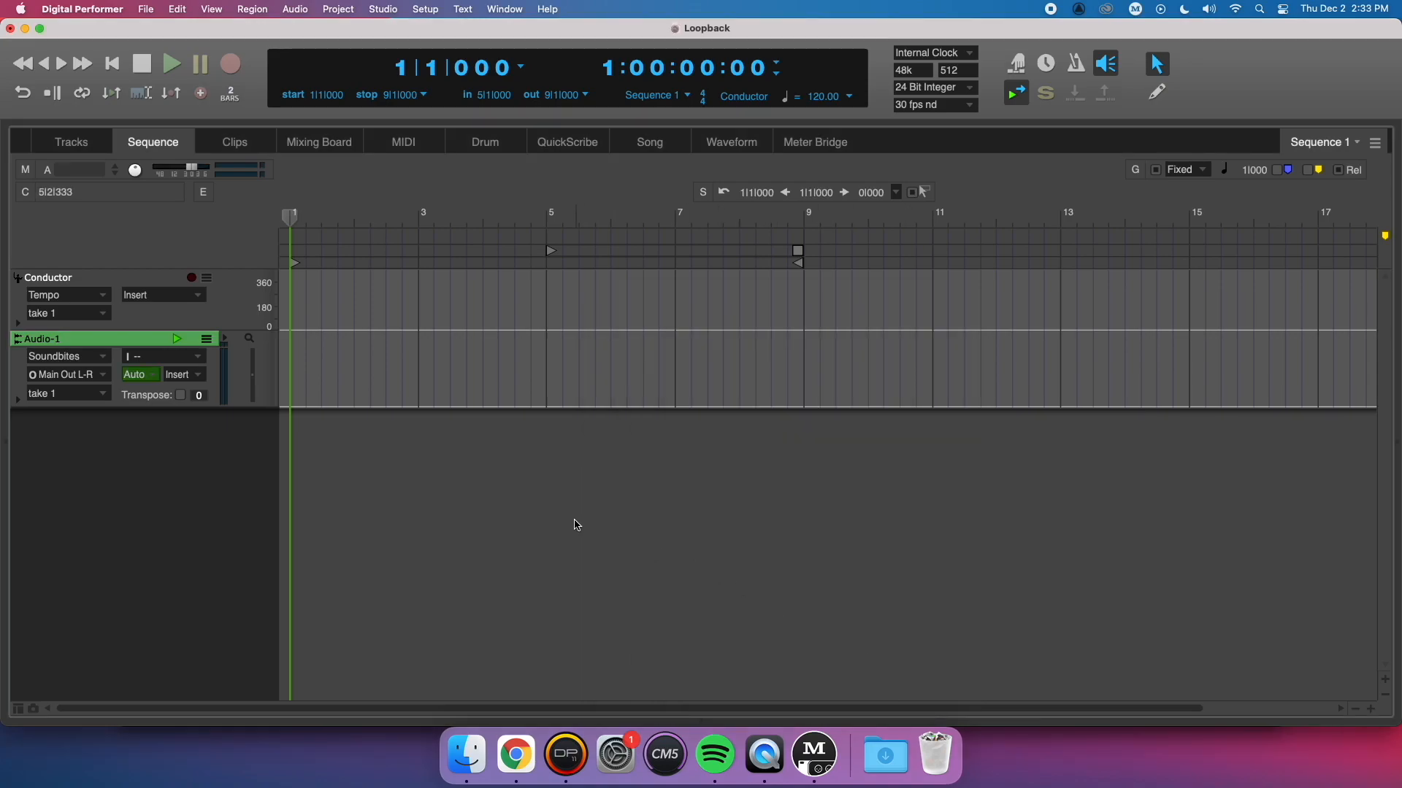
left_click(134, 355)
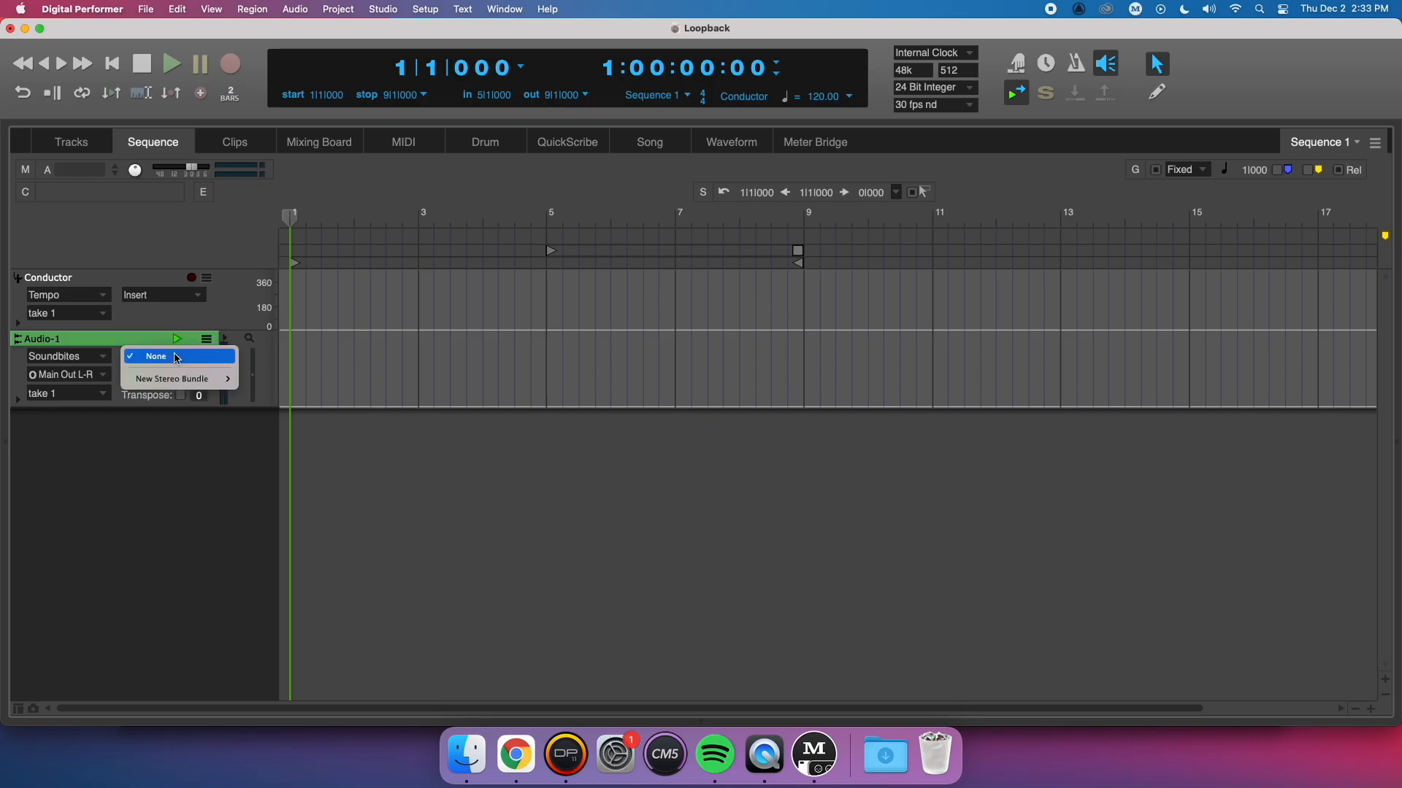
mouse_move(174, 378)
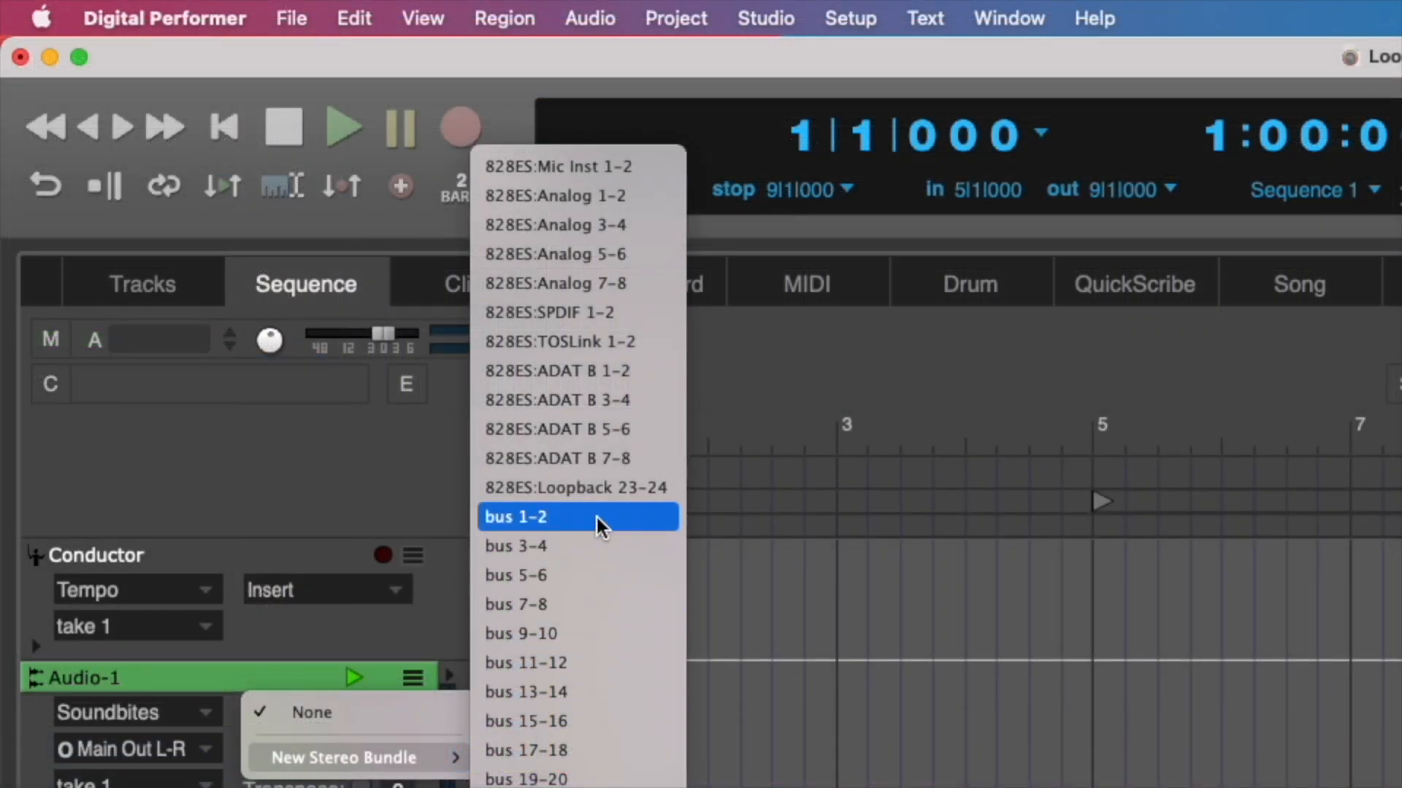
mouse_move(579, 487)
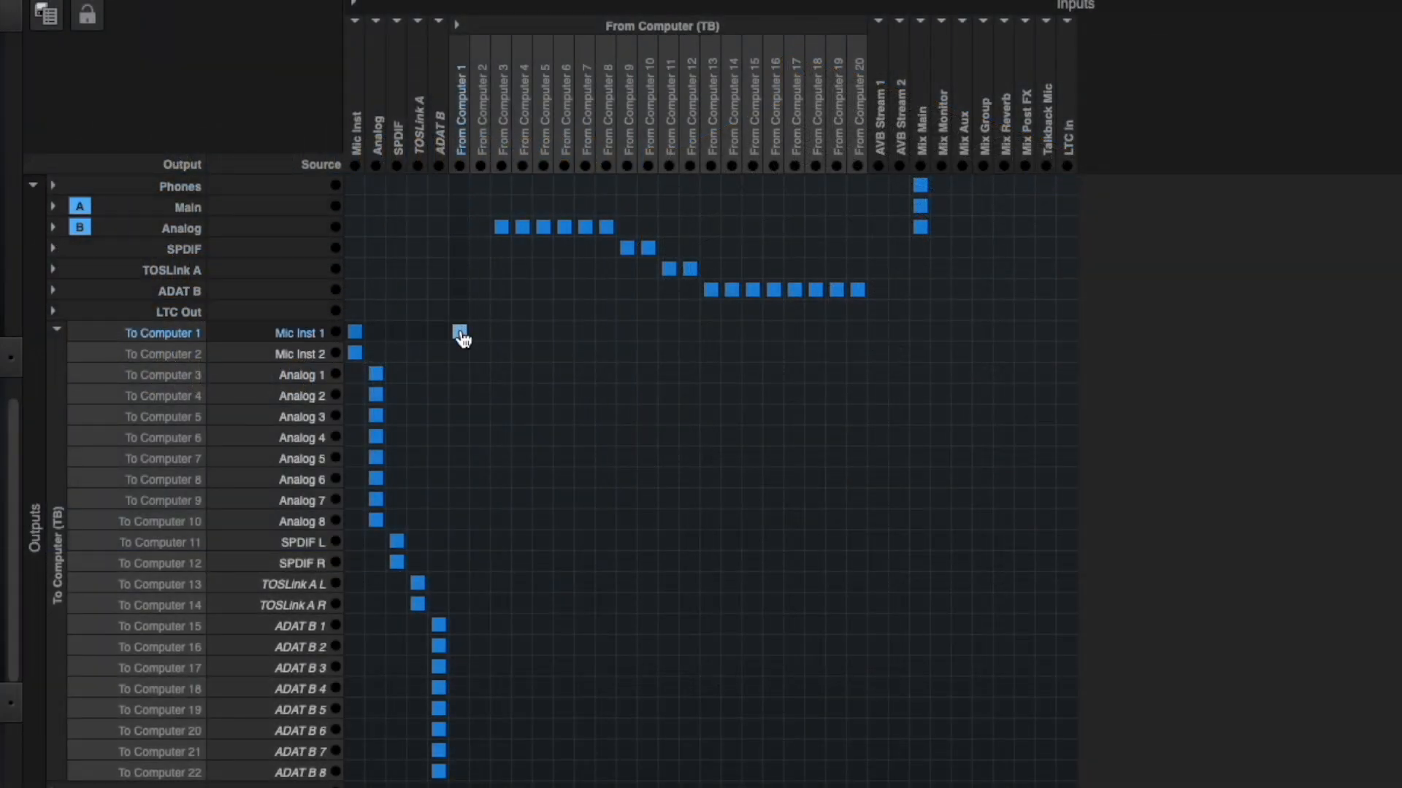
Route From Computer 2 into To Computer 2 and begin renaming that channel.
left_click(458, 333)
type("Loopbac")
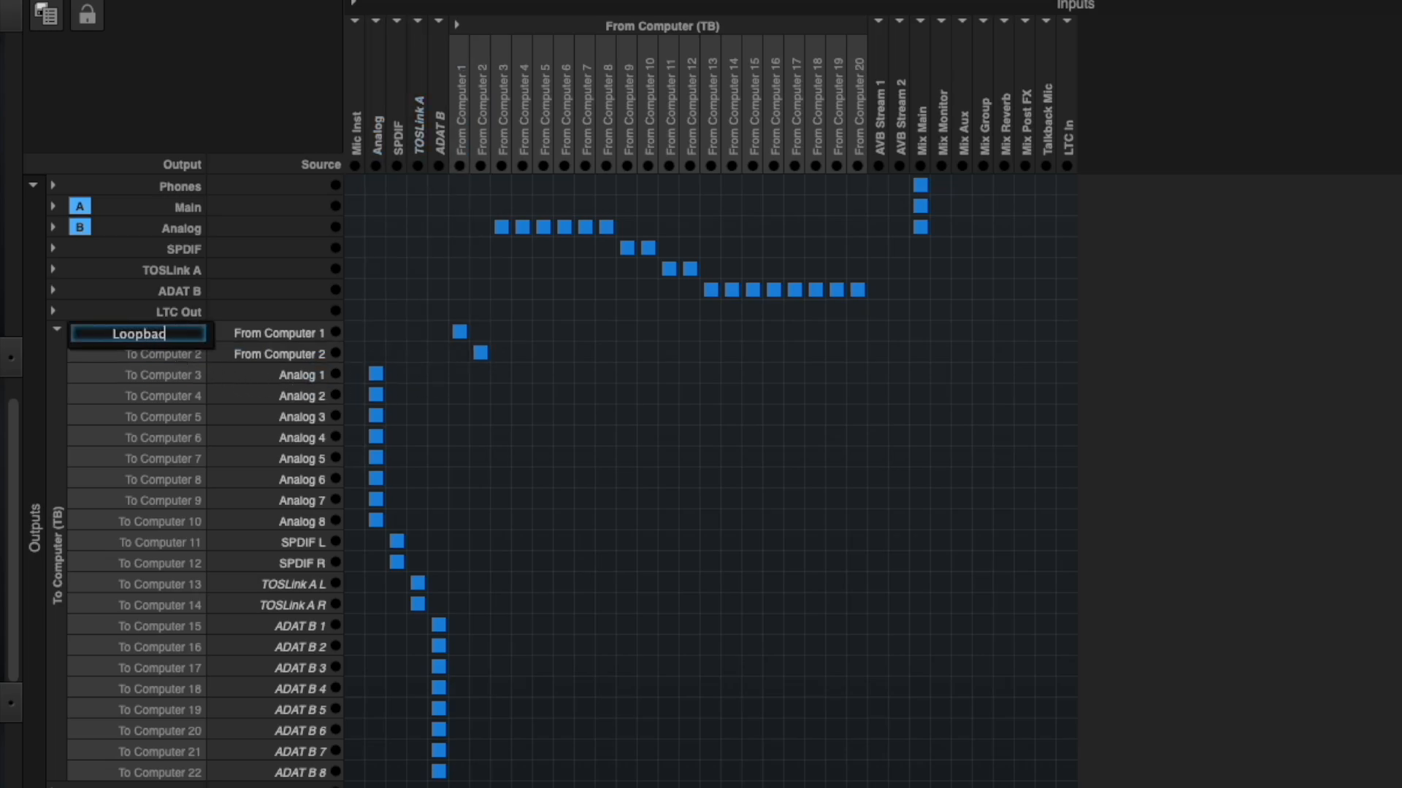
left_click(138, 354)
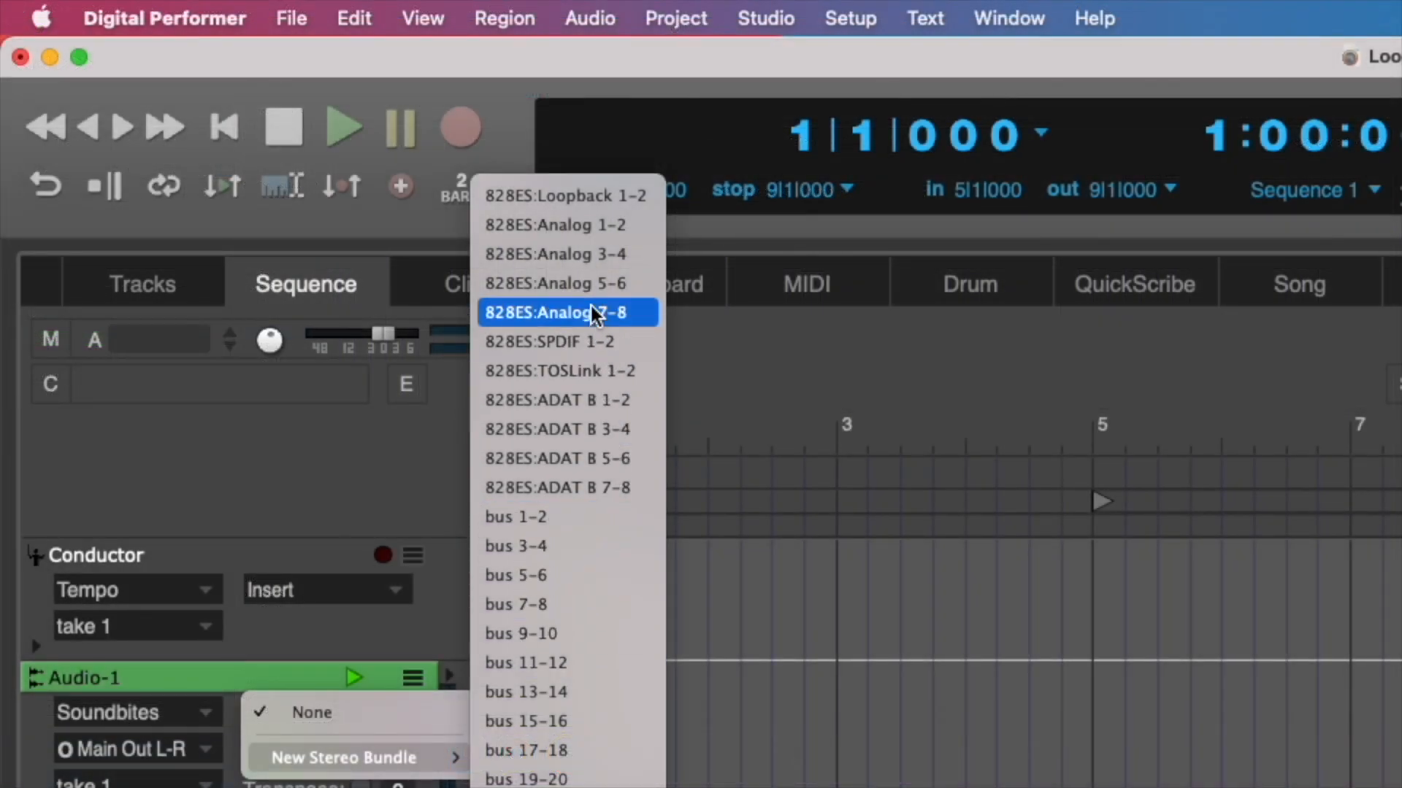
mouse_move(585, 196)
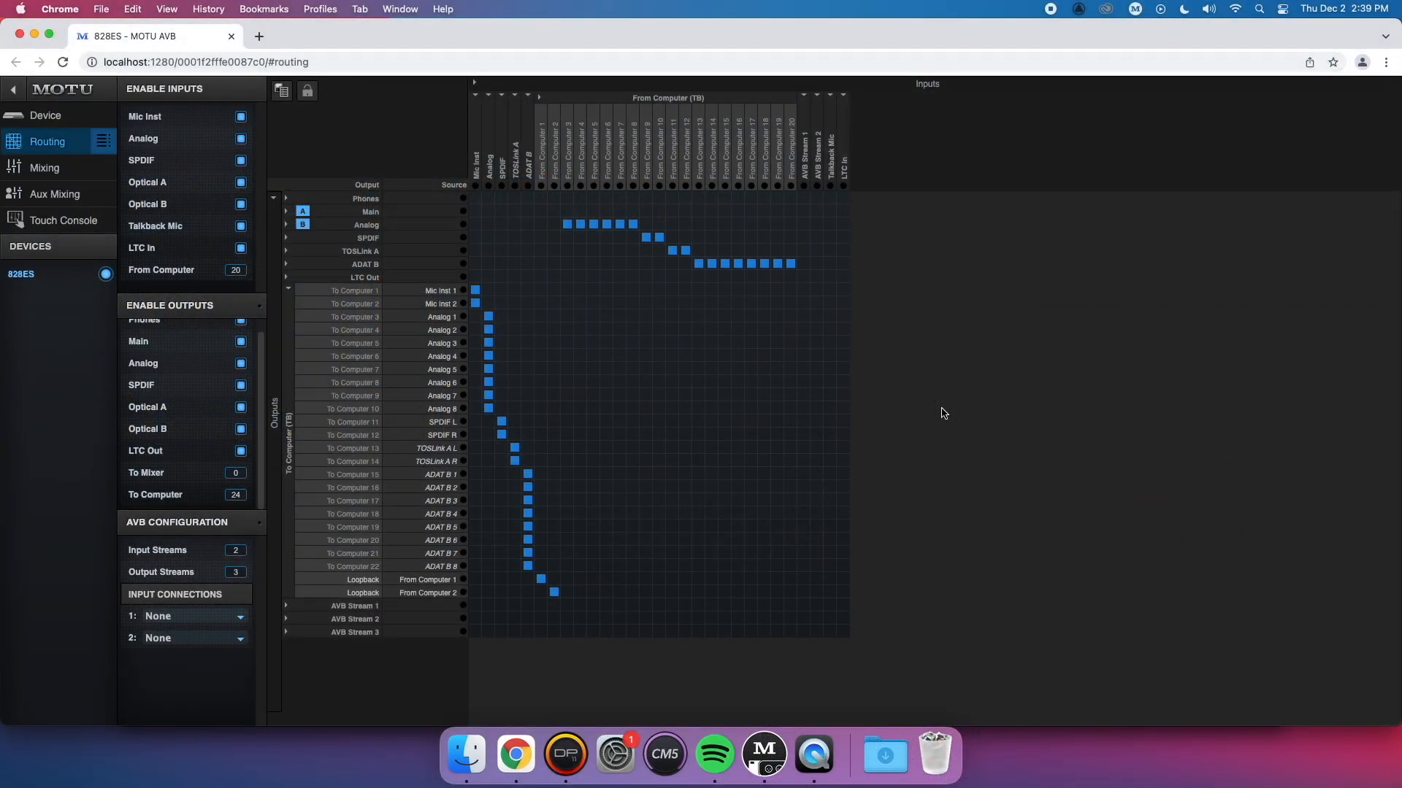
Expand every output group in the routing grid and adjust the To Mixer channel count.
left_click(737, 303)
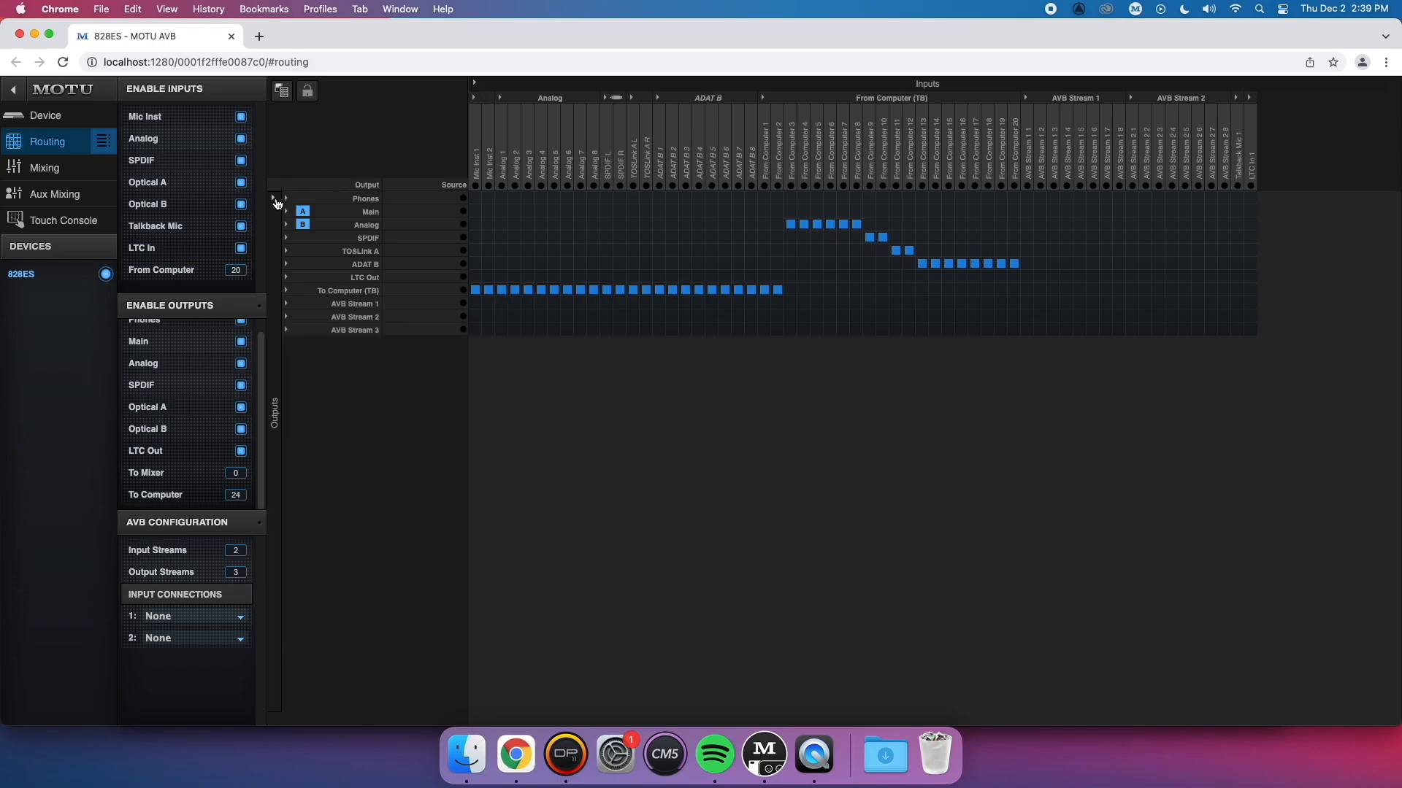
left_click(276, 199)
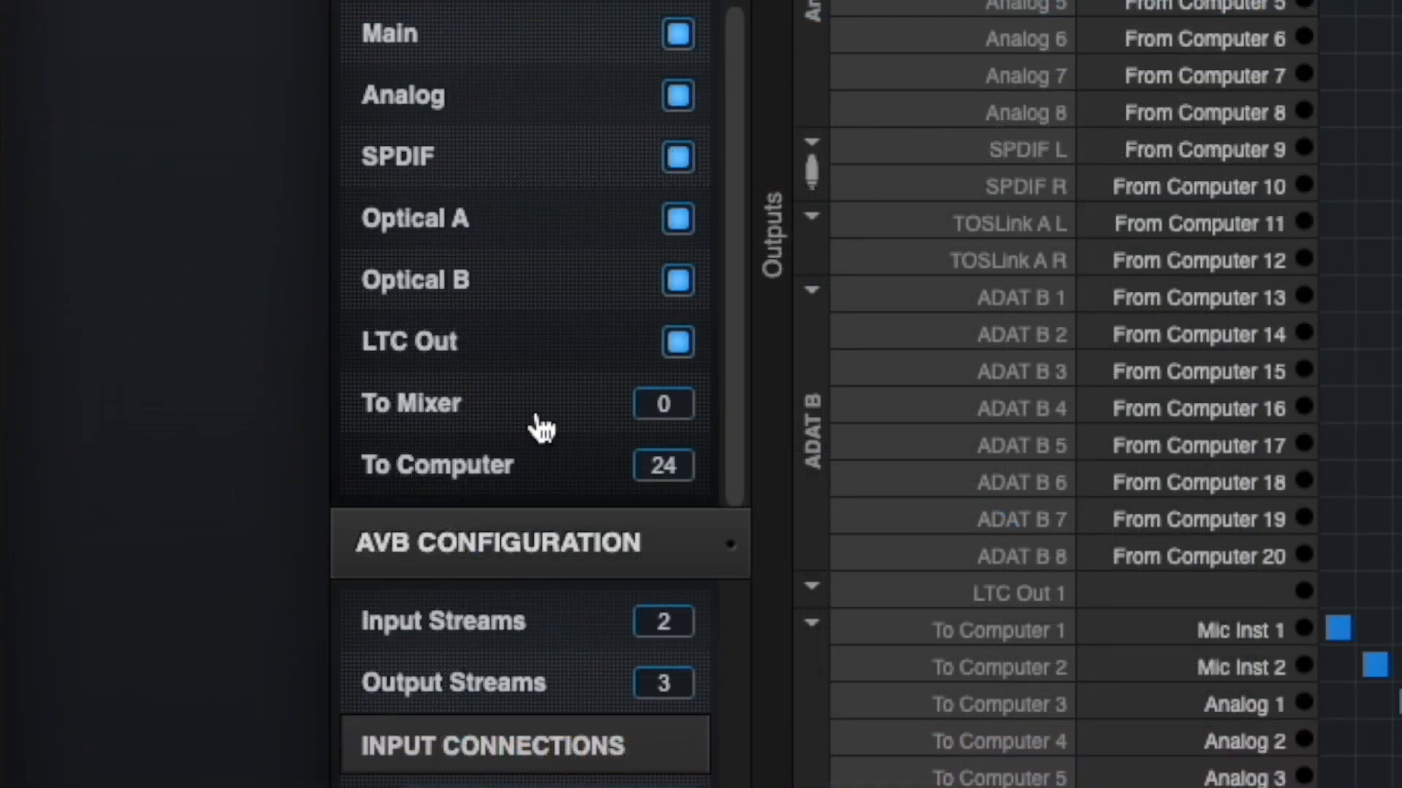
mouse_move(543, 419)
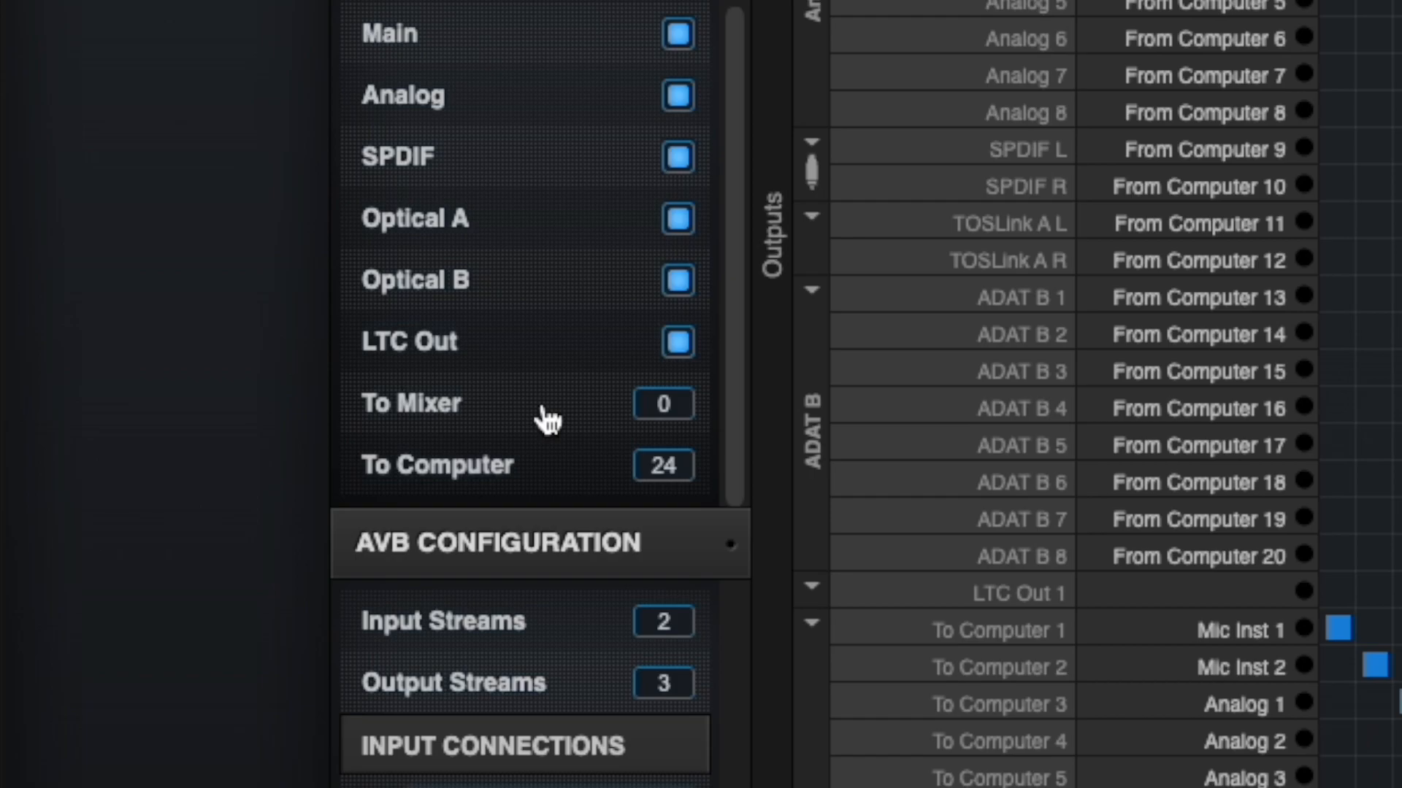
left_click(662, 403)
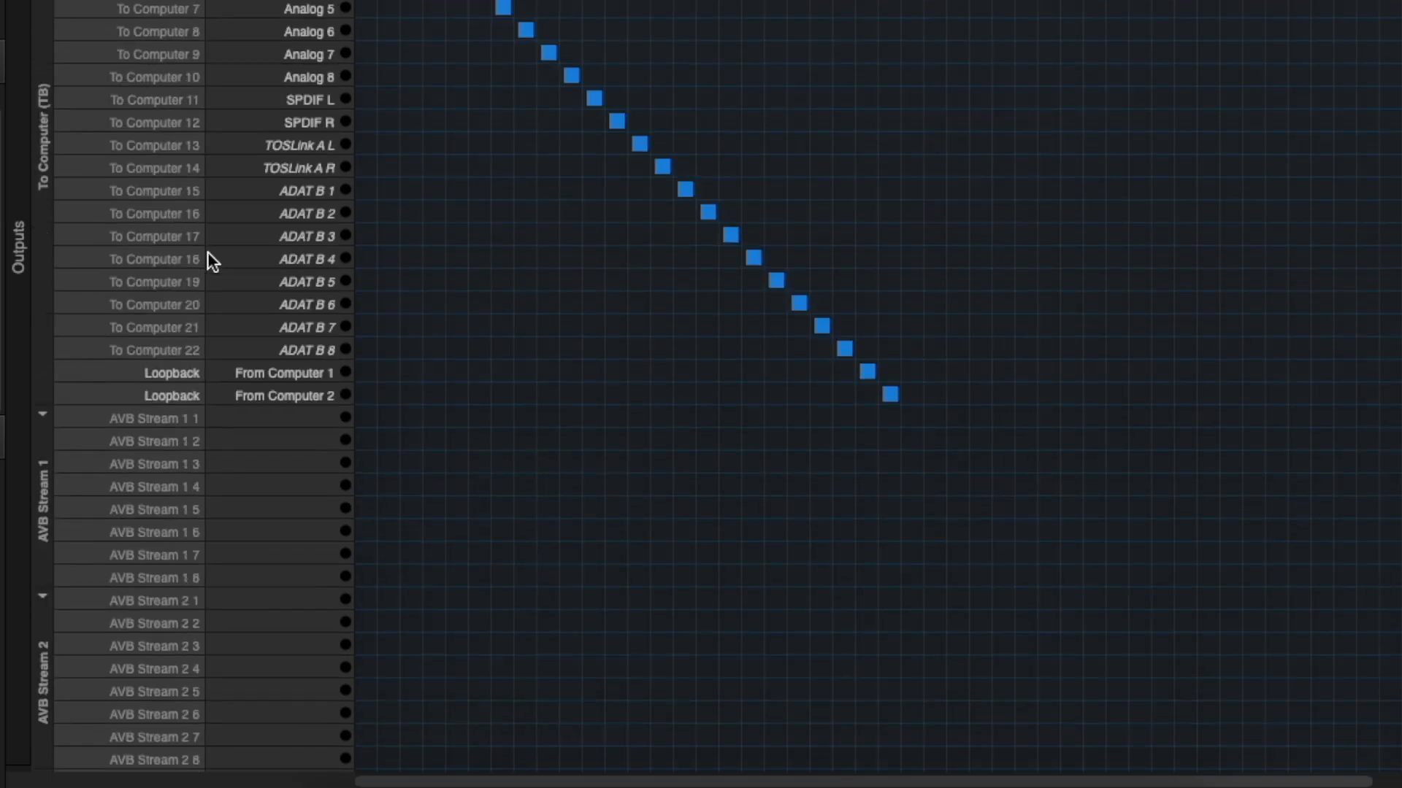
Route Mic Inst 1 through From Computer 2 one-to-one into mixer inputs In 1–24.
scroll("down", 3)
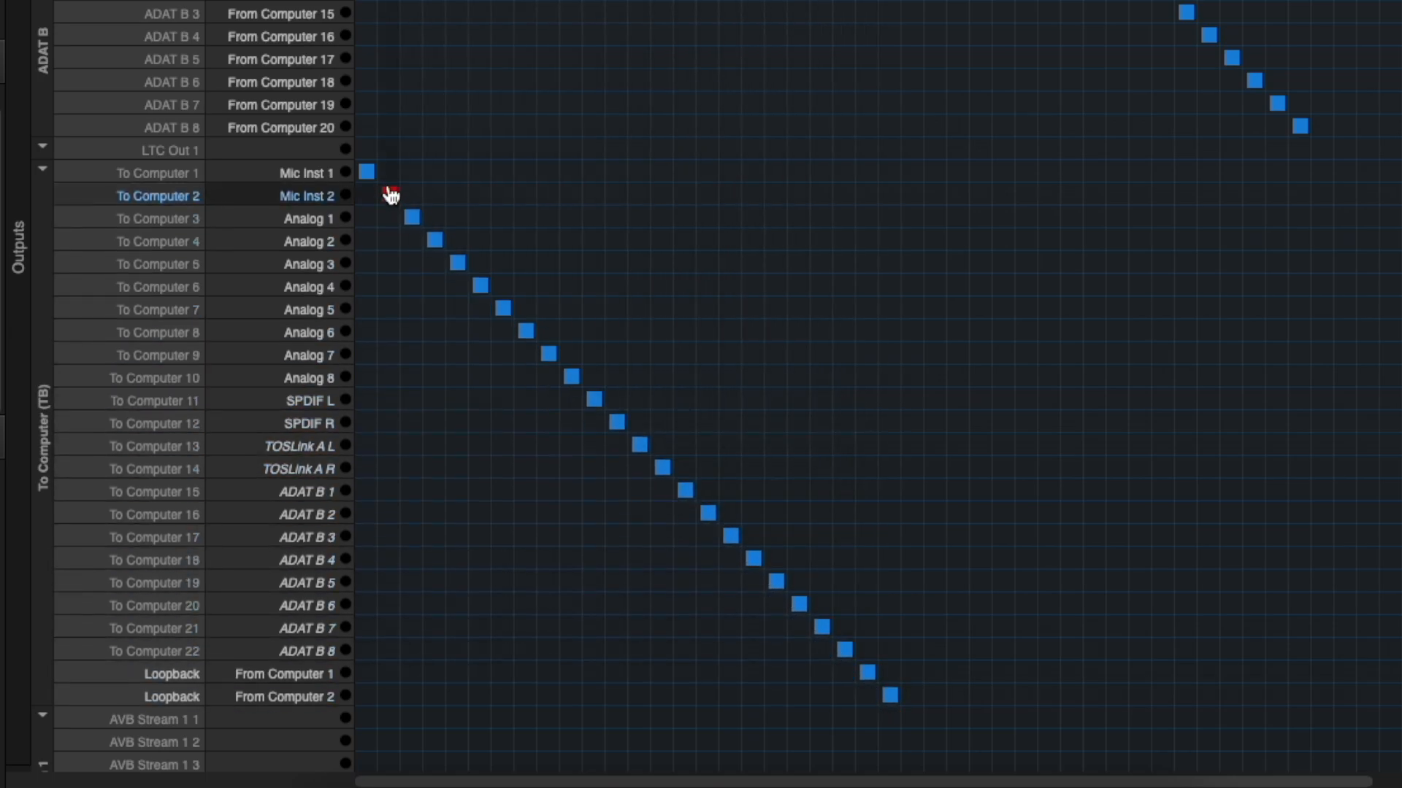
scroll("down", 3)
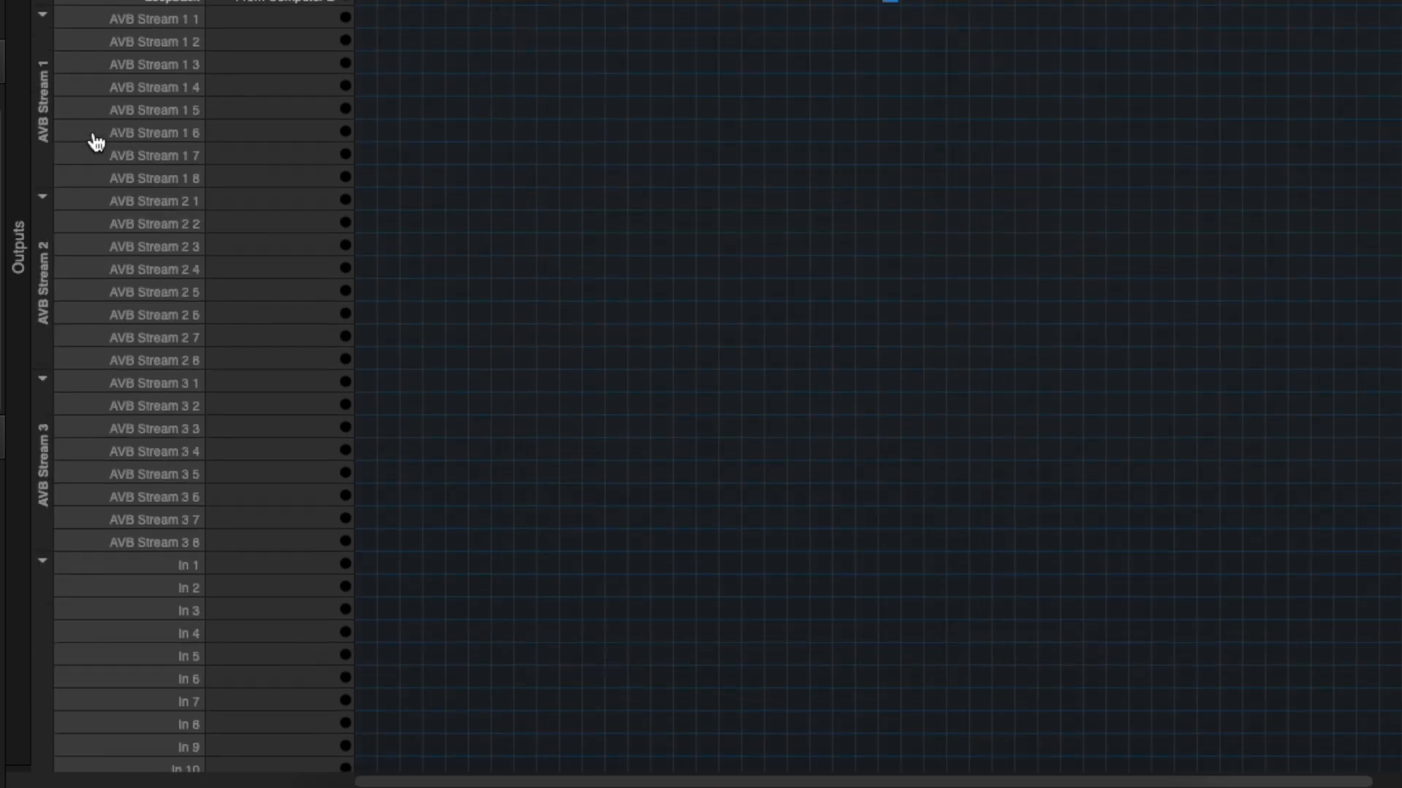
scroll("down", 3)
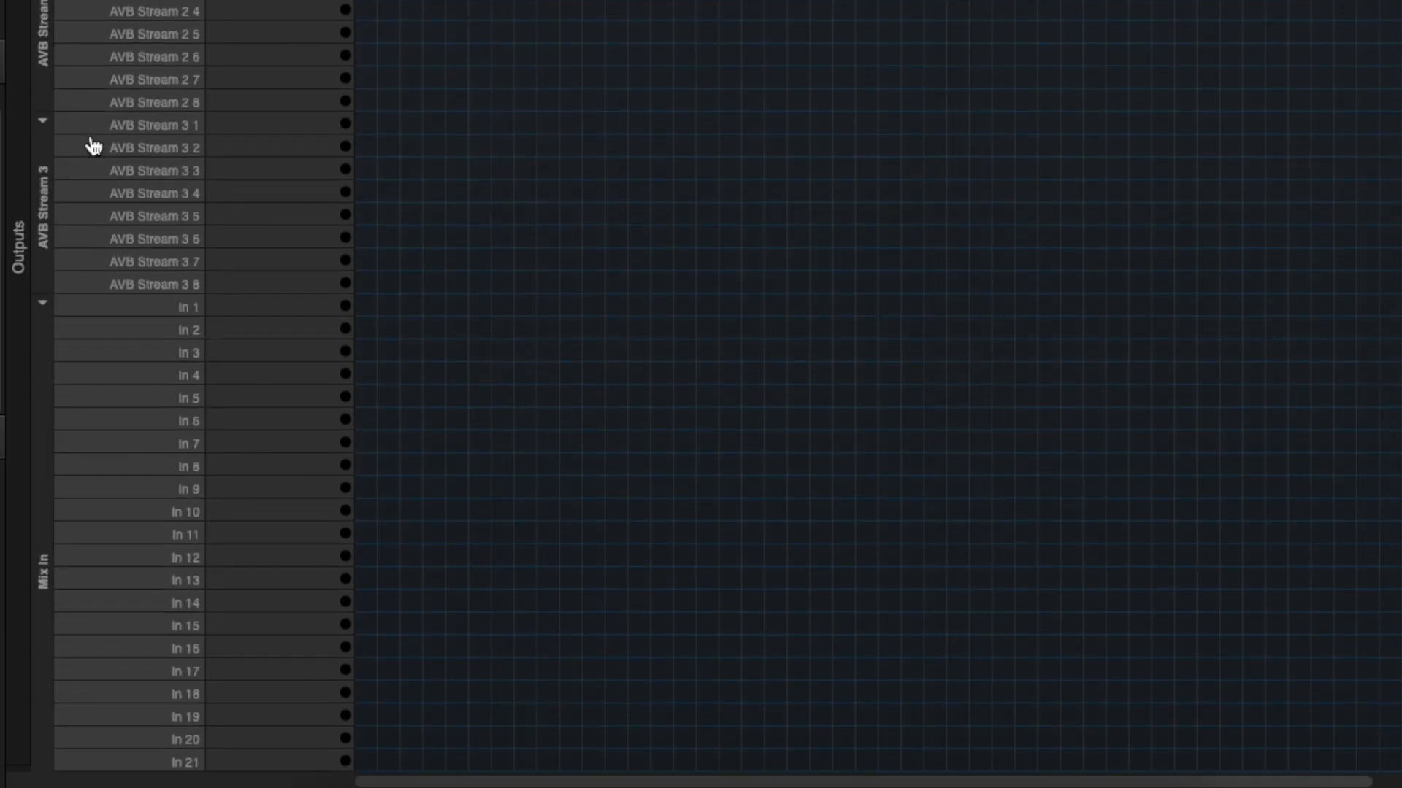
scroll("down", 3)
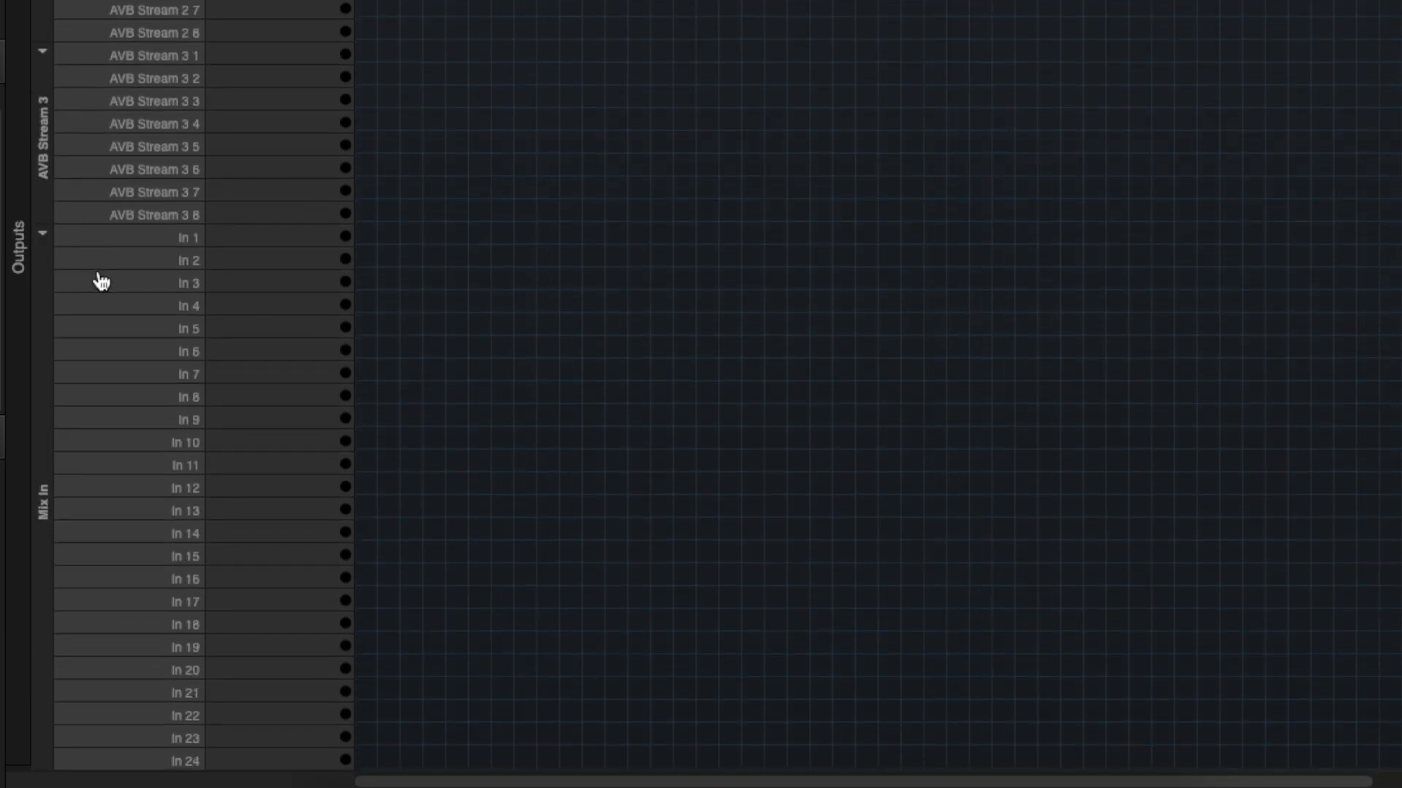
left_click(347, 237)
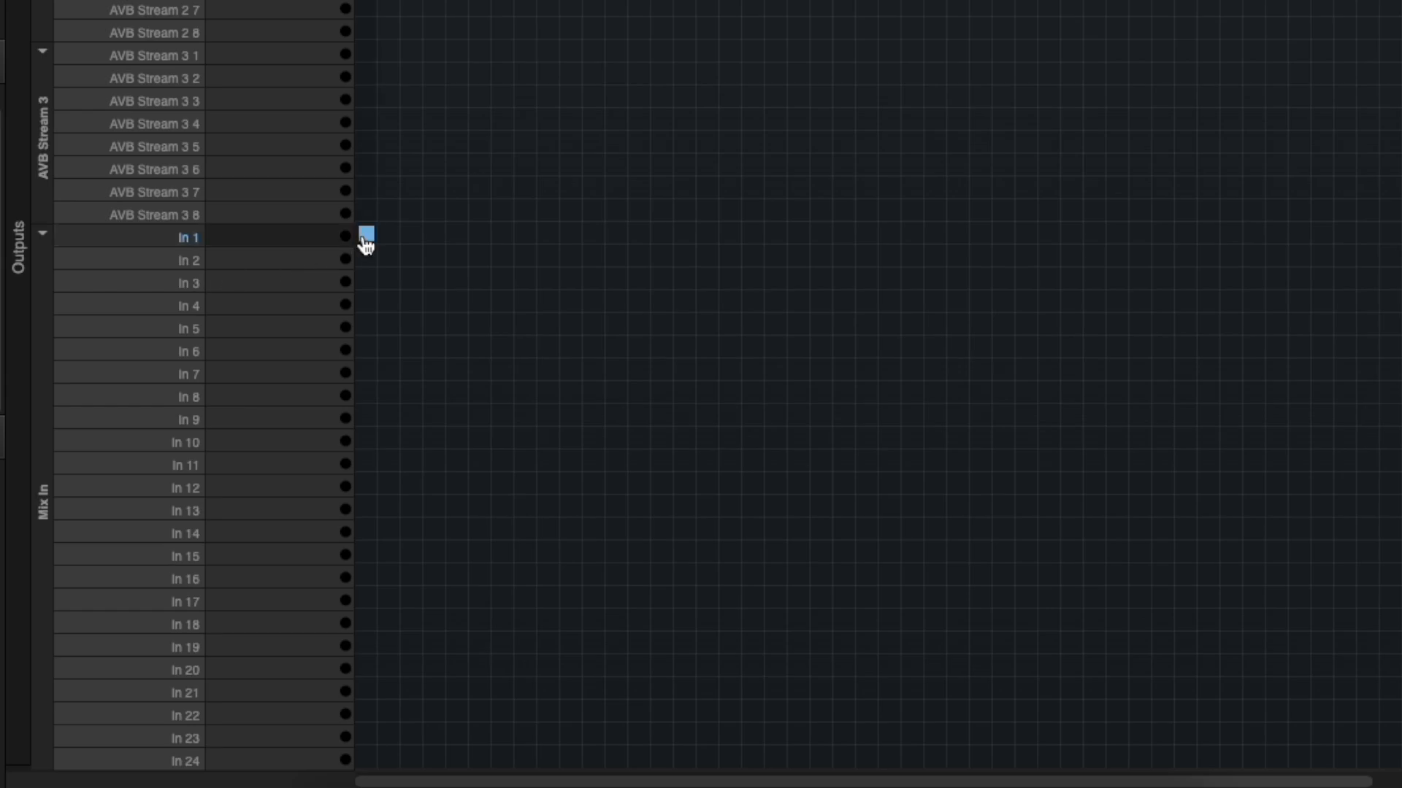
left_click_drag(367, 236, 570, 439)
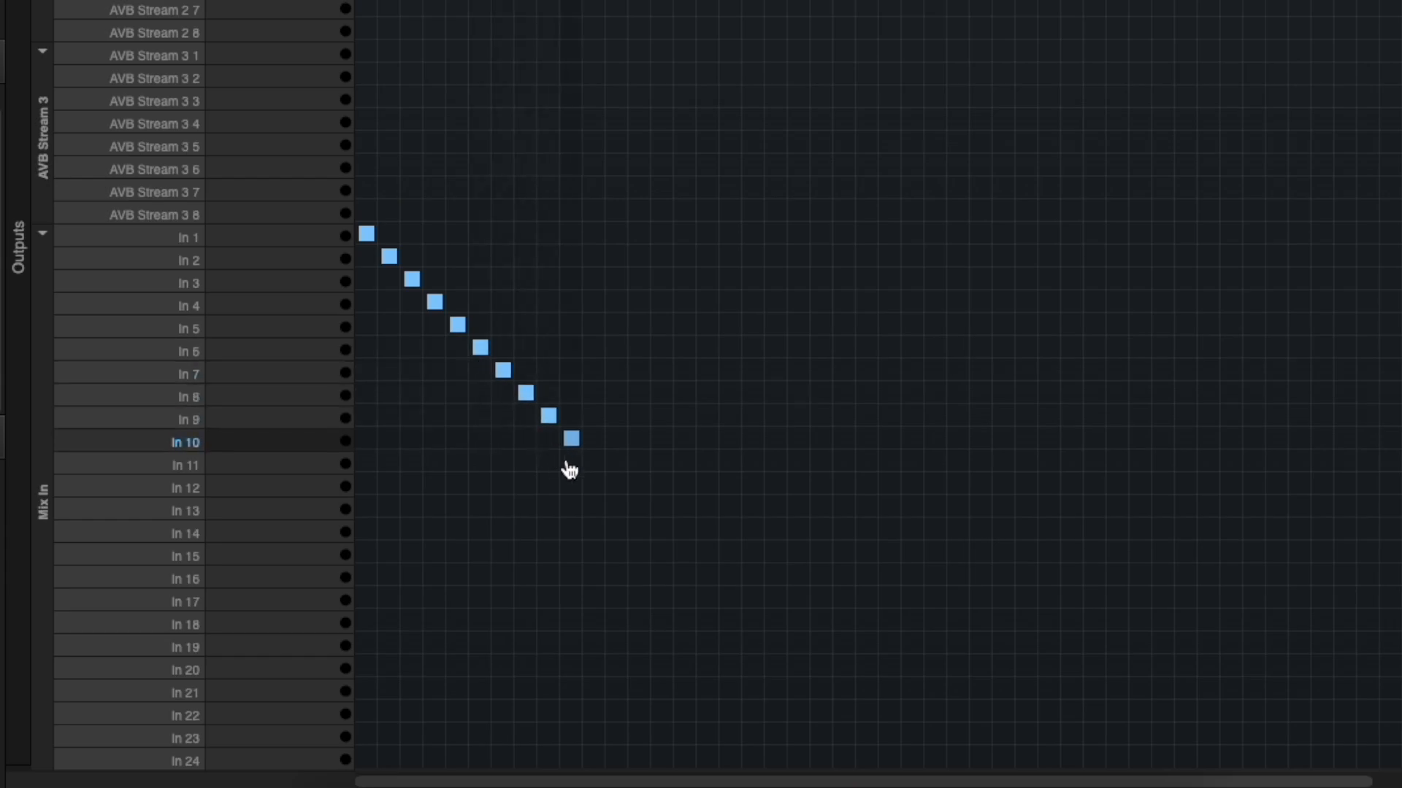
left_click_drag(569, 438, 868, 738)
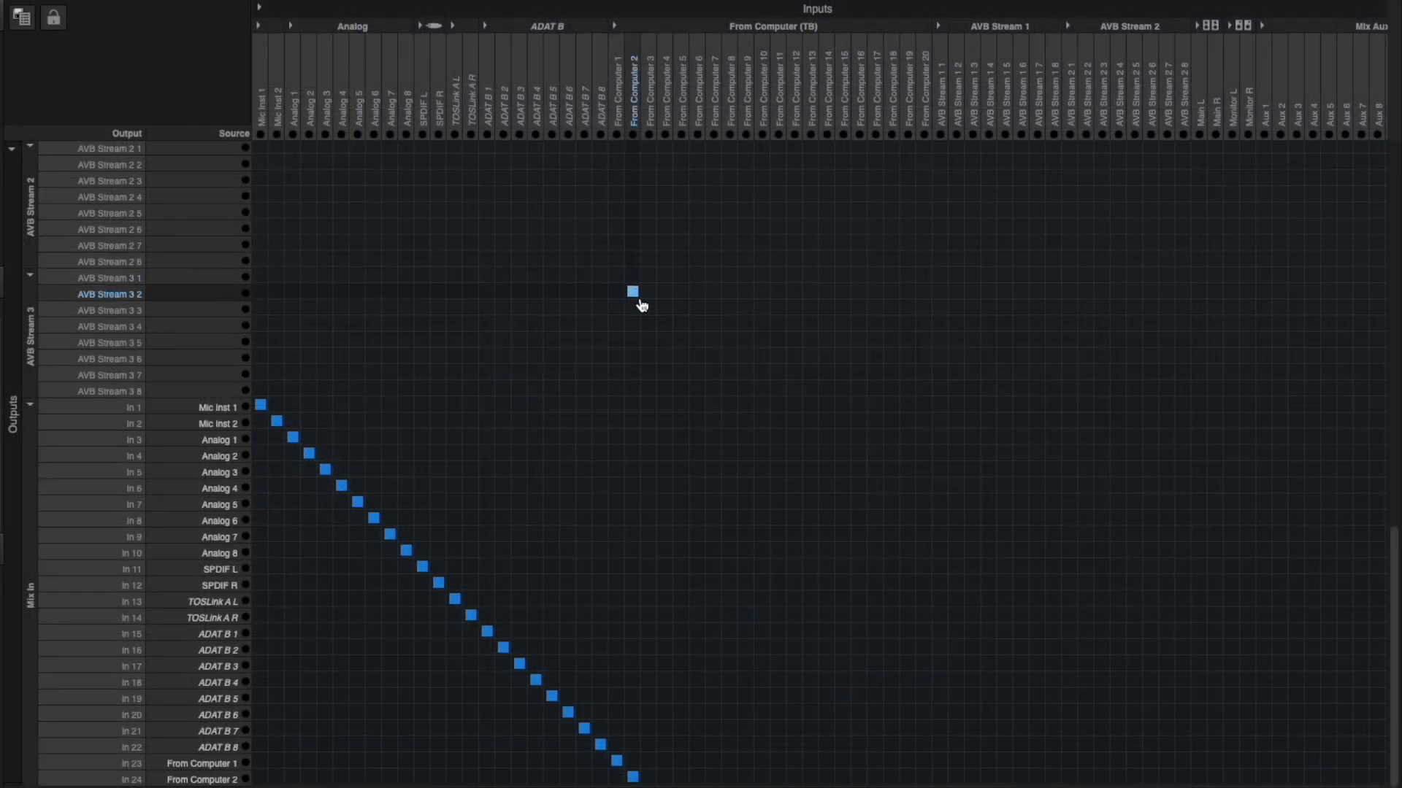
Check the Main L/R columns and assign Main L to the To Computer 1 row.
scroll("down", 3)
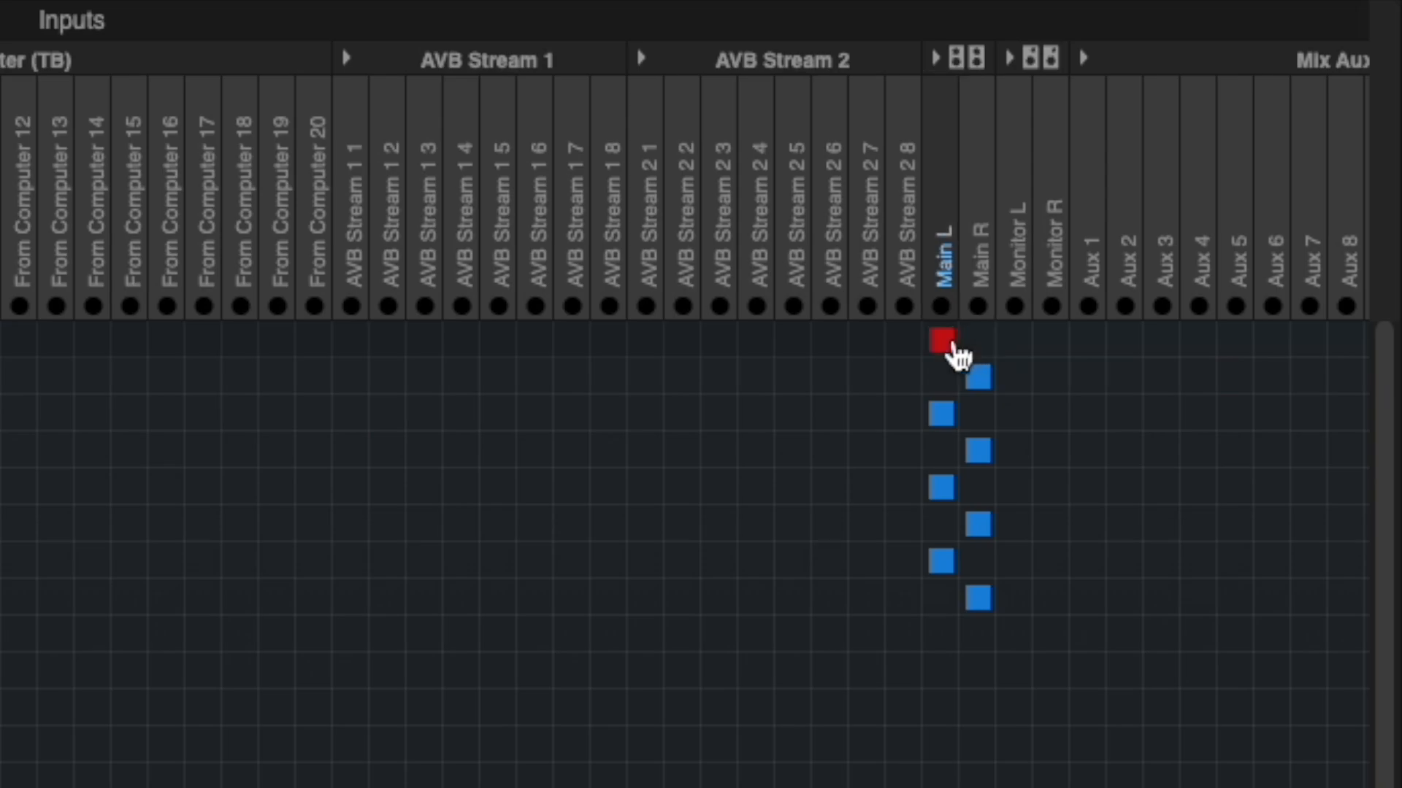
left_click(978, 347)
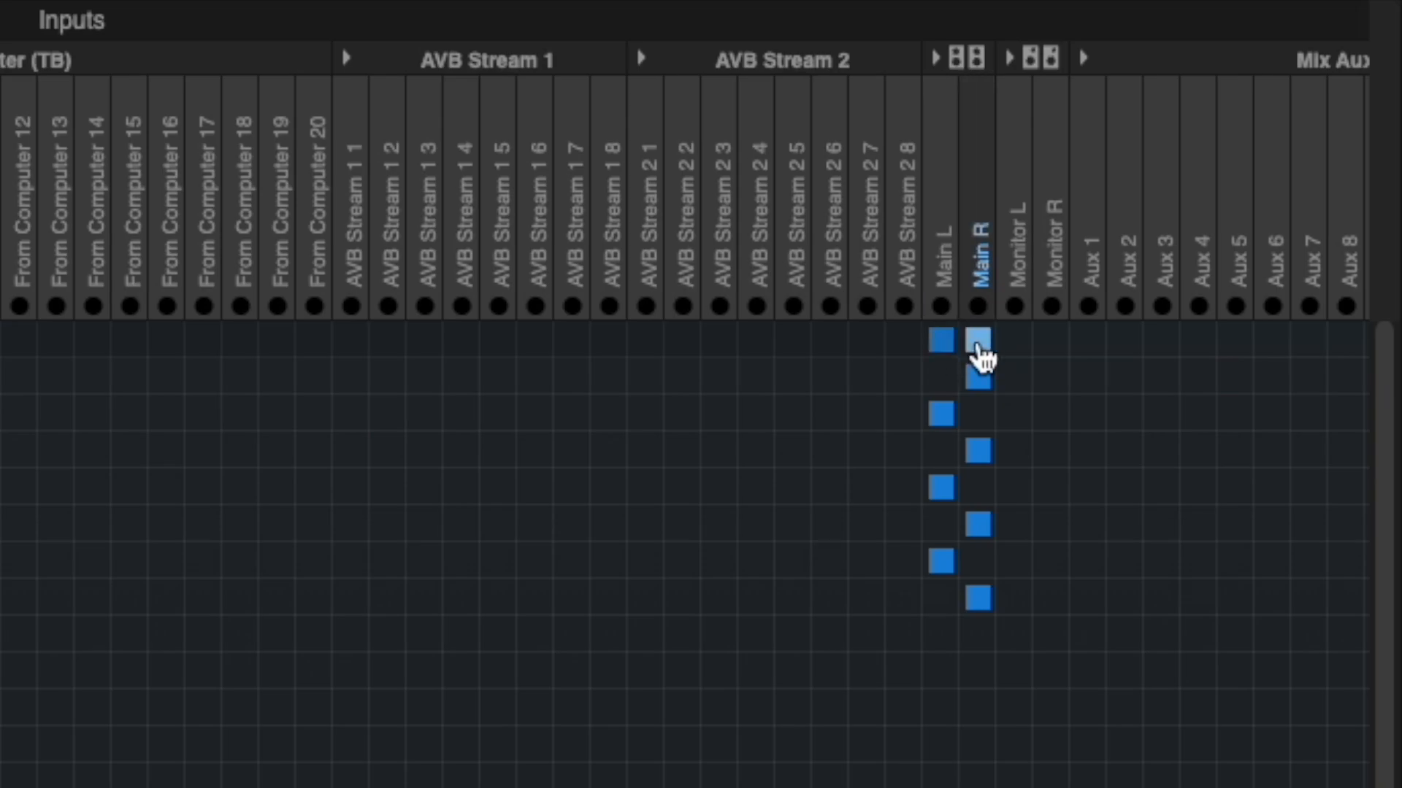
left_click(939, 340)
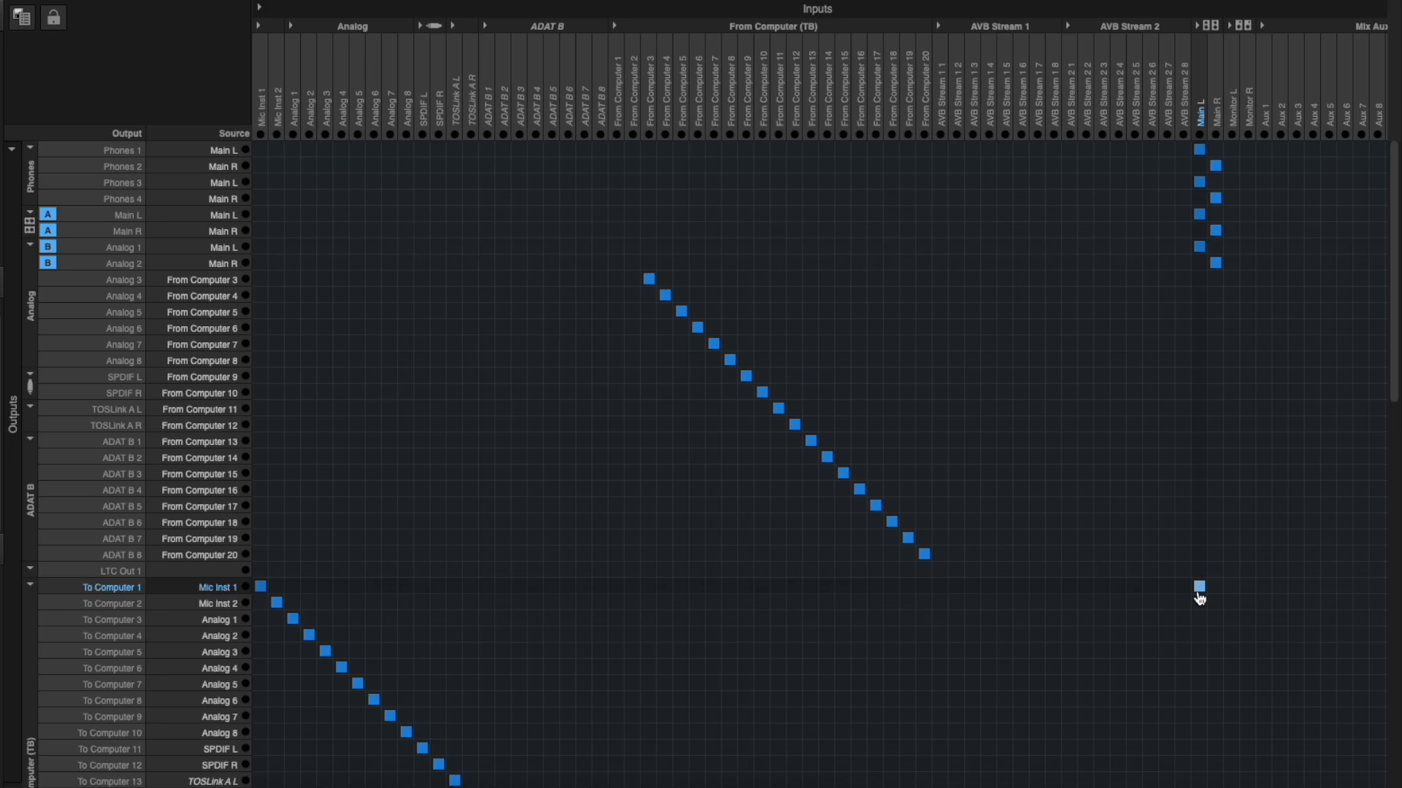
left_click(1200, 587)
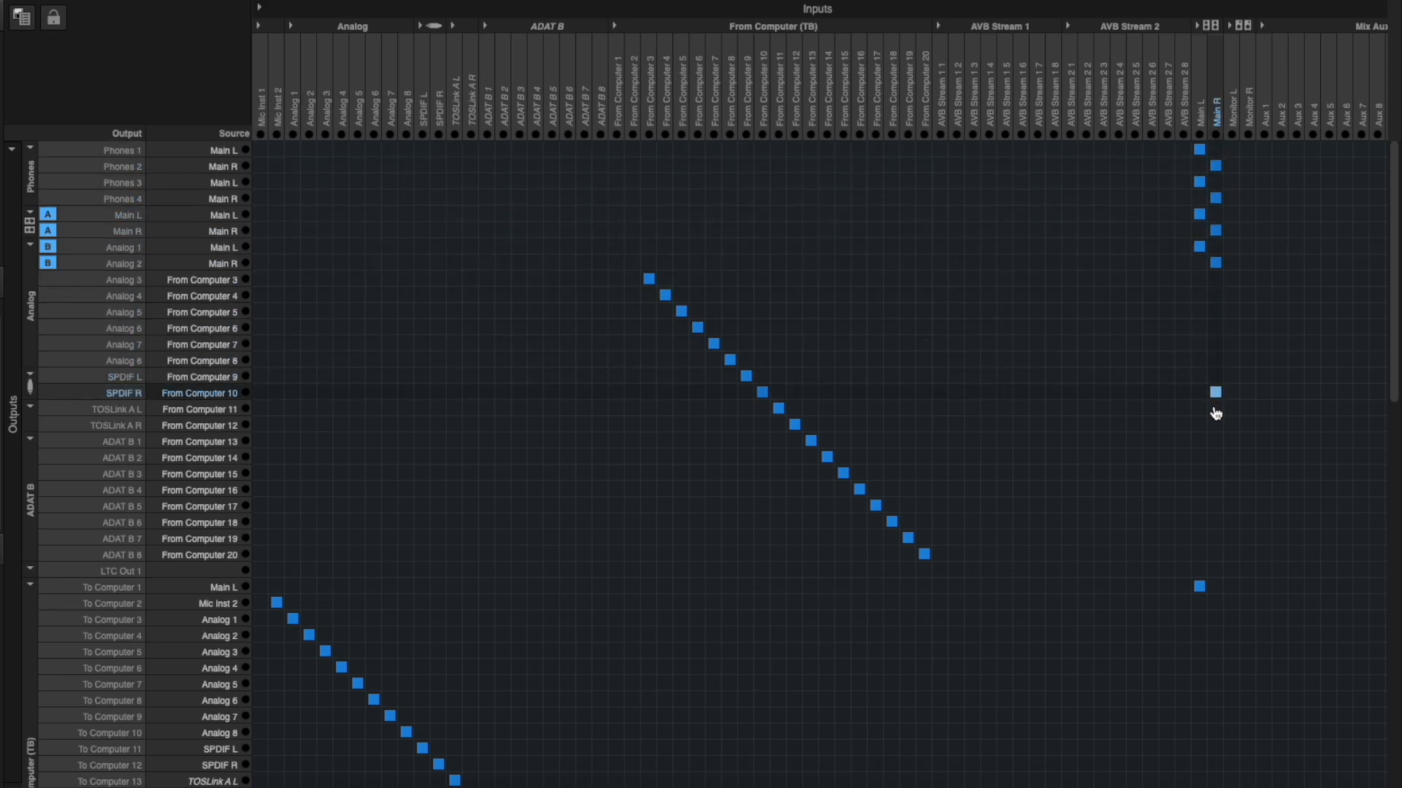
left_click(1215, 601)
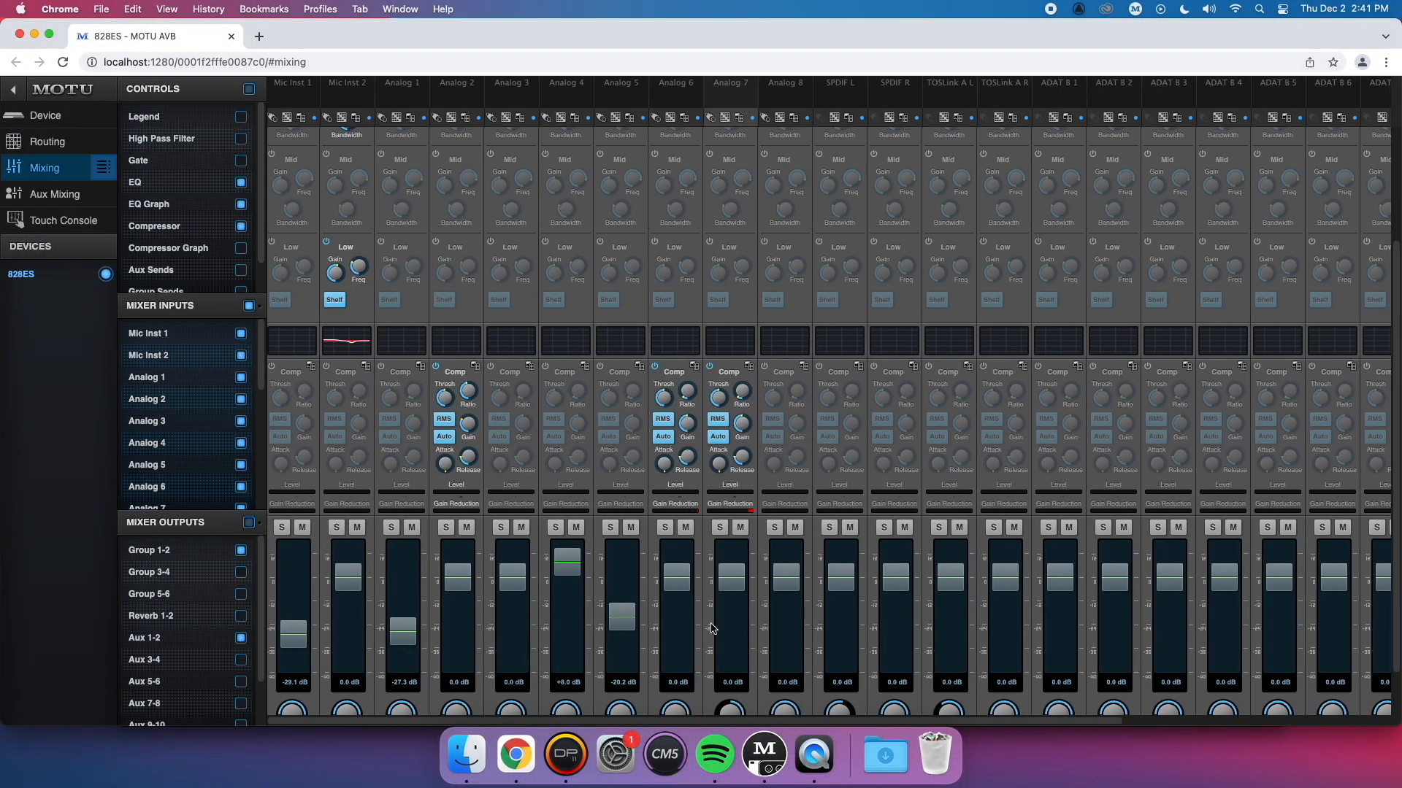
Scroll the mixer to view the From Computer 1-2 strip beside the Main Mix.
scroll("right", 3)
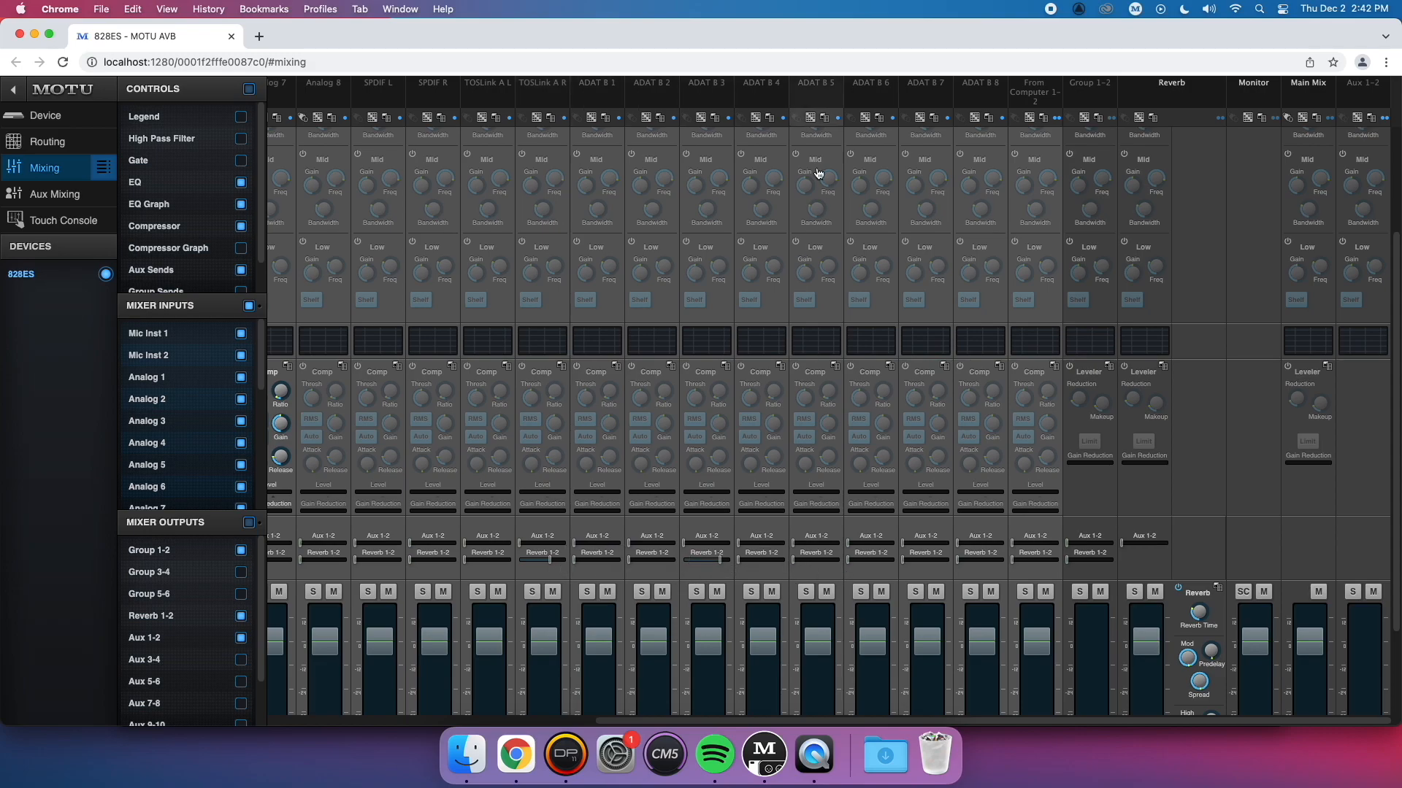
left_click_drag(749, 271, 749, 259)
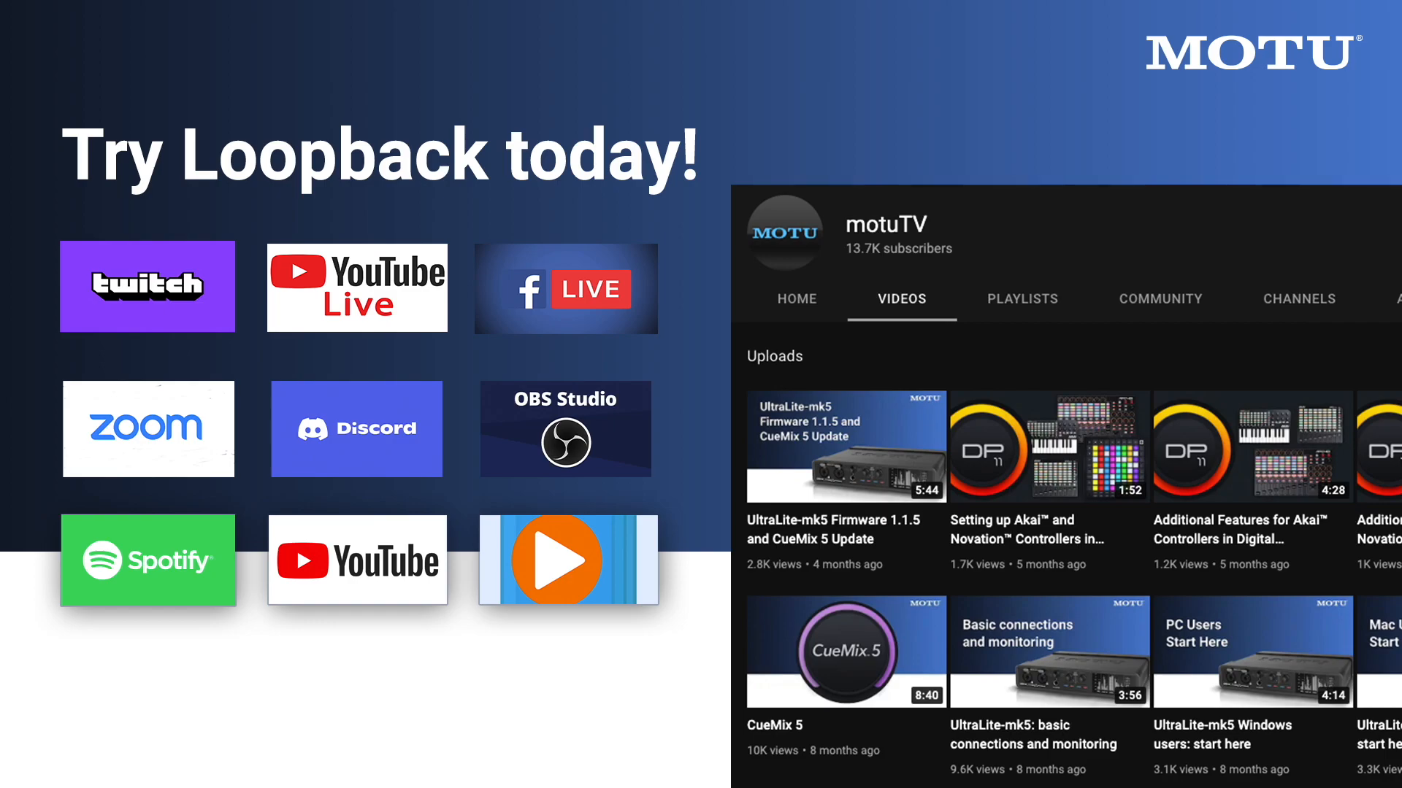
Choose My TechLinks from the Account menu on motu.com.
left_click(1064, 102)
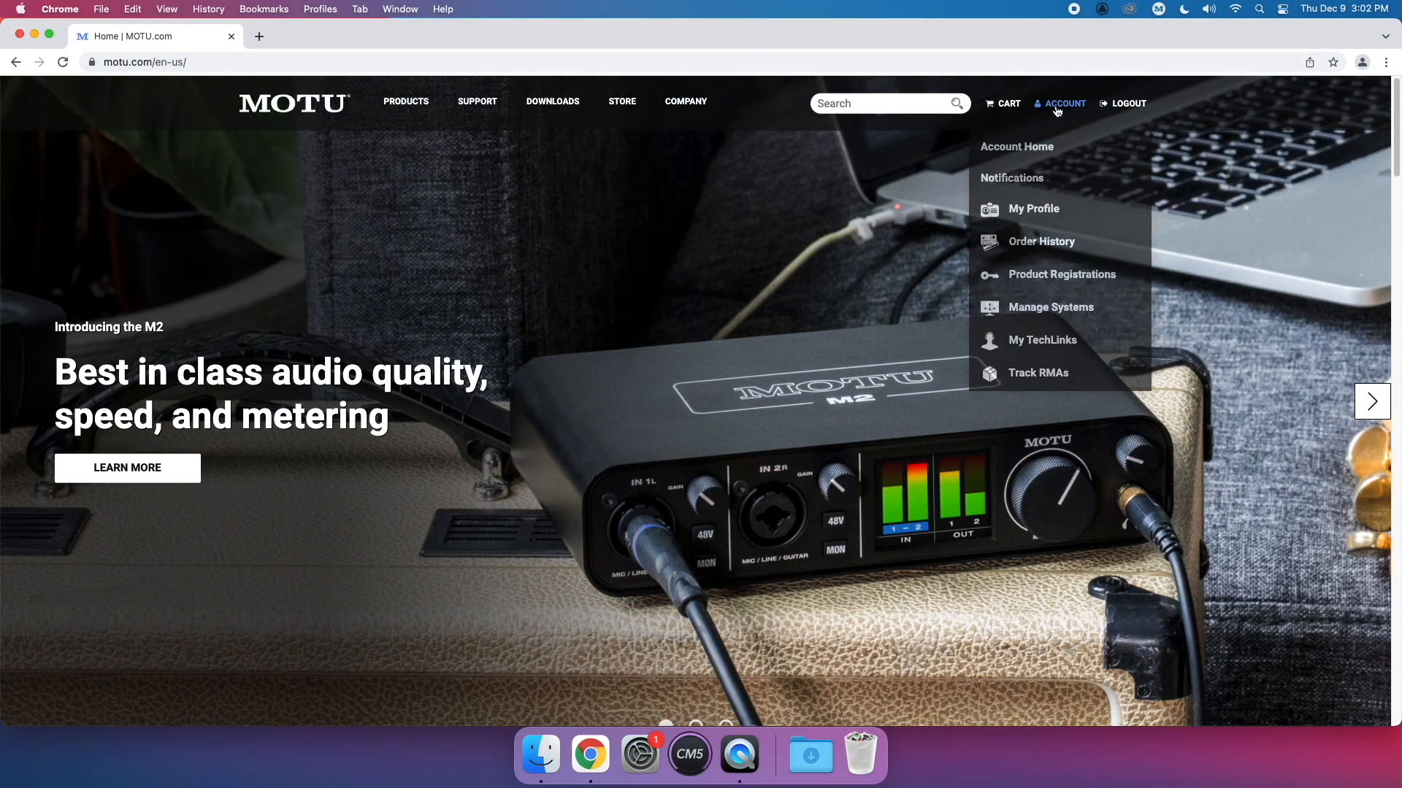
mouse_move(1042, 341)
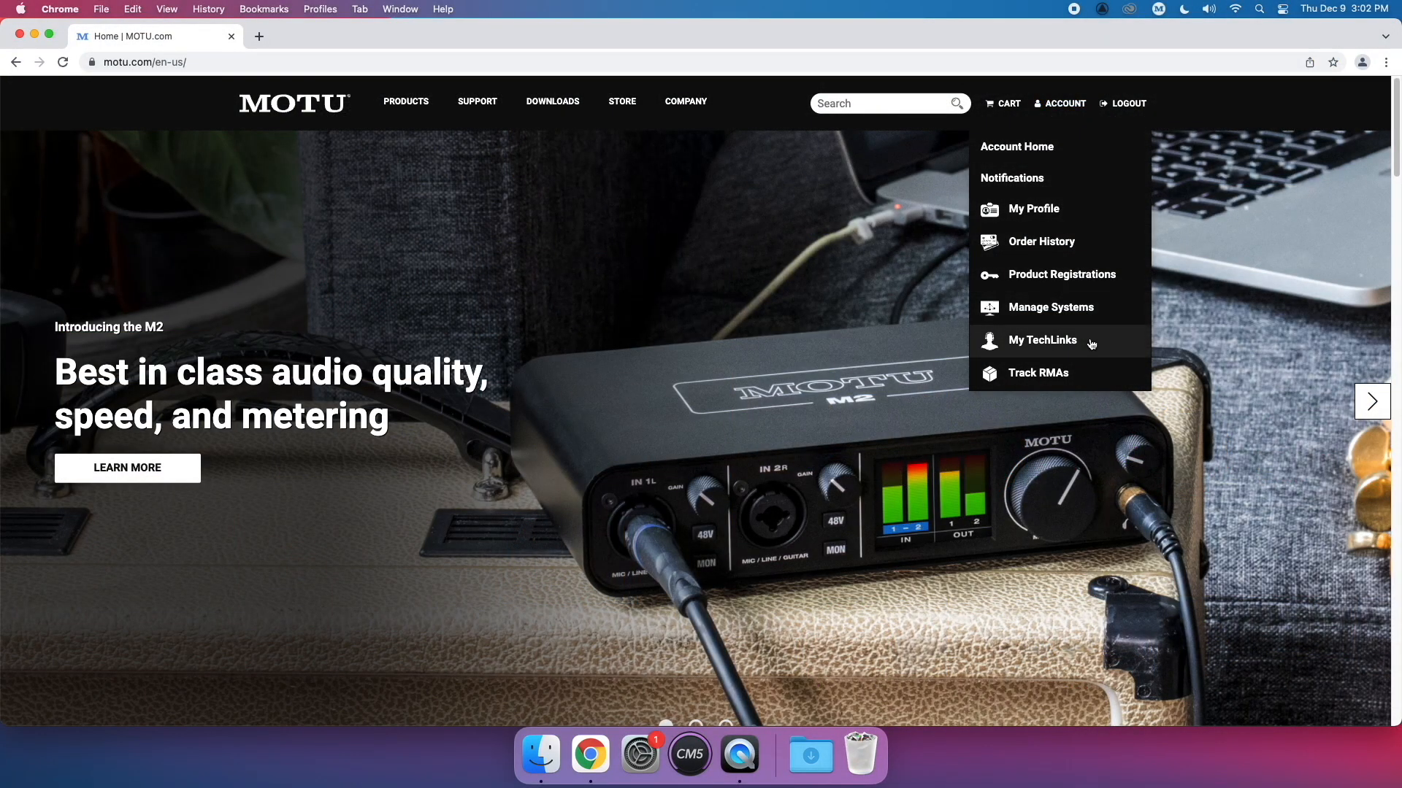
left_click(1041, 341)
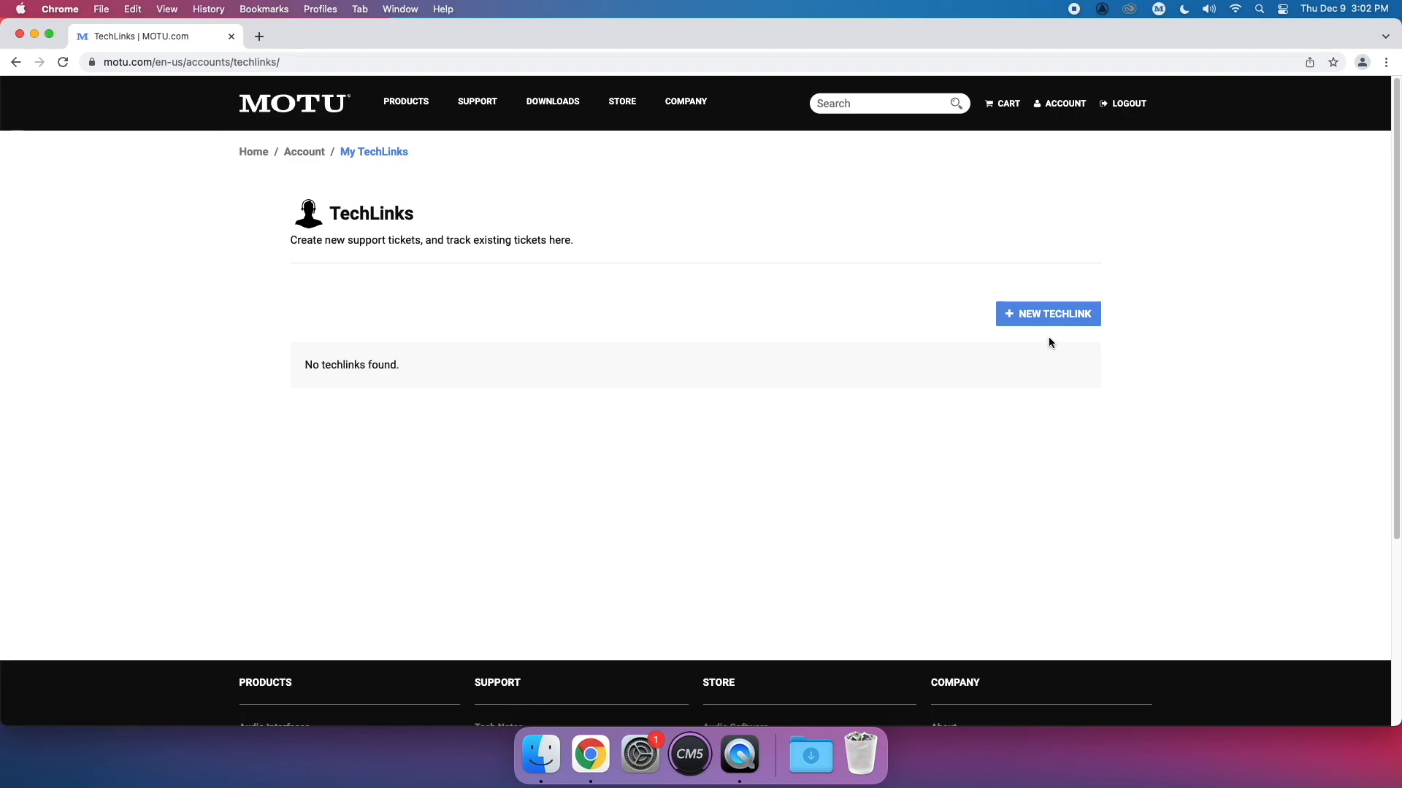